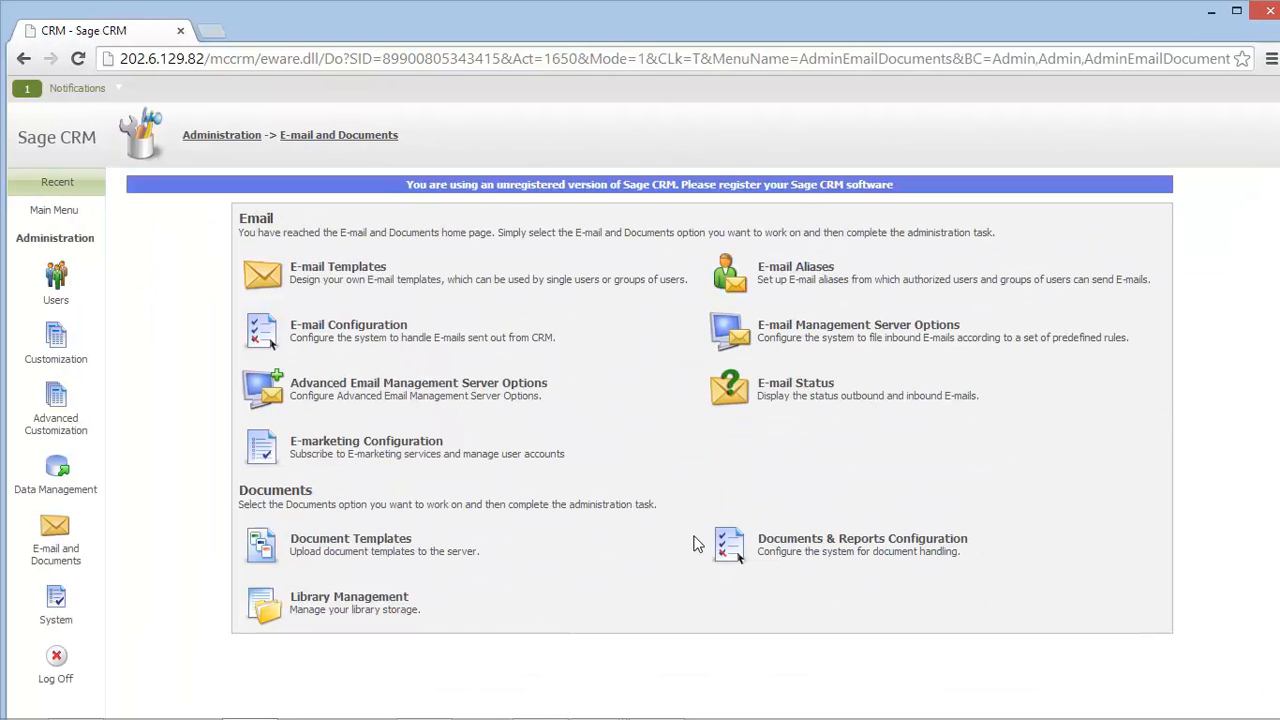
Step: Open System > MailChimp Integration and save the existing API key and list settings
click(55, 600)
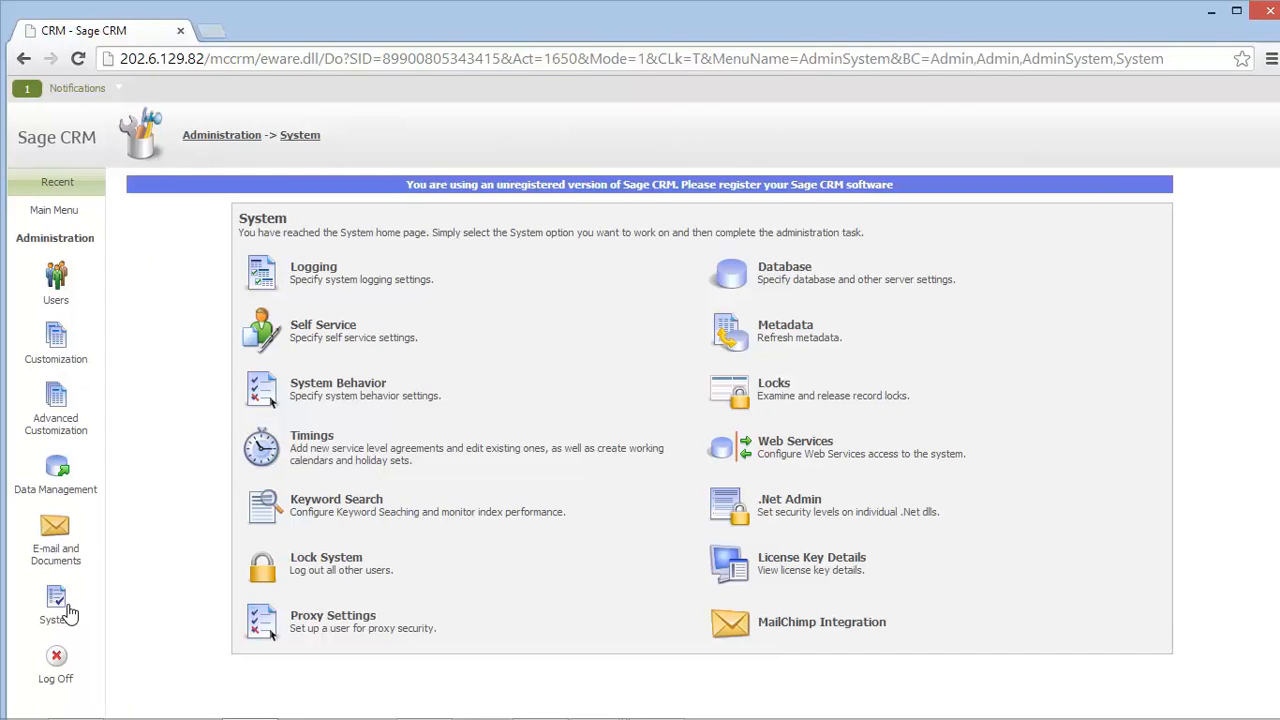
click(821, 621)
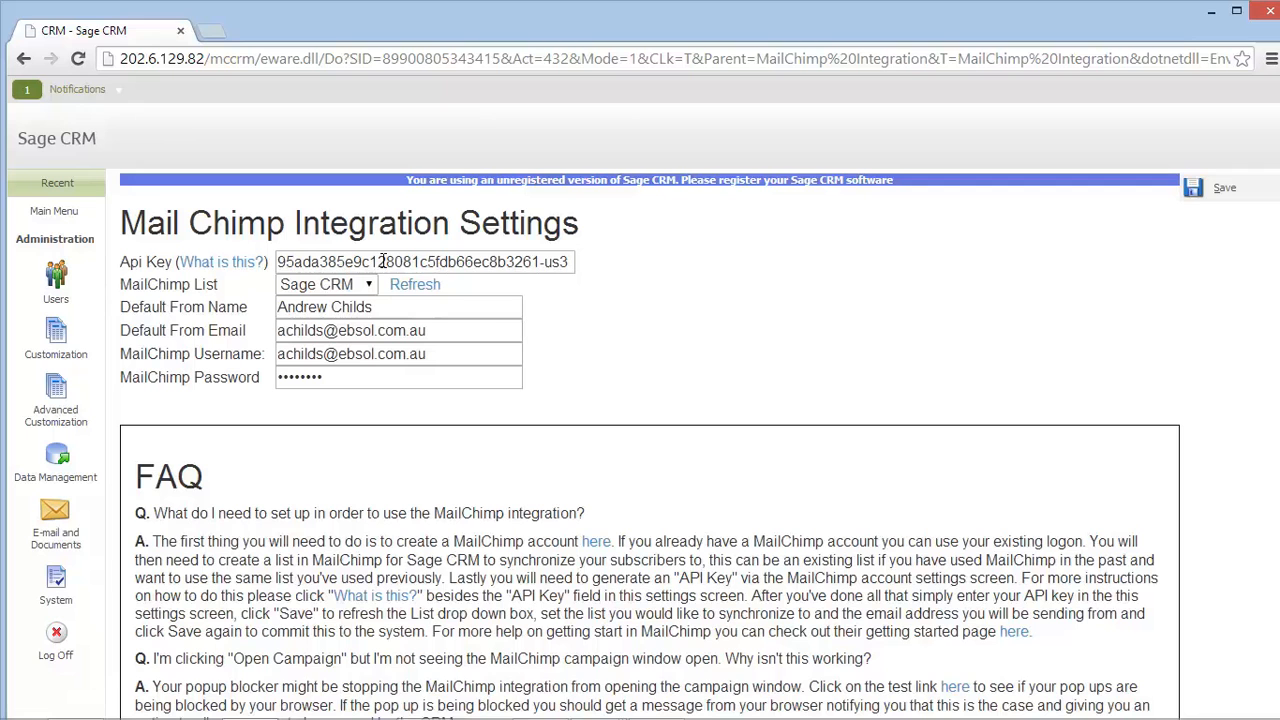
mouse_move(727, 375)
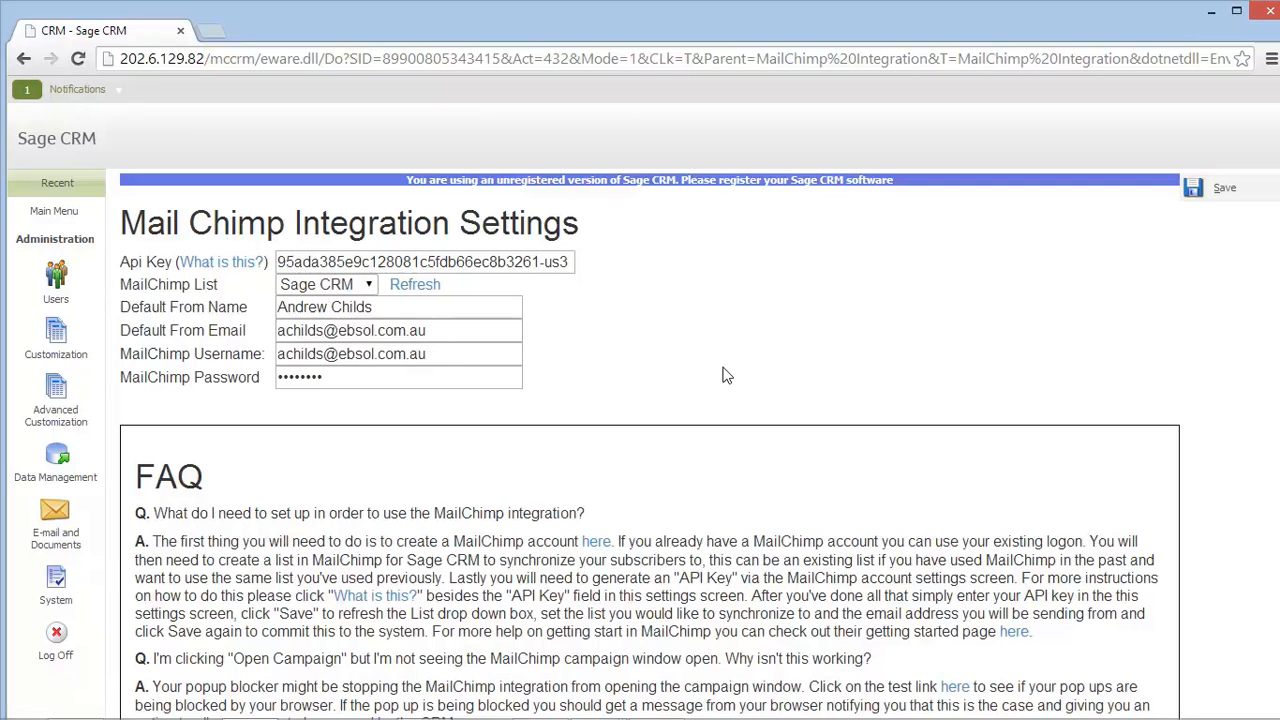
mouse_move(114, 232)
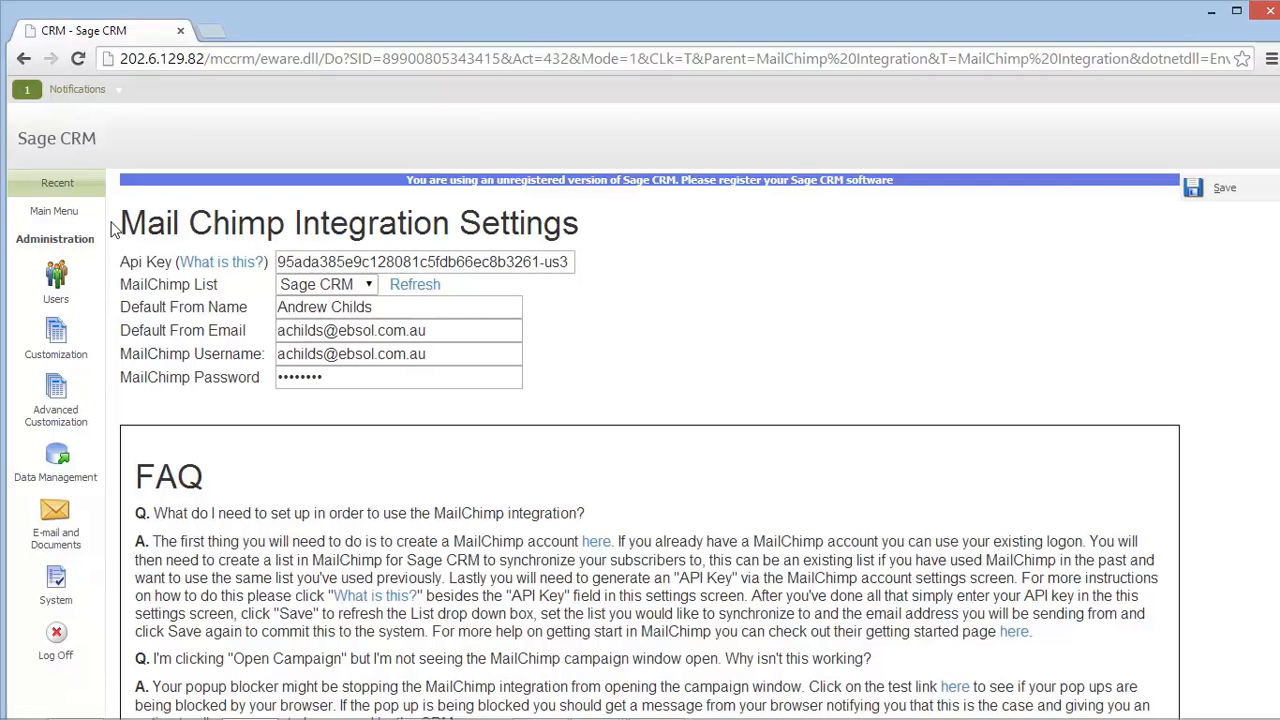
click(1224, 187)
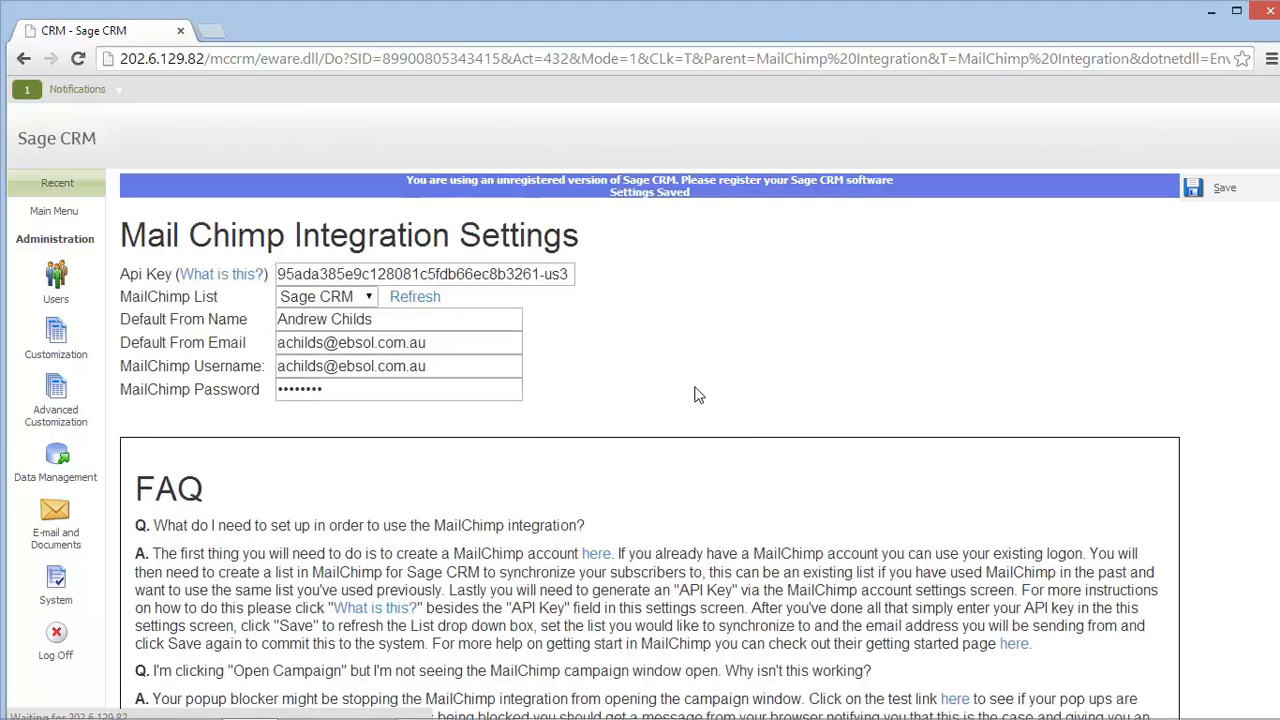
mouse_move(63, 219)
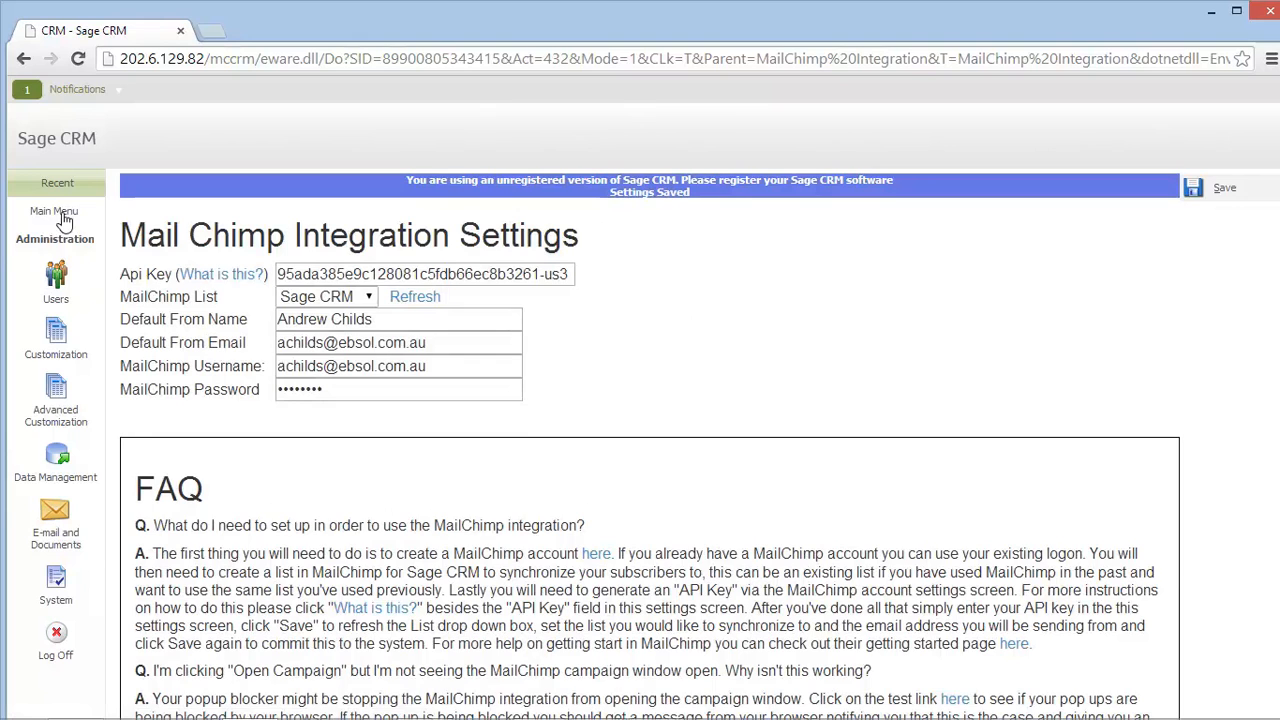
Step: Return to the Main Menu and open the Groups tab
click(54, 211)
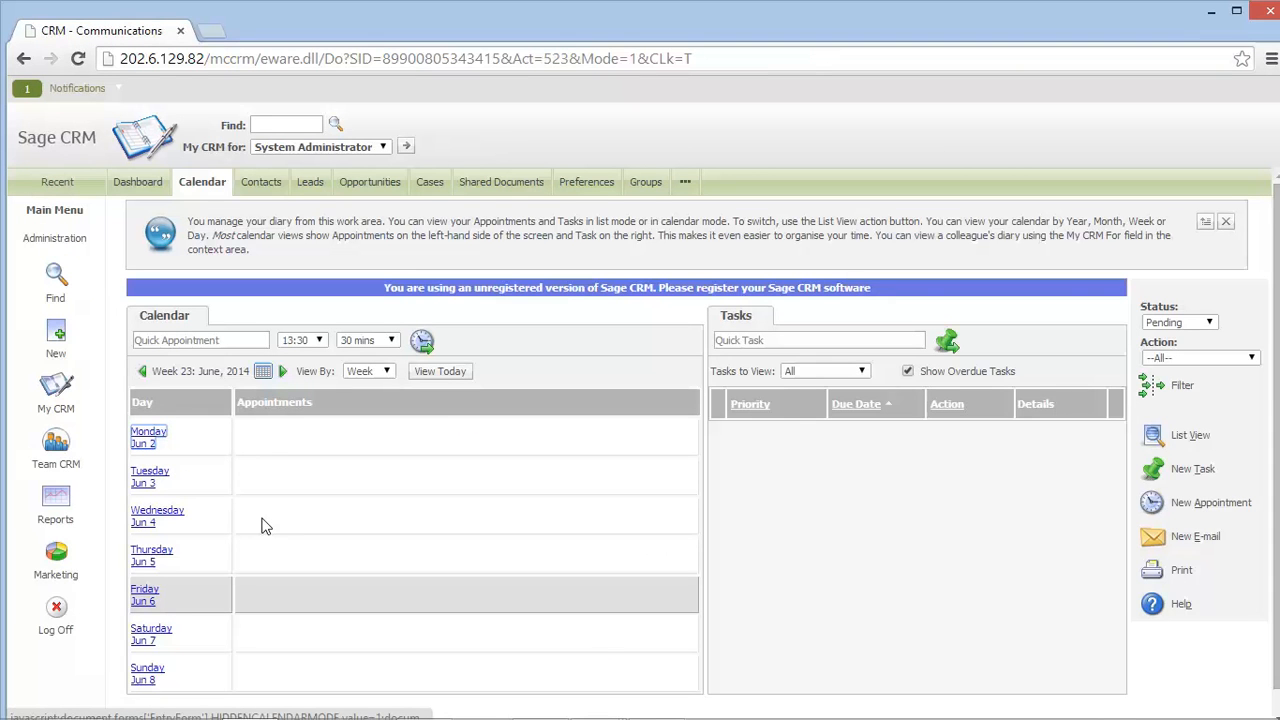
mouse_move(78, 567)
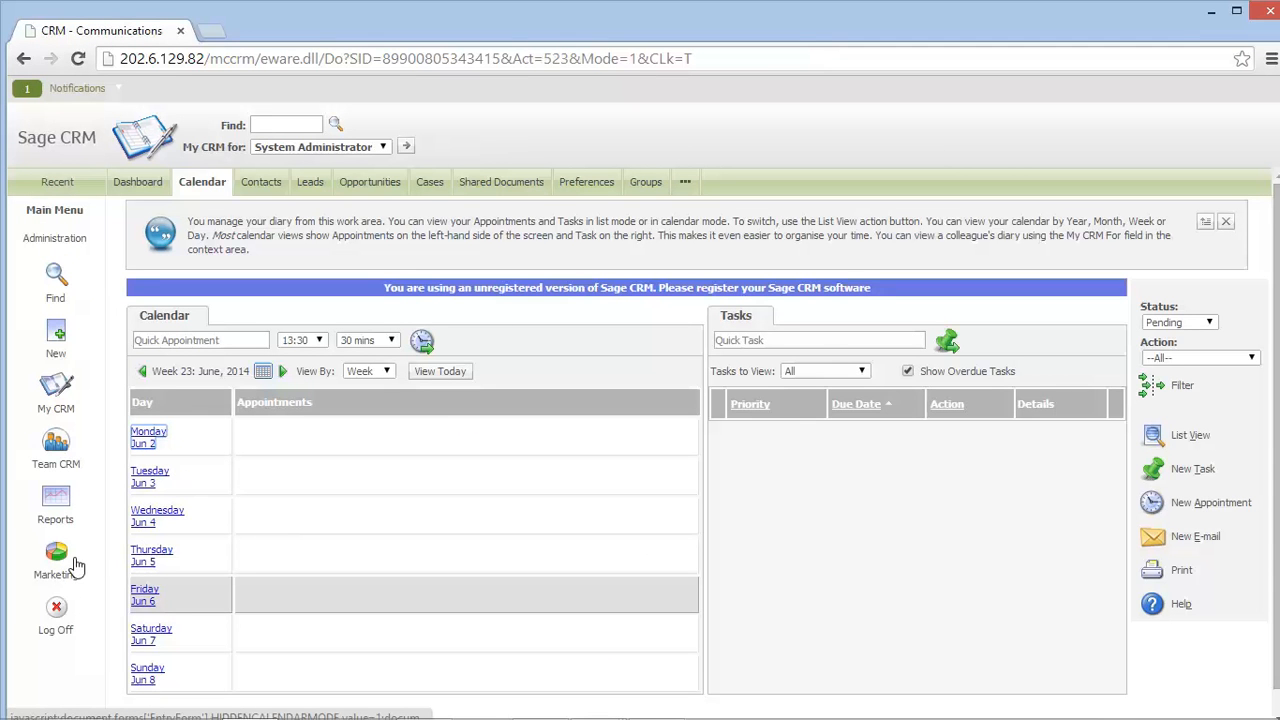
mouse_move(666, 197)
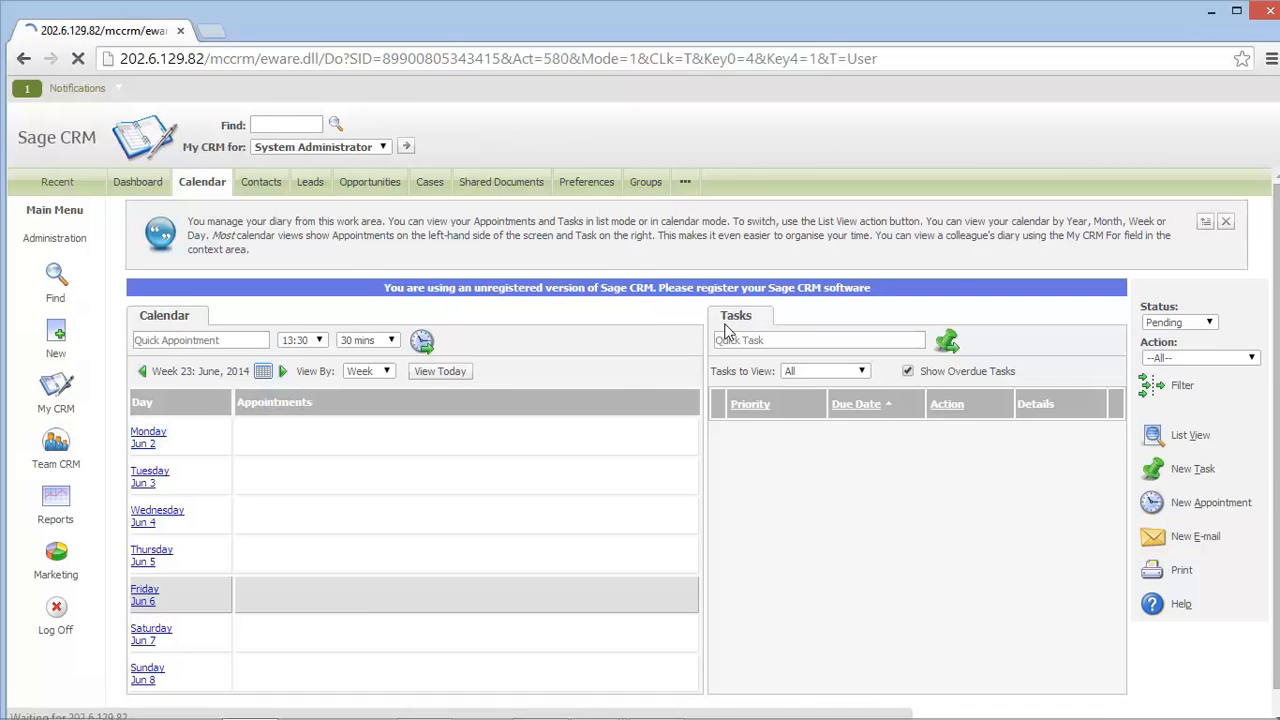
click(645, 181)
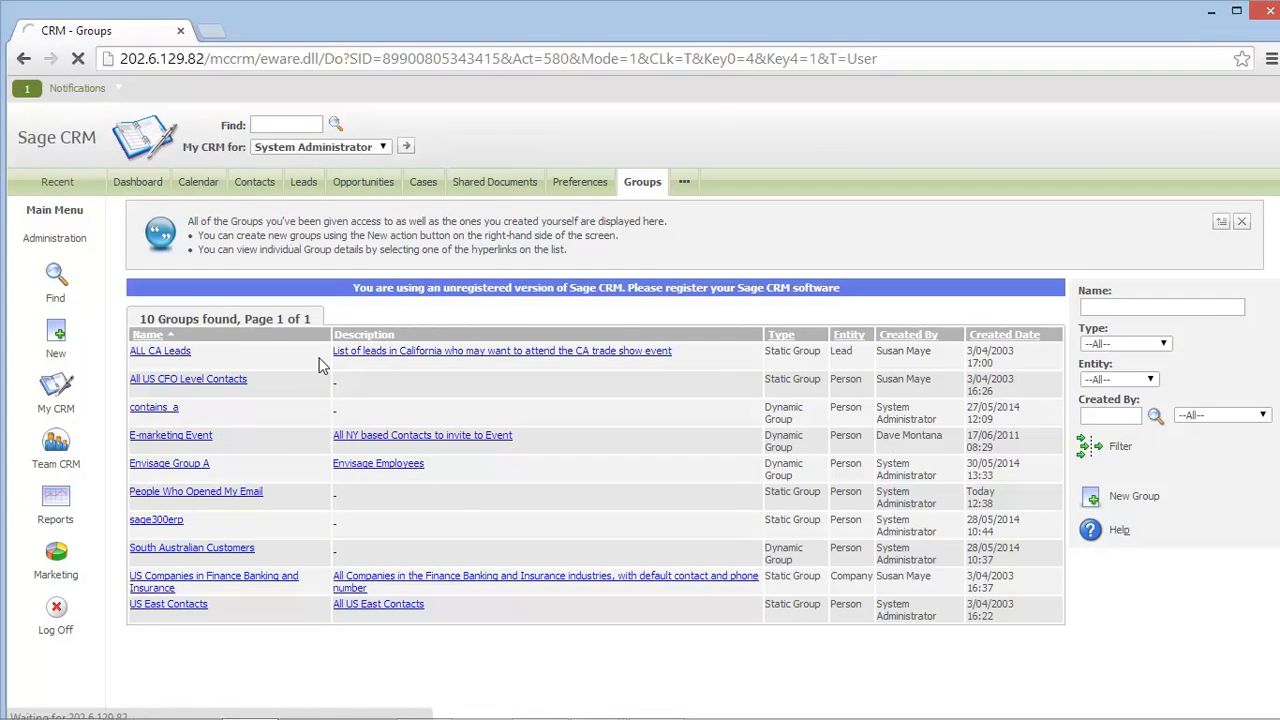
Step: Start a new group named 'Envisage CRM Group' with Person as the entity
click(1134, 495)
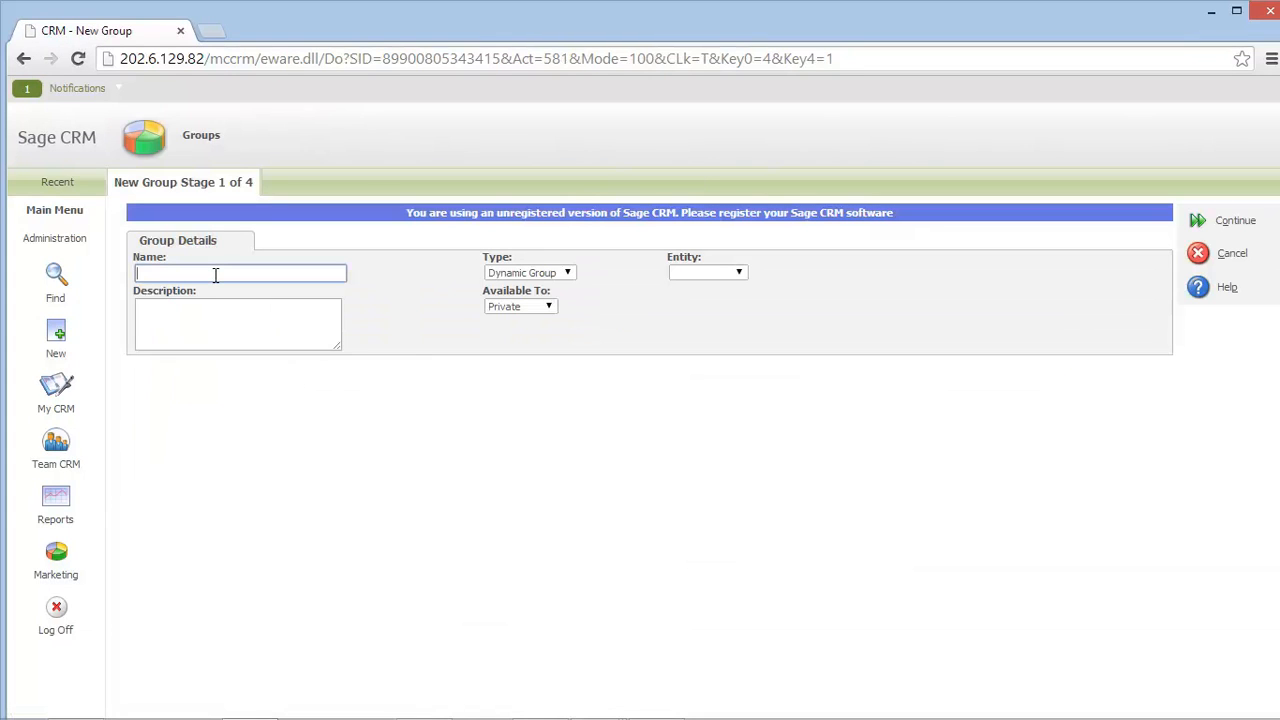
text(Envisage CRM Group)
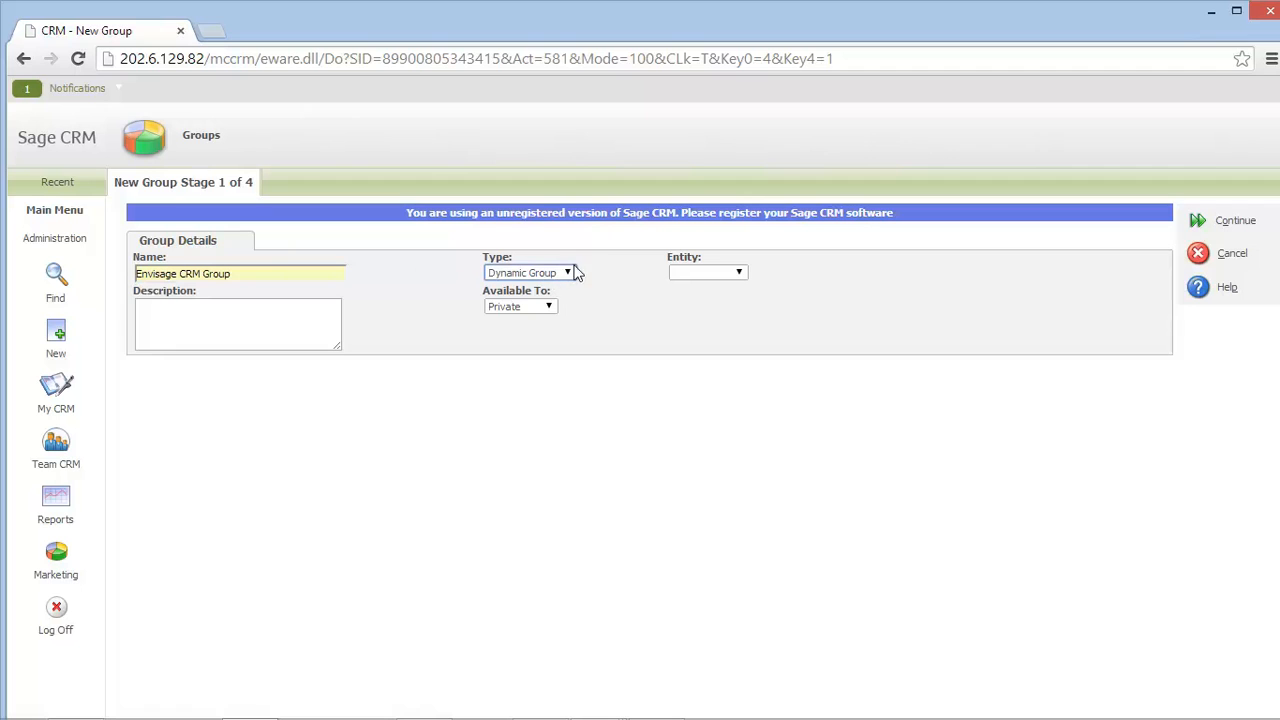
mouse_move(570, 271)
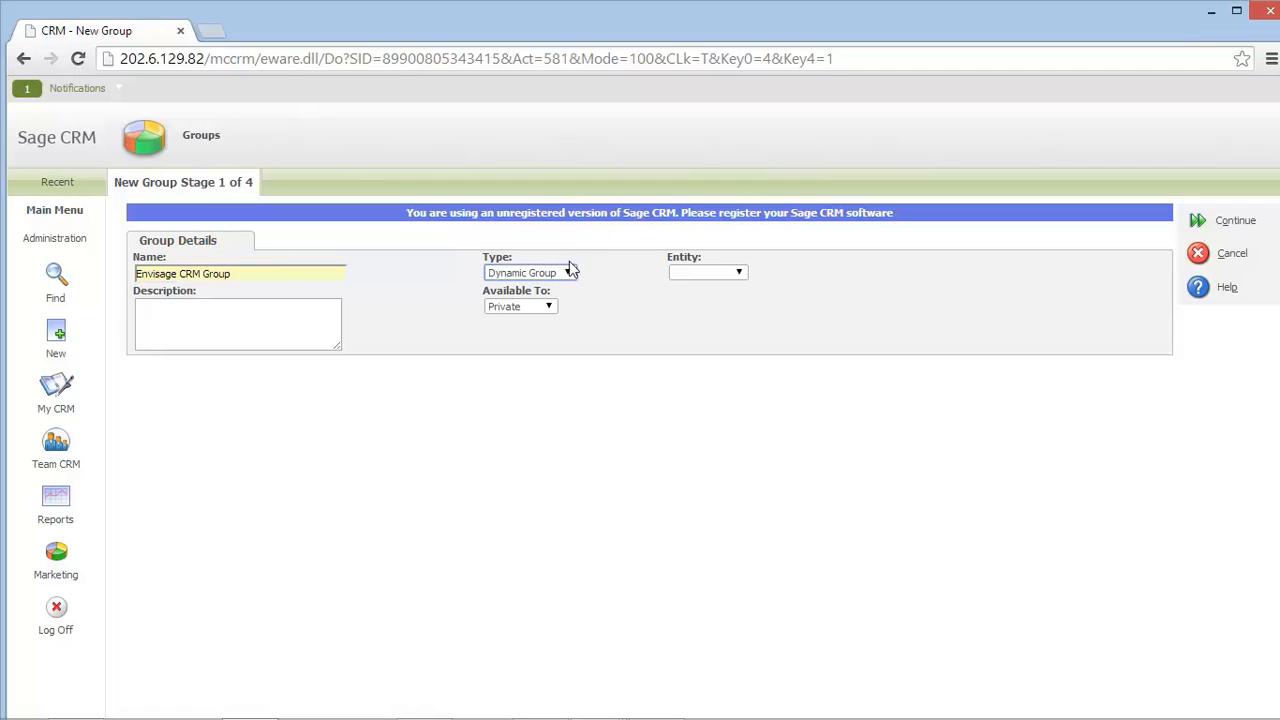
mouse_move(572, 285)
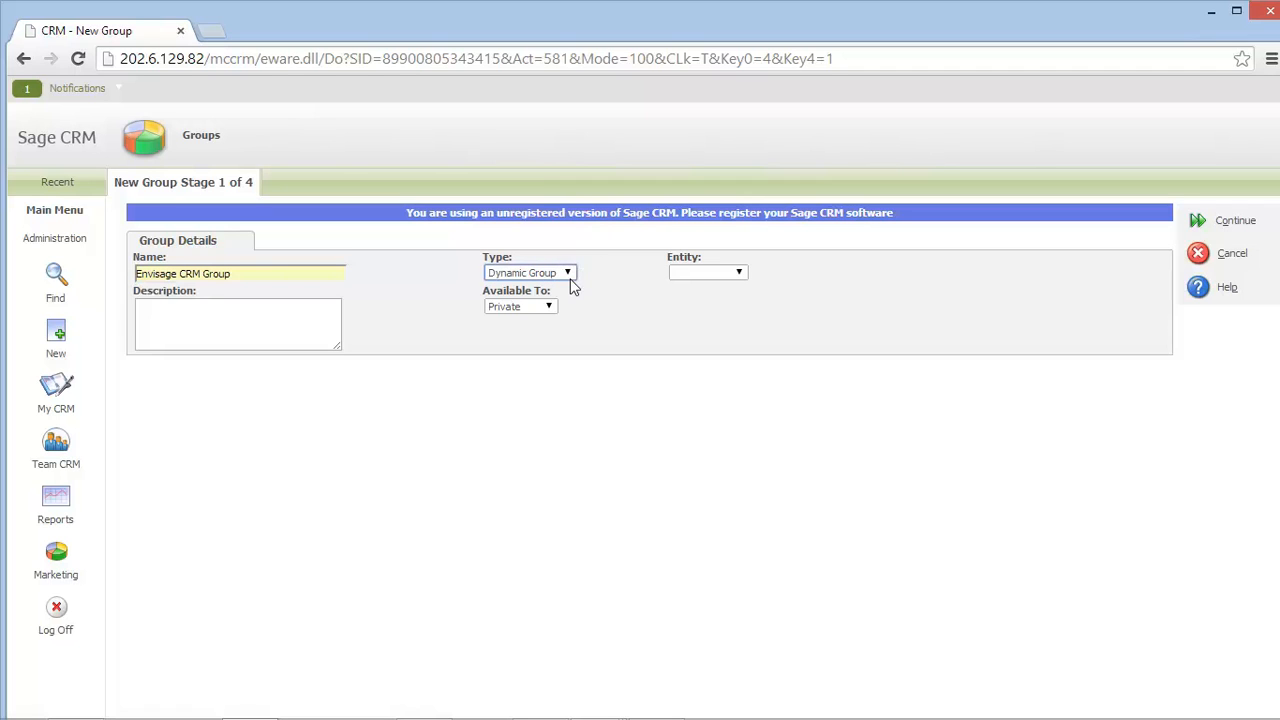
mouse_move(510, 290)
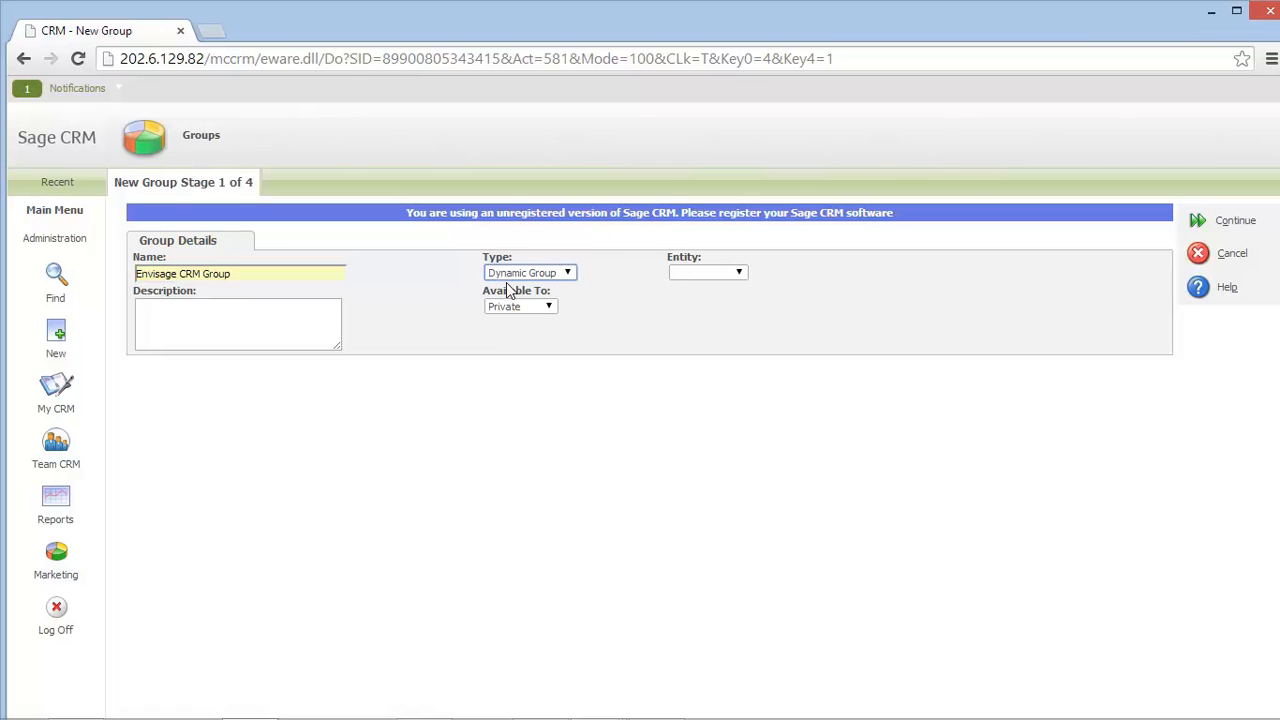
mouse_move(583, 303)
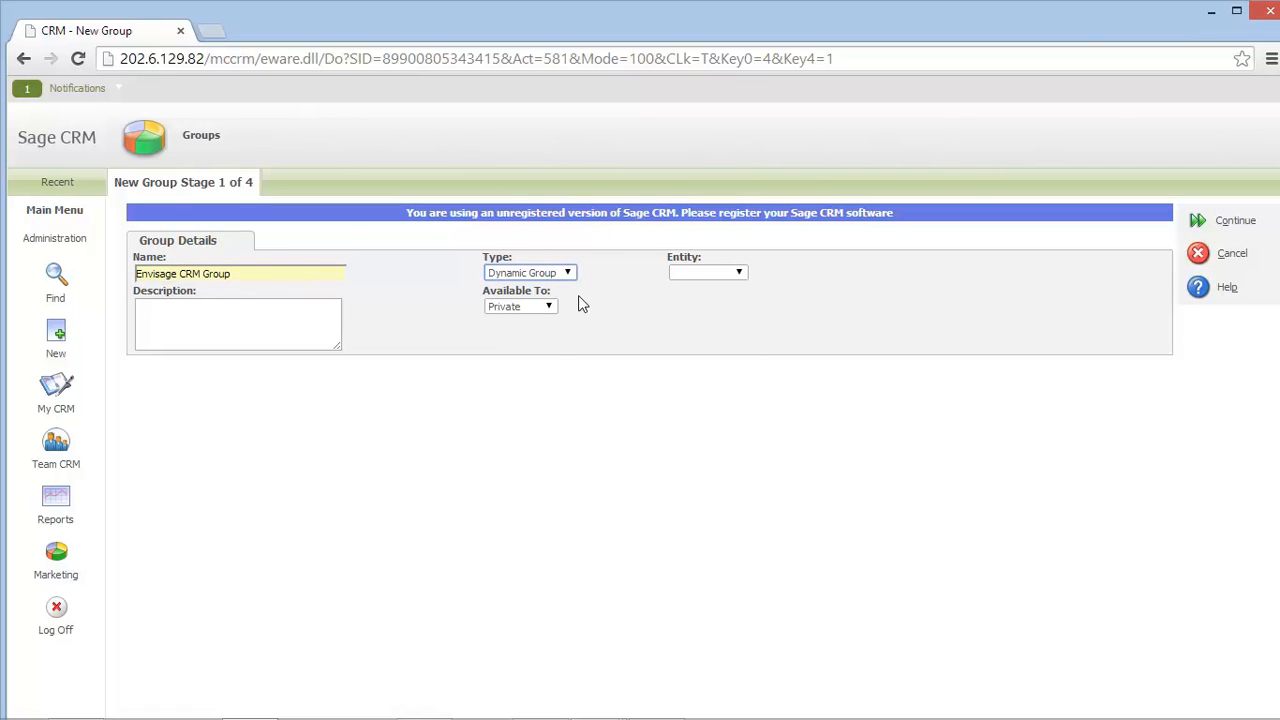
click(708, 272)
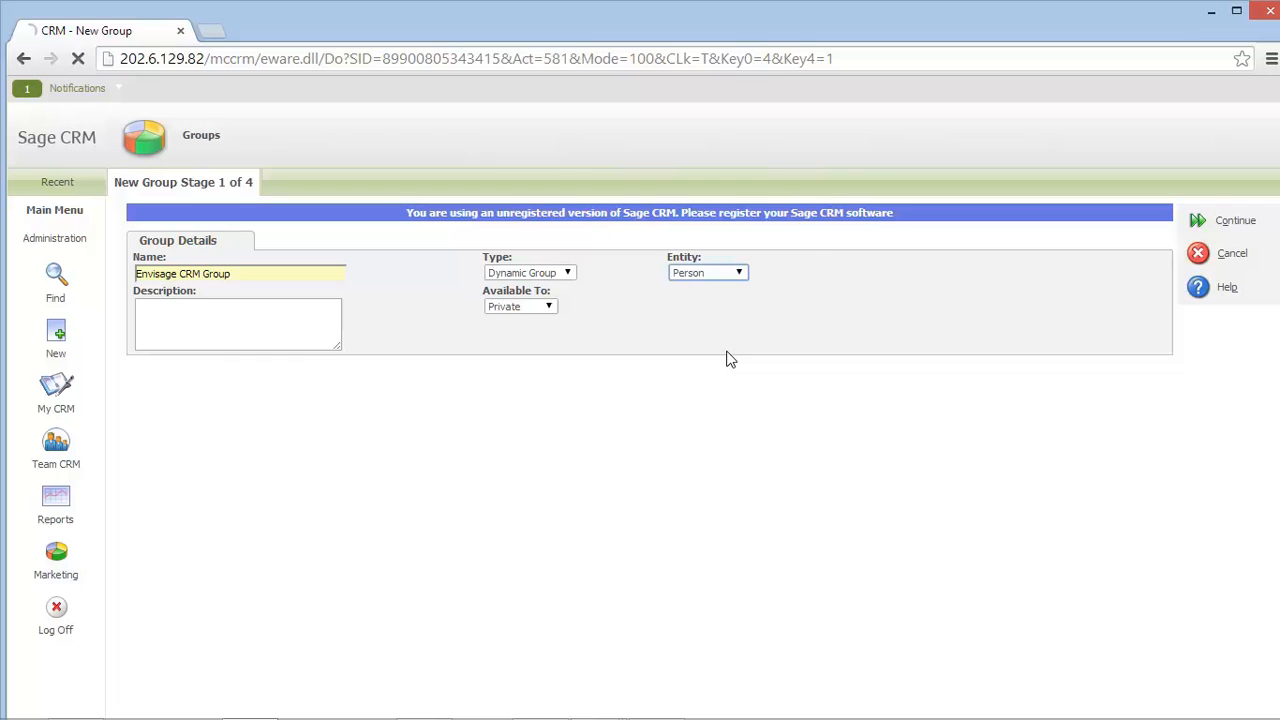
click(1235, 220)
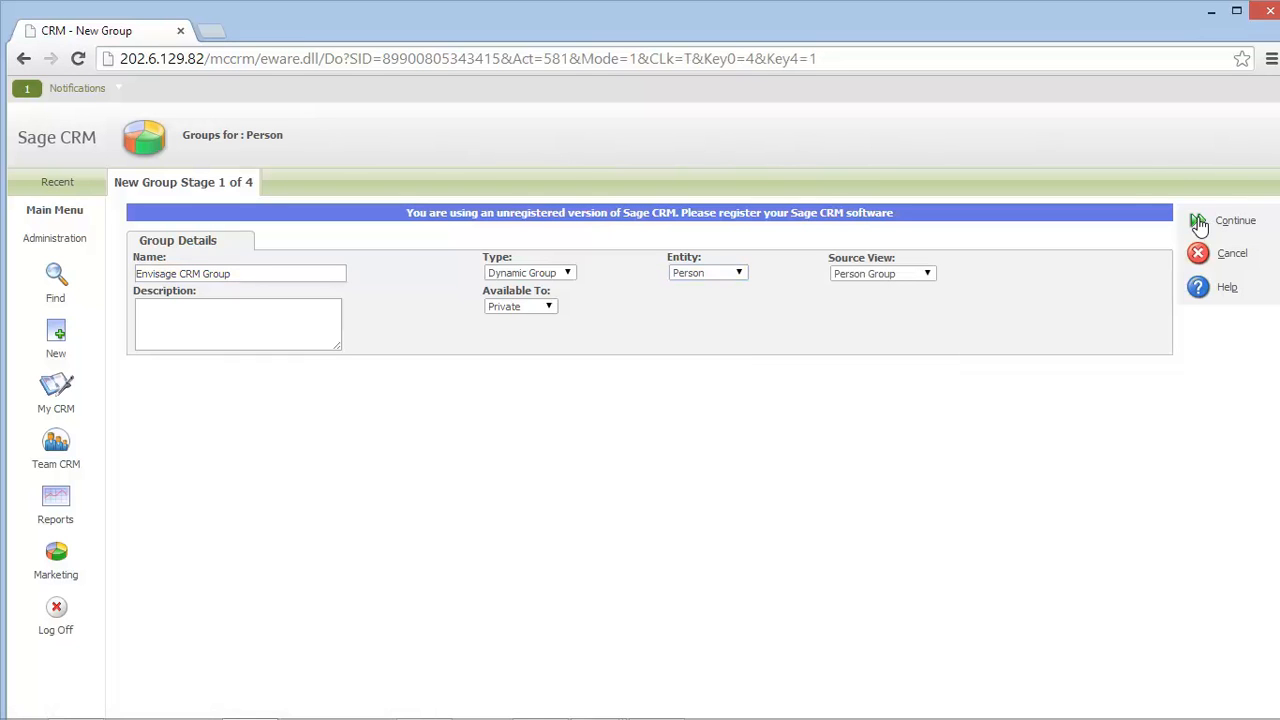
Step: Continue to the column stage and add Company : Company Name to the search criteria
click(1235, 220)
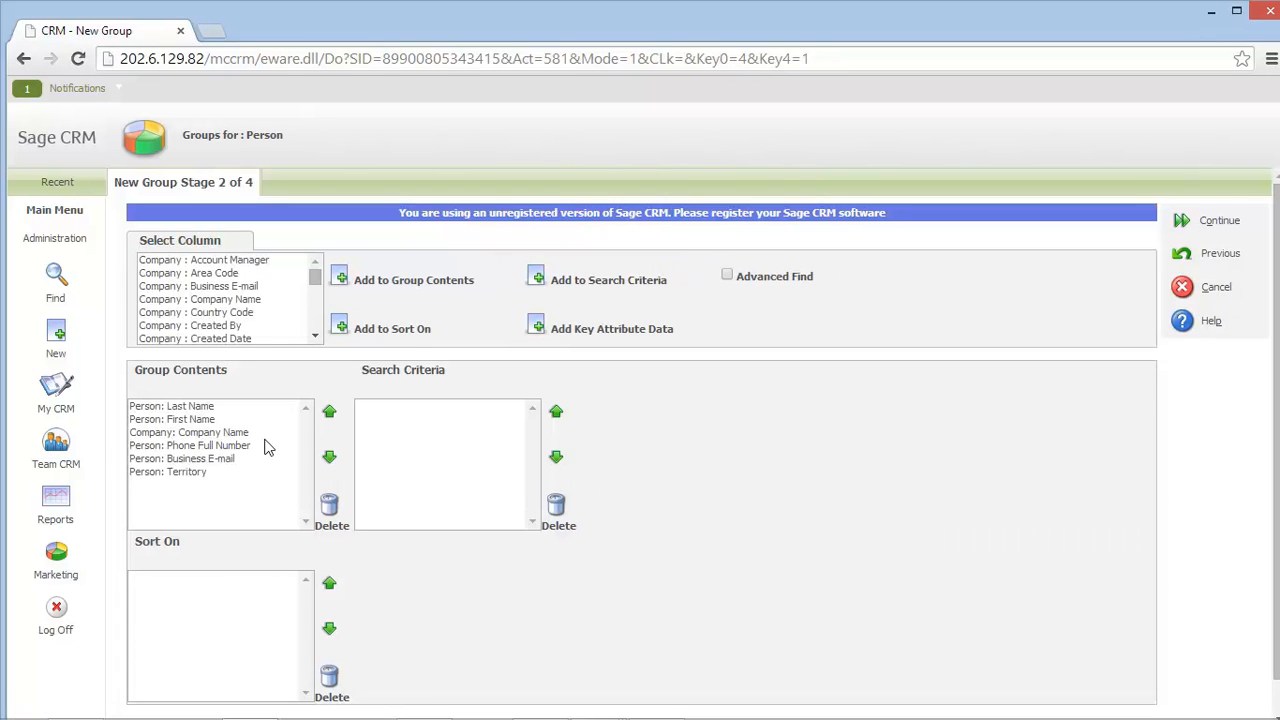
mouse_move(240, 456)
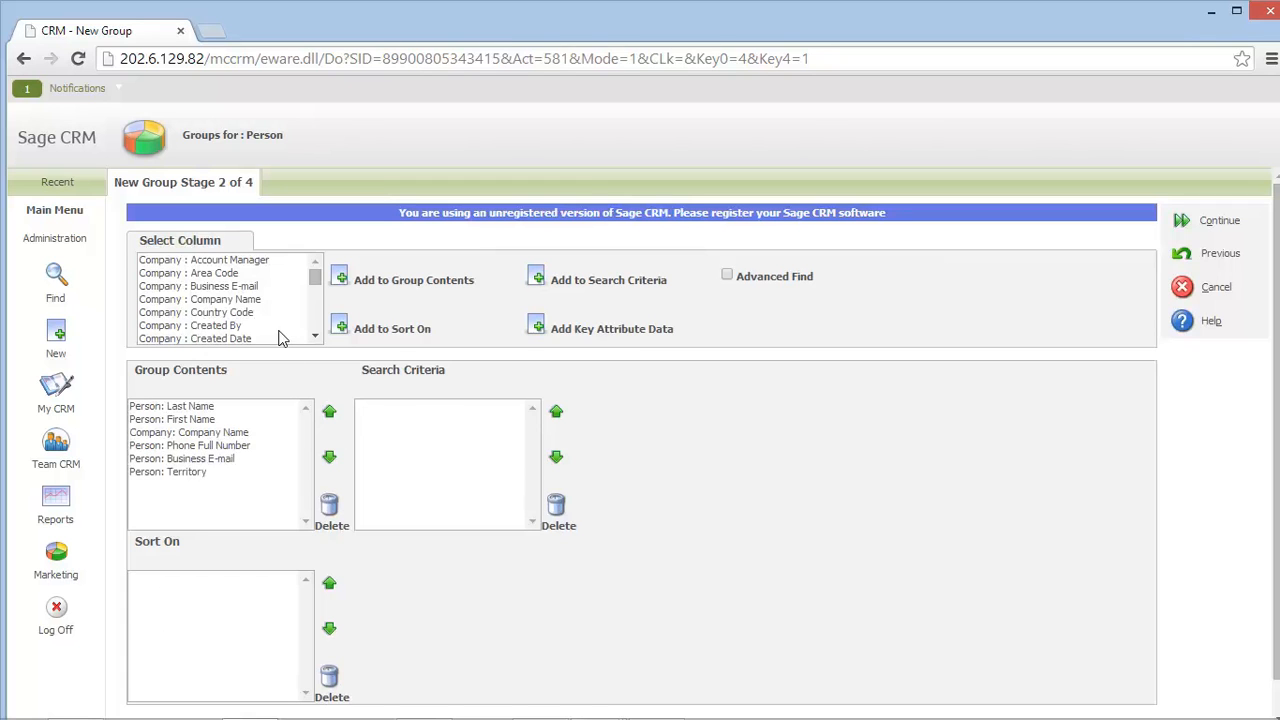
click(199, 299)
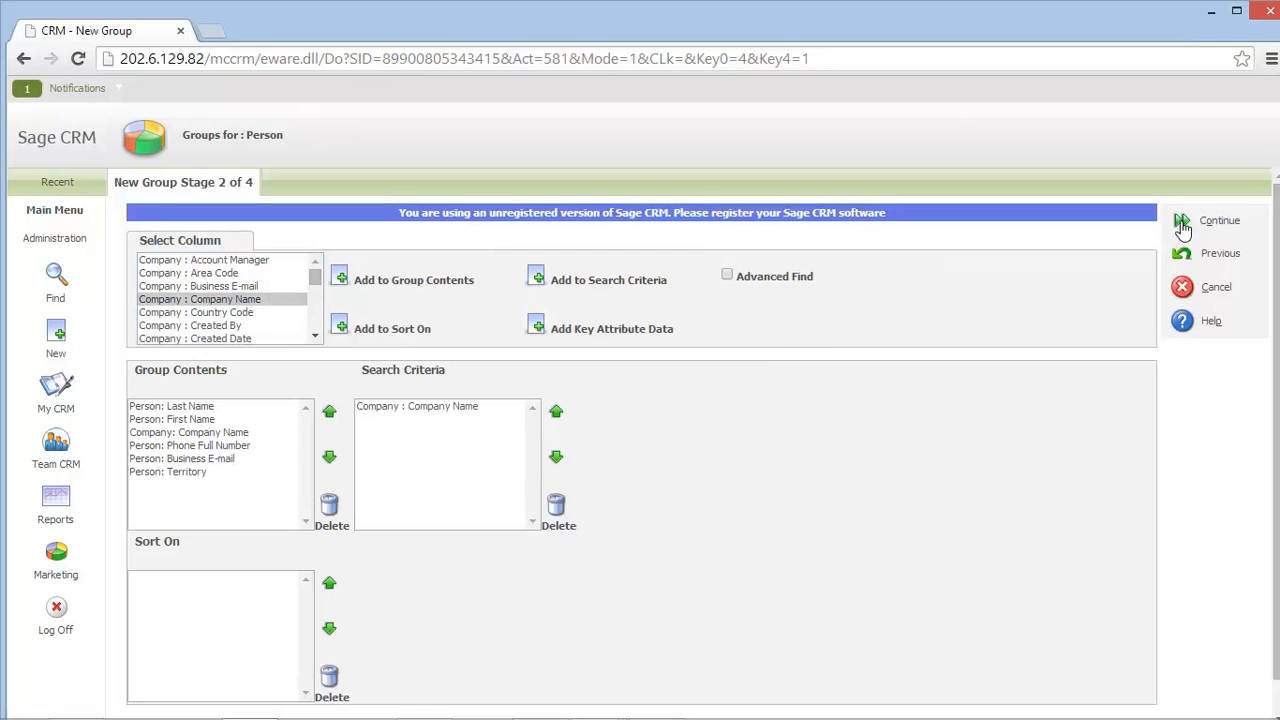
Step: Filter company name by 'envisage', preview the matching people, and save the group
click(1219, 220)
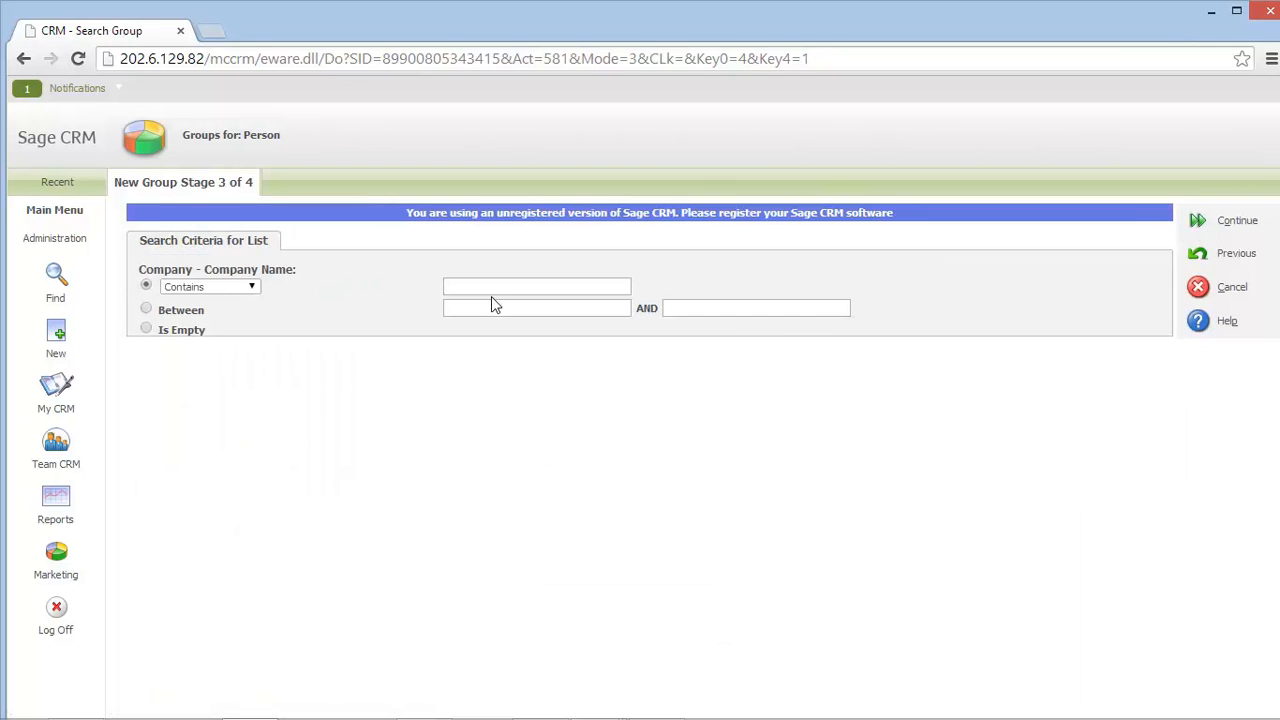
text(e)
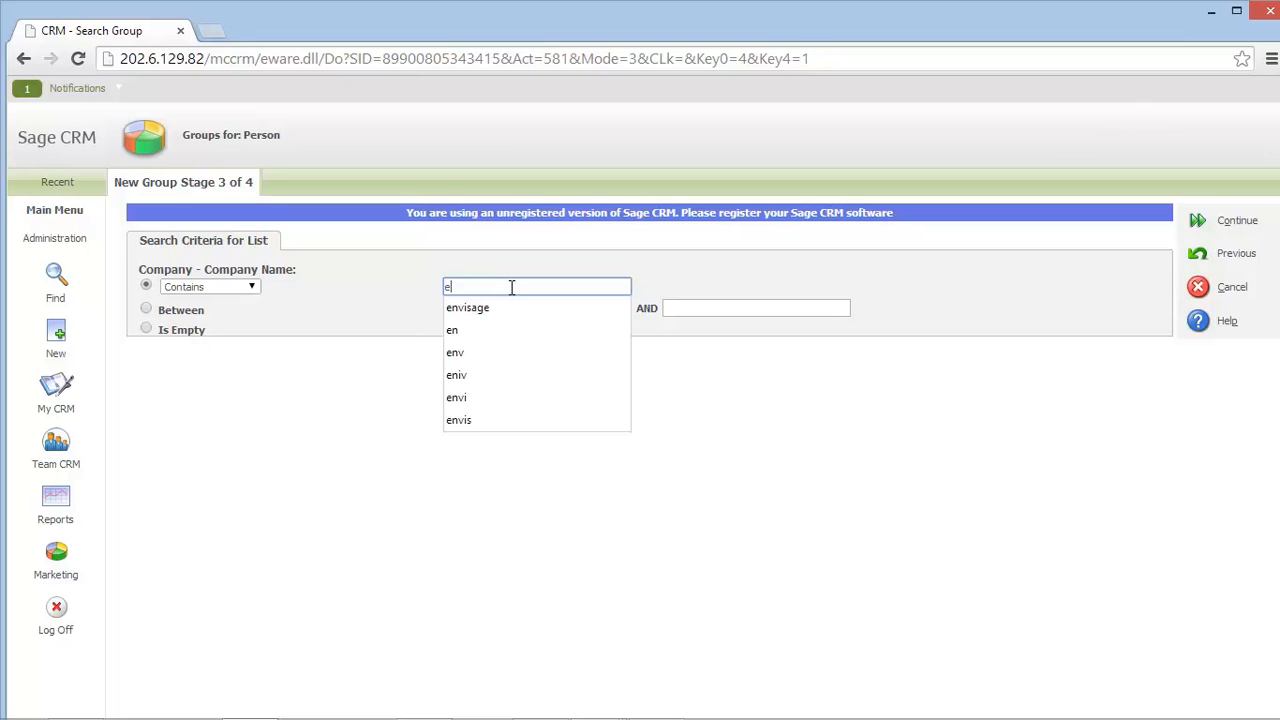
click(467, 307)
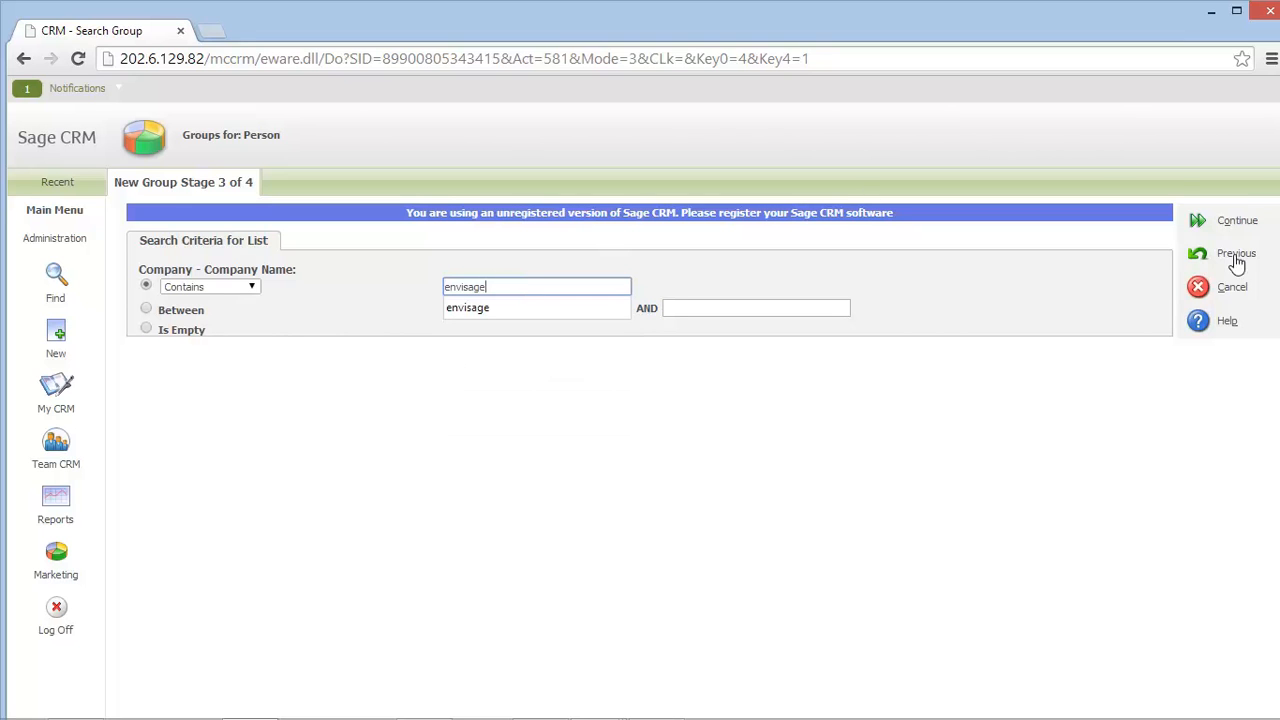
click(1237, 220)
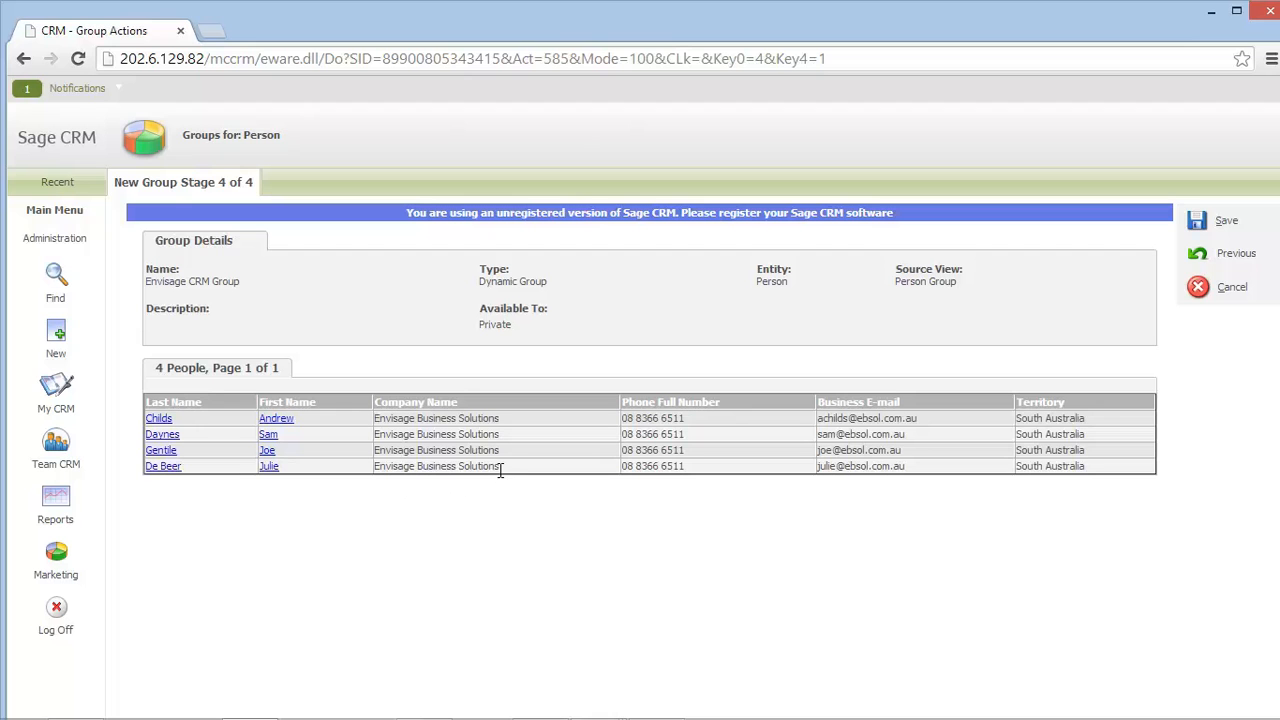
click(1236, 253)
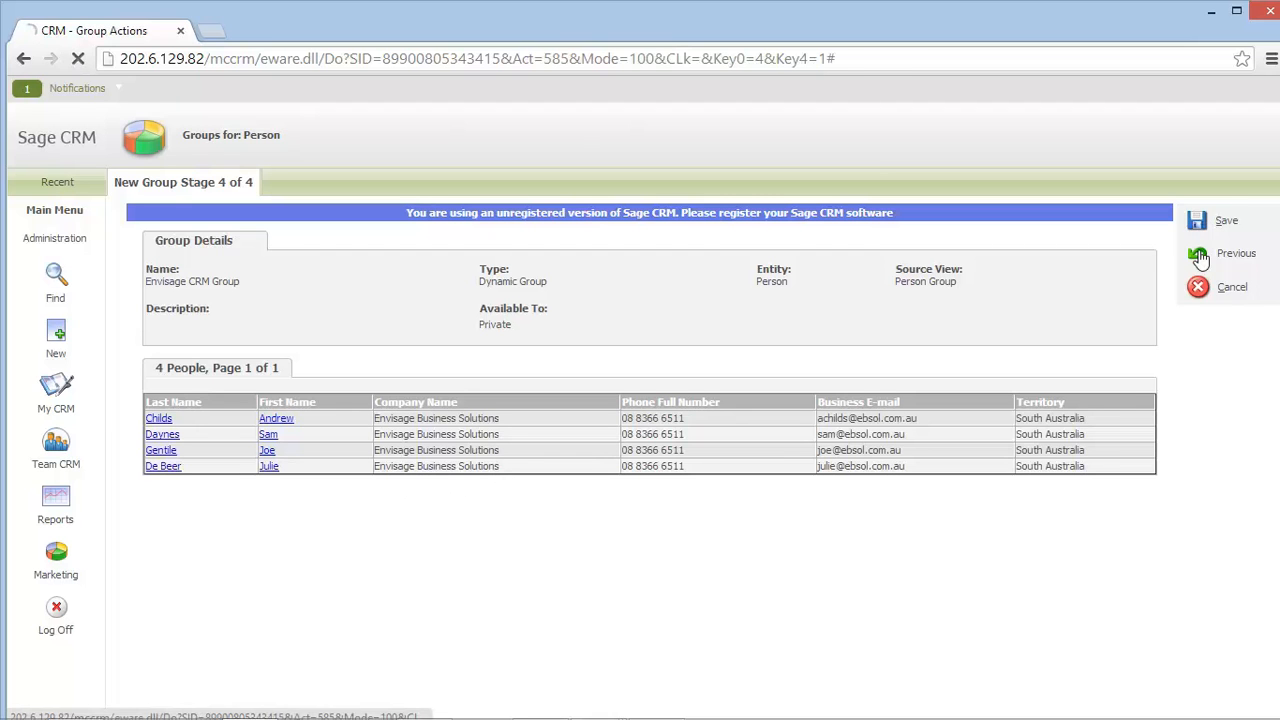
click(1226, 220)
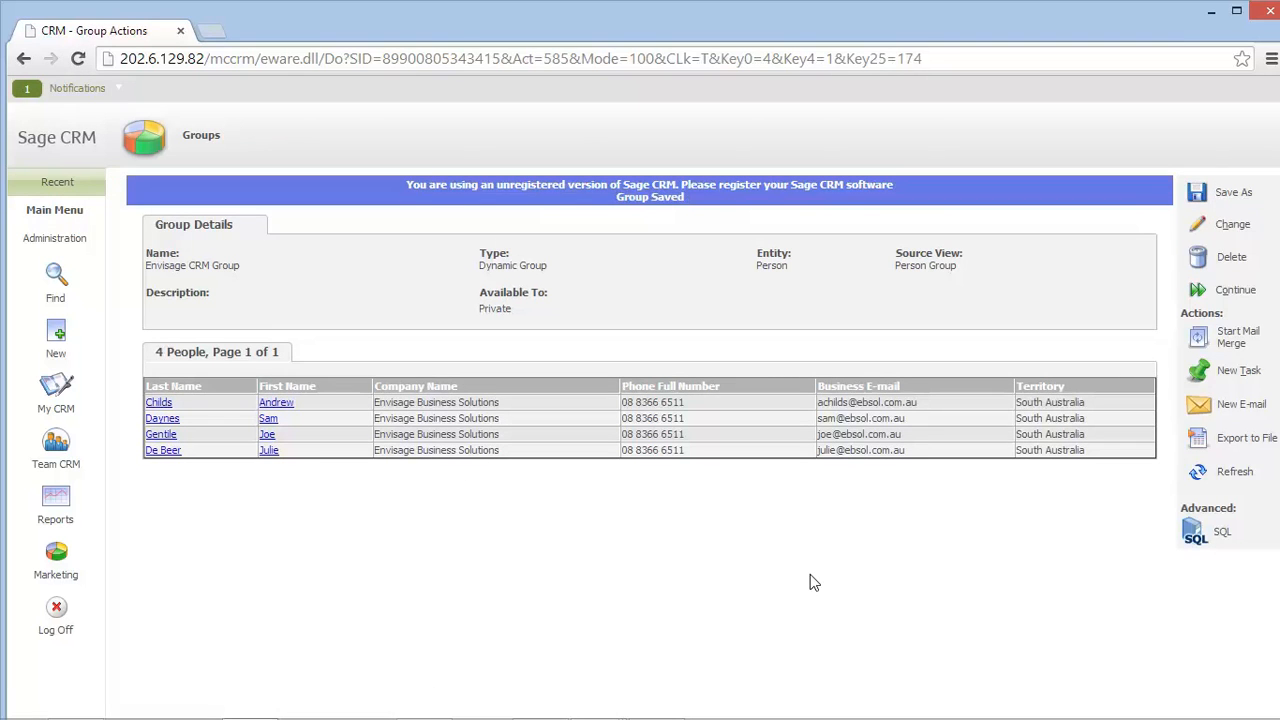
mouse_move(65, 558)
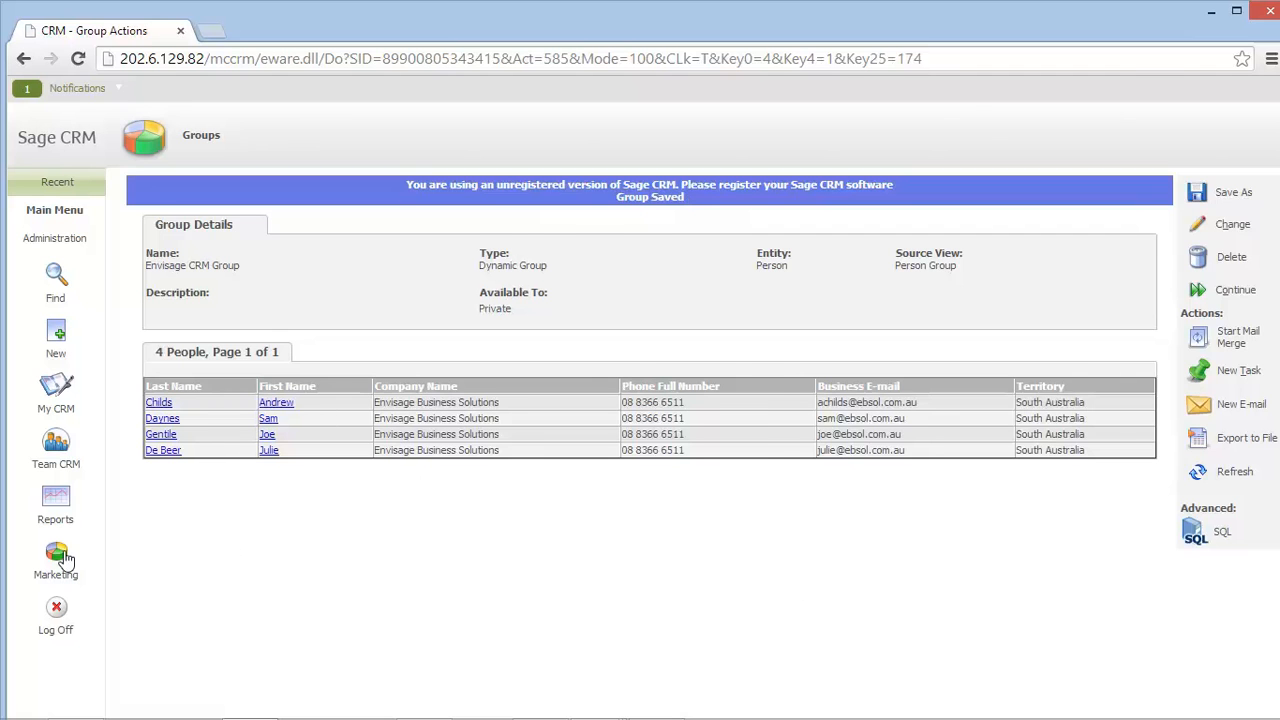
Step: From Marketing, save a new campaign named 'Envisage Mail Chimp Campaign'
click(56, 555)
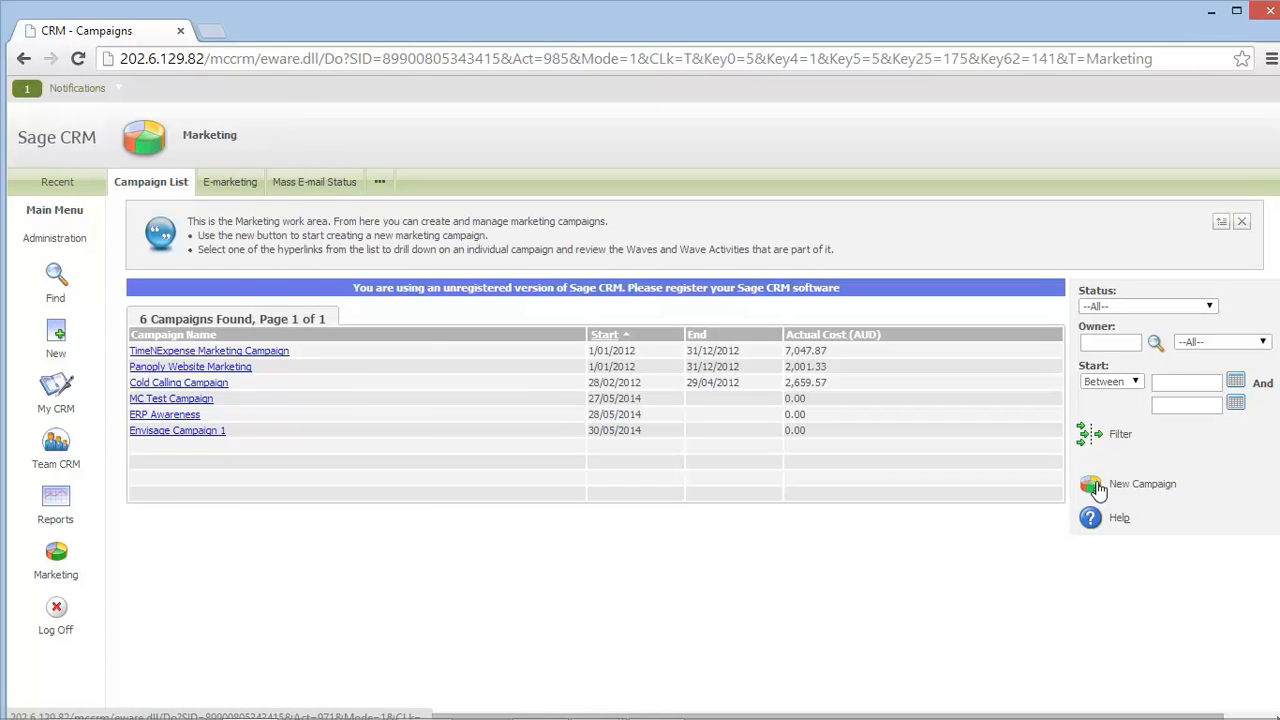
mouse_move(405, 130)
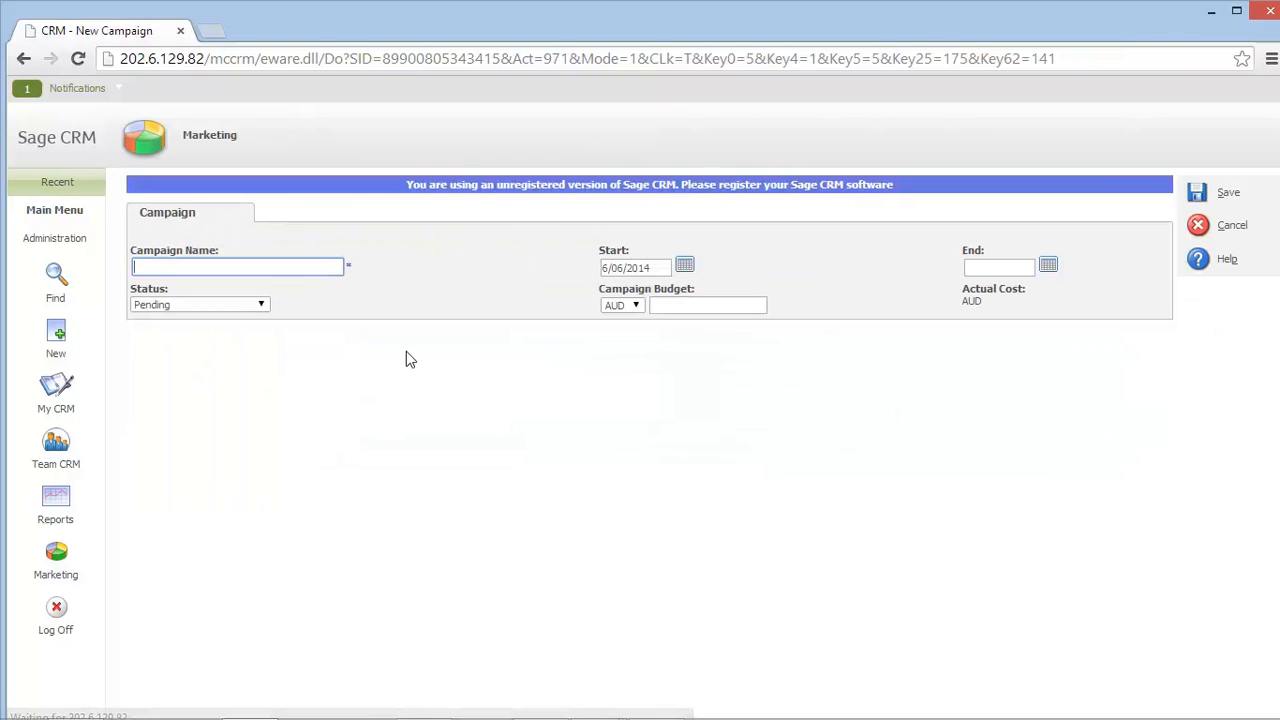
text(En)
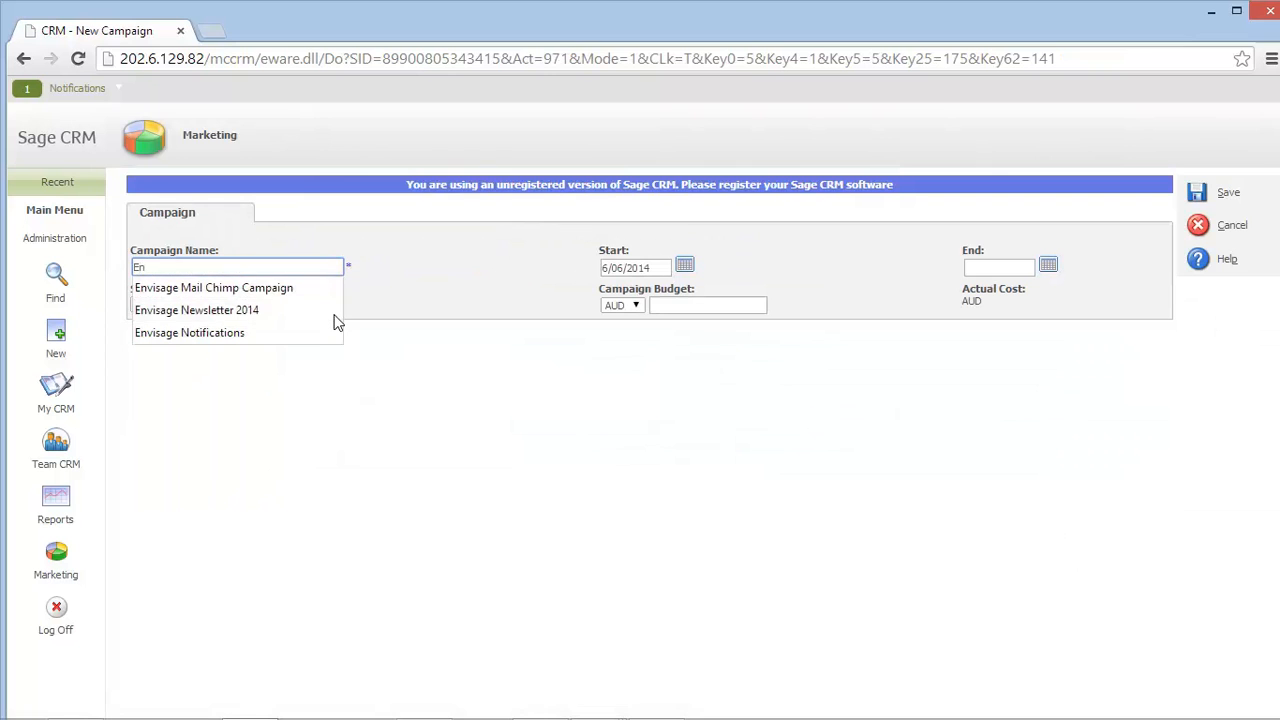
click(213, 287)
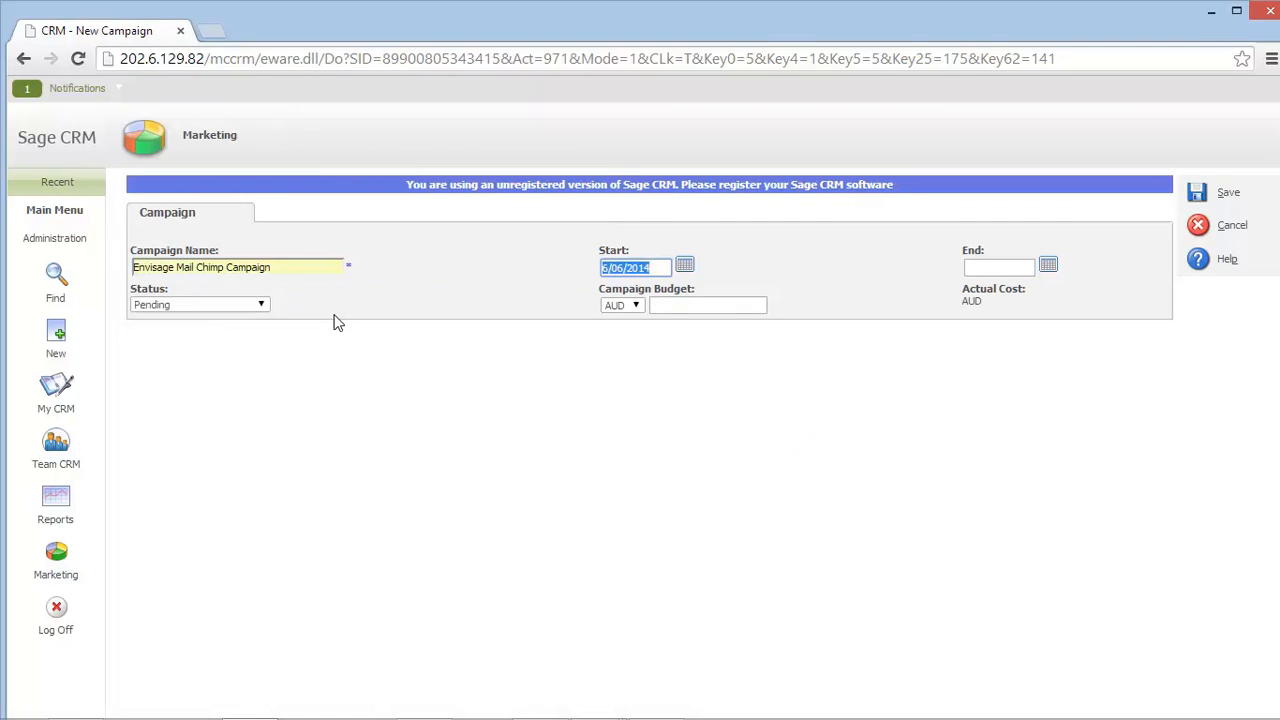
click(199, 304)
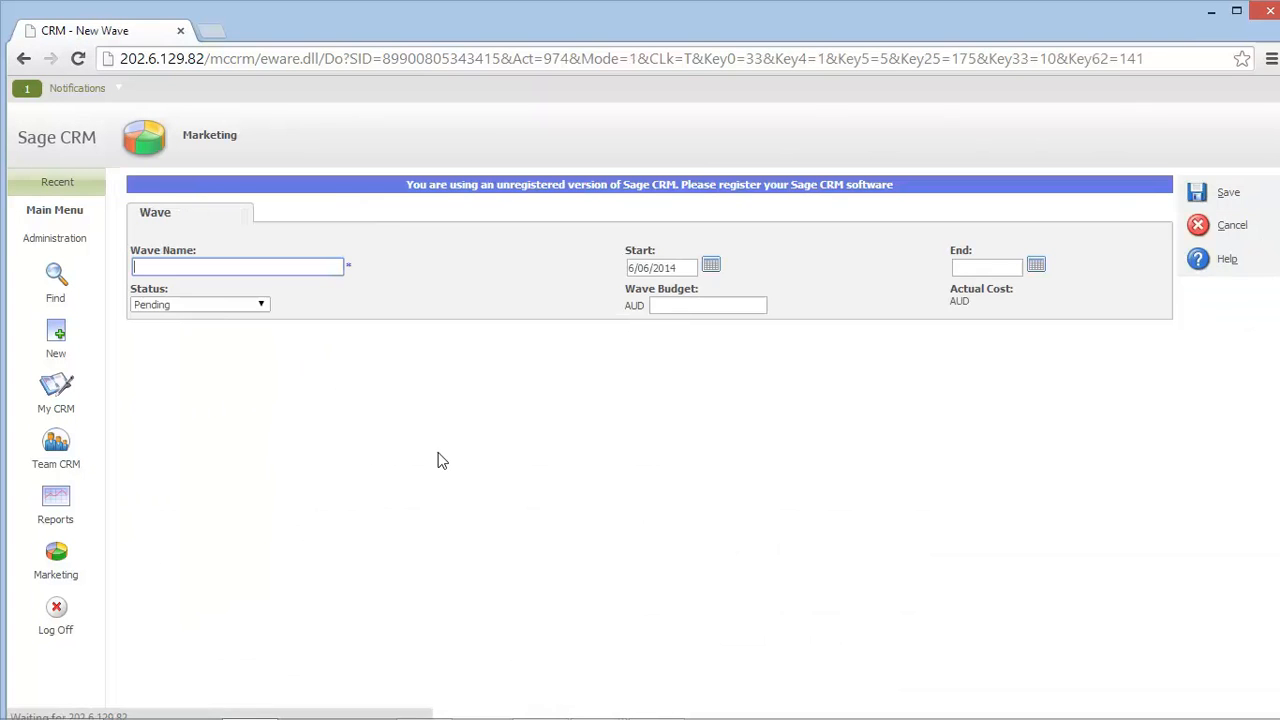
Step: Save a new wave named 'Wave 1'
text(Wave)
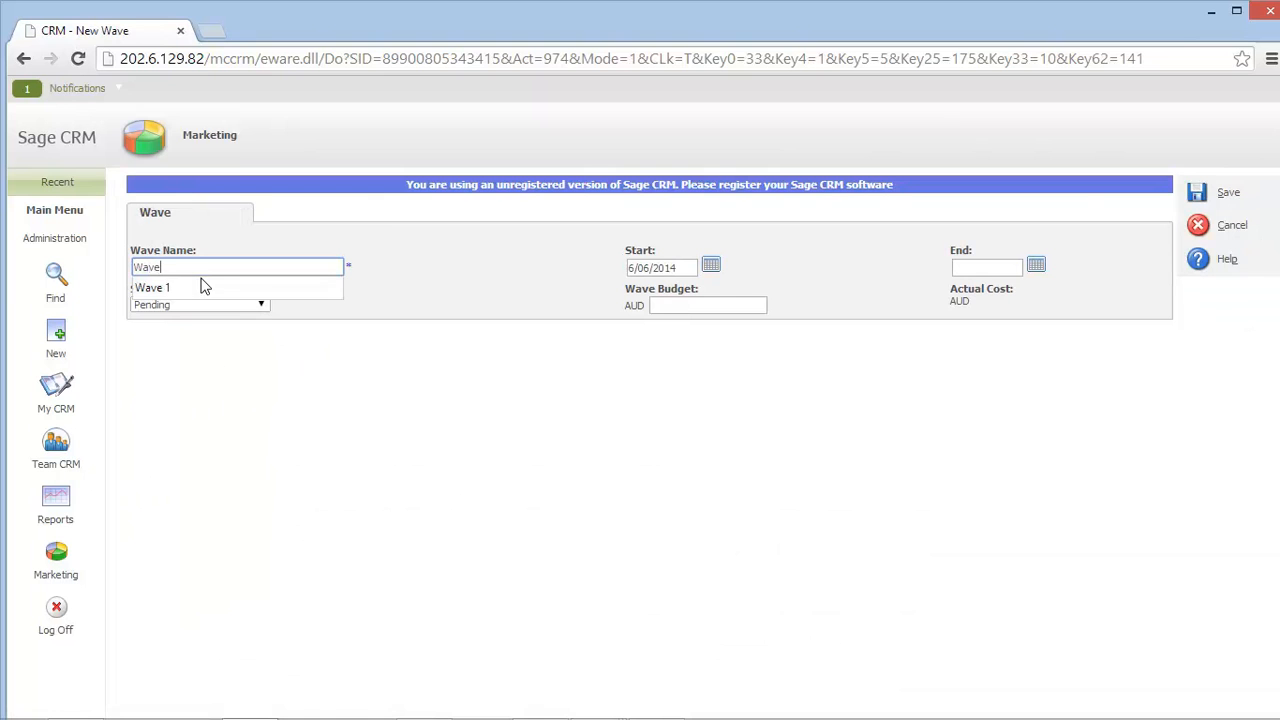
click(153, 288)
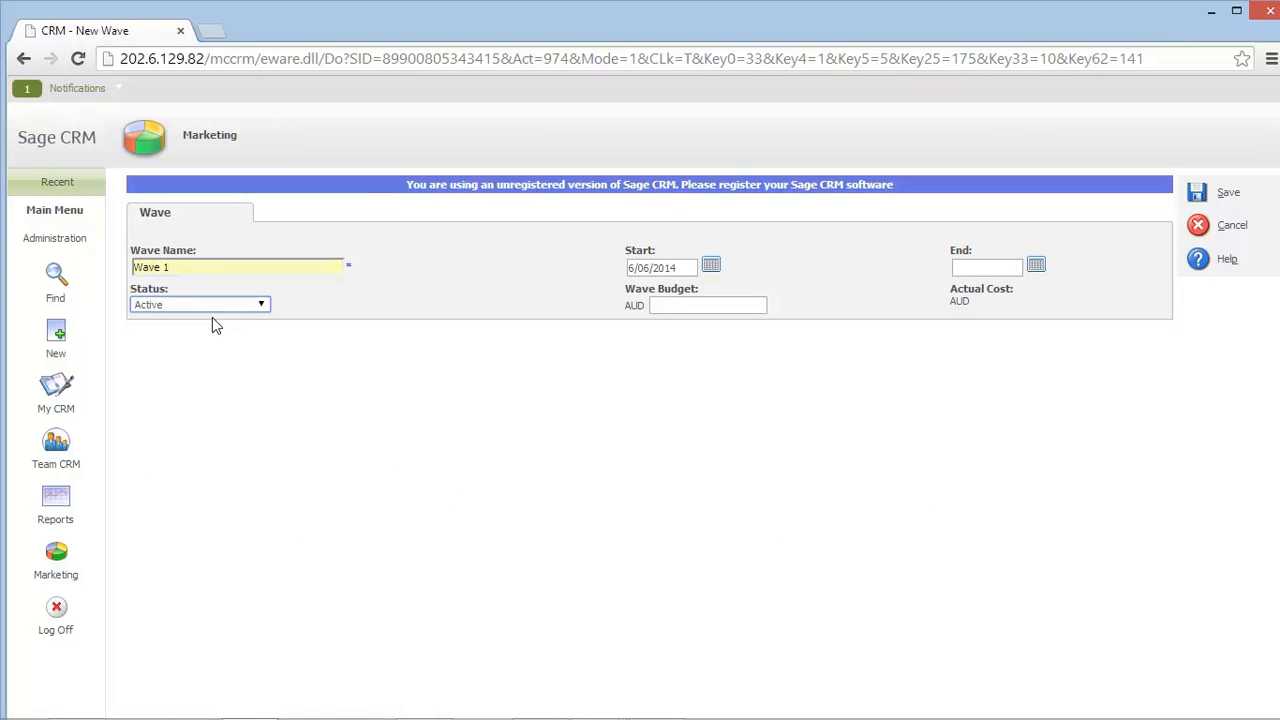
click(1228, 192)
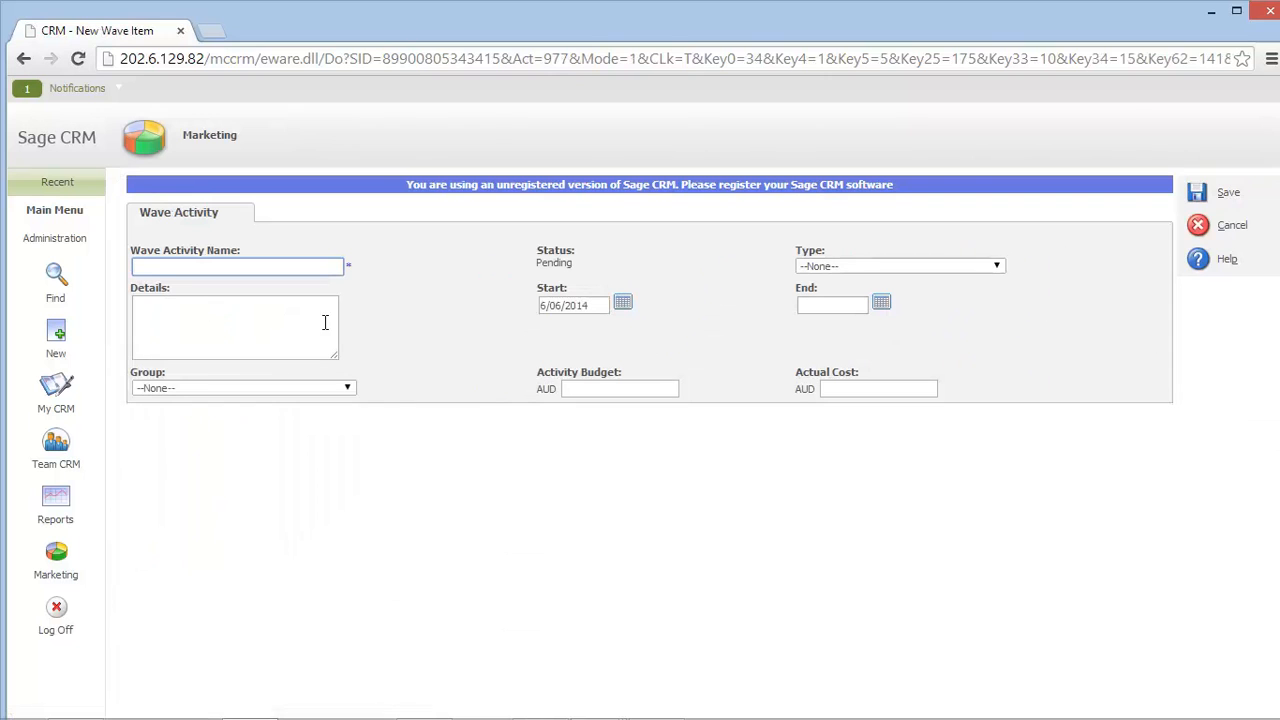
Step: Save wave activity 'Mail Chimp Activity' with type MailChimp E-Mail
text(W)
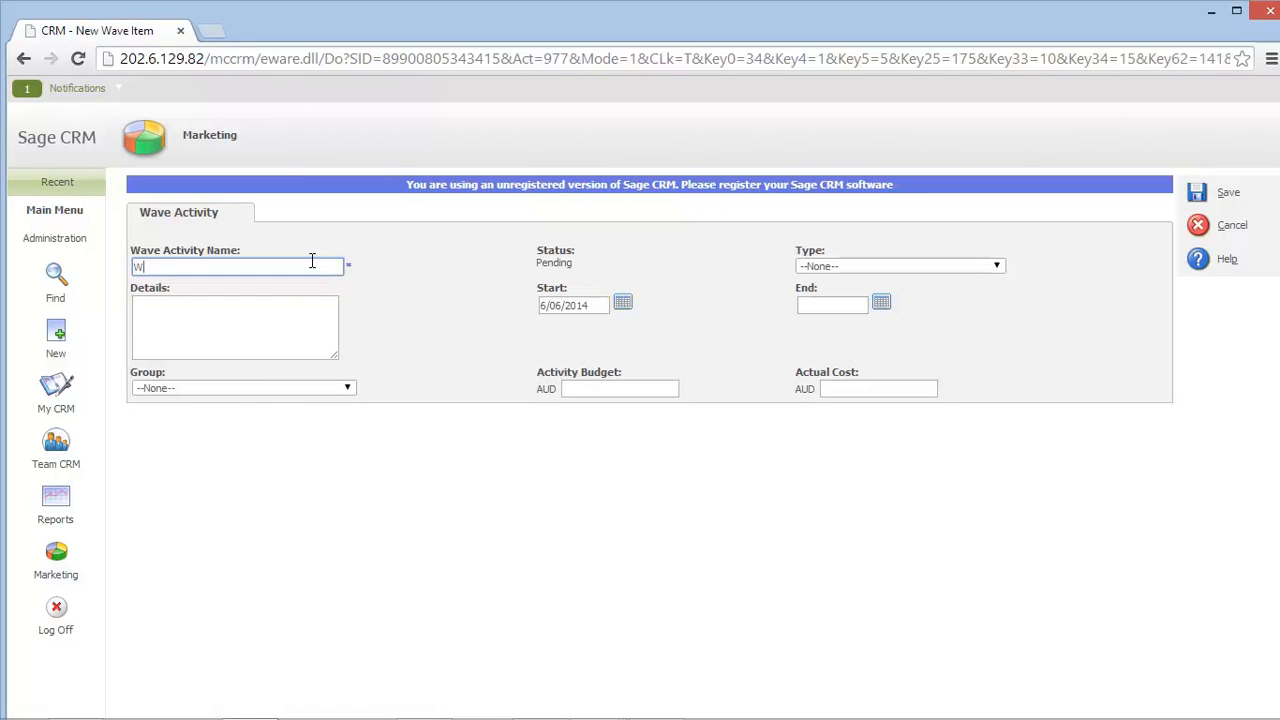
text(Ma)
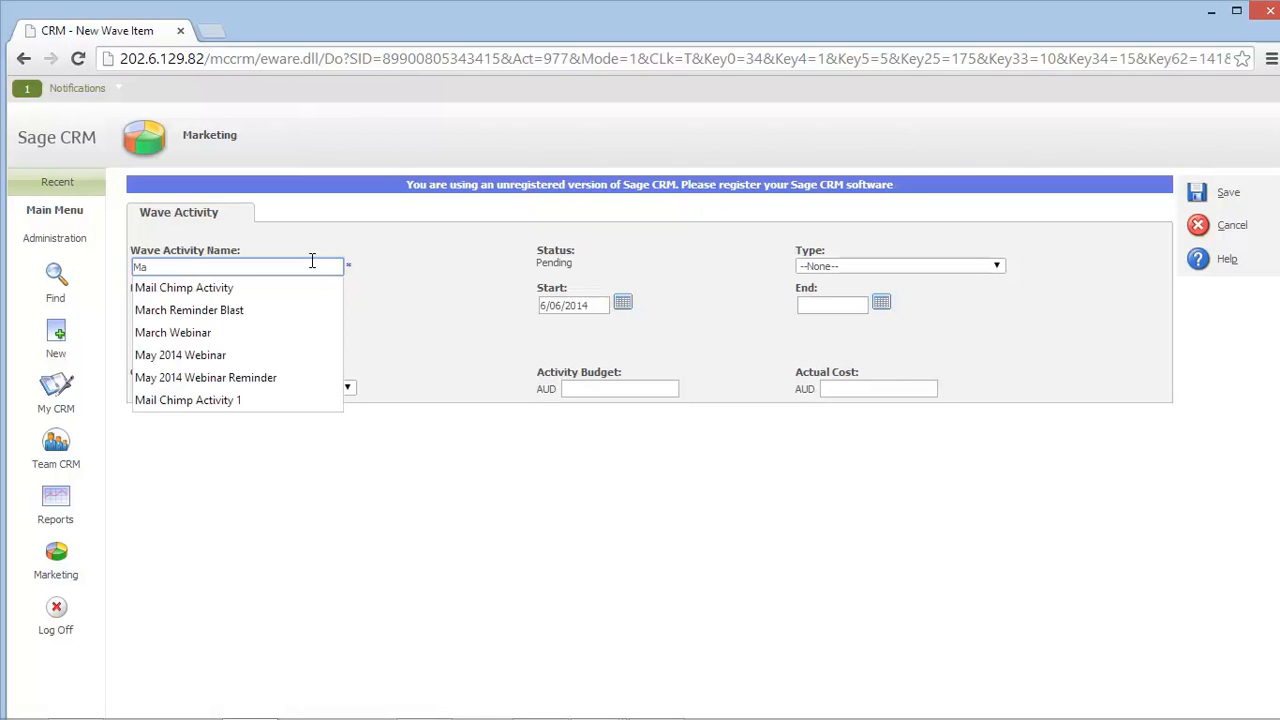
click(183, 287)
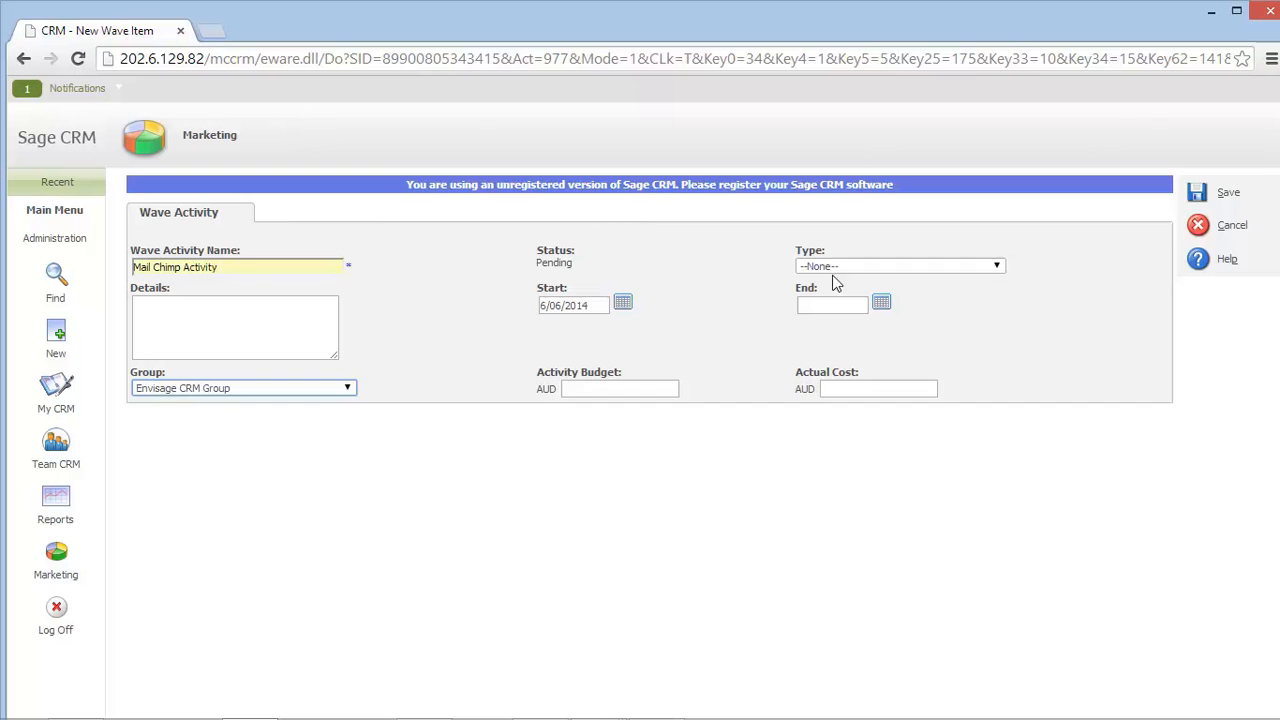
click(995, 265)
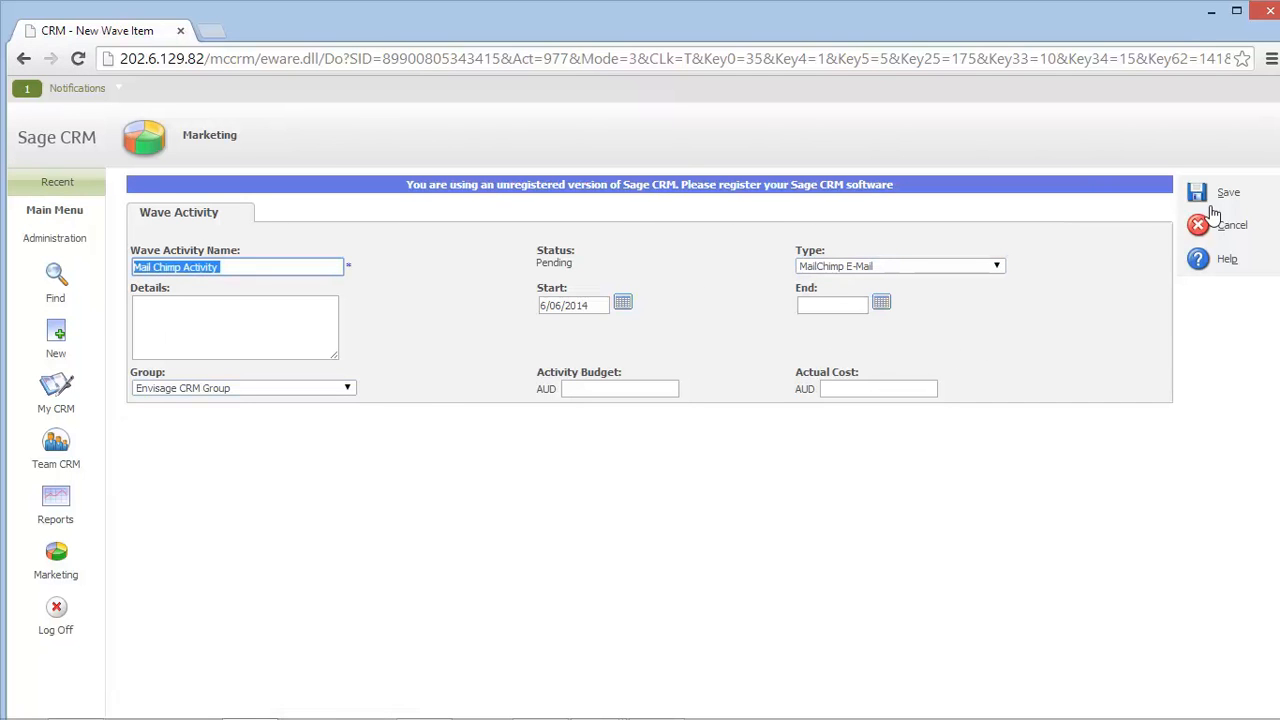
click(1228, 192)
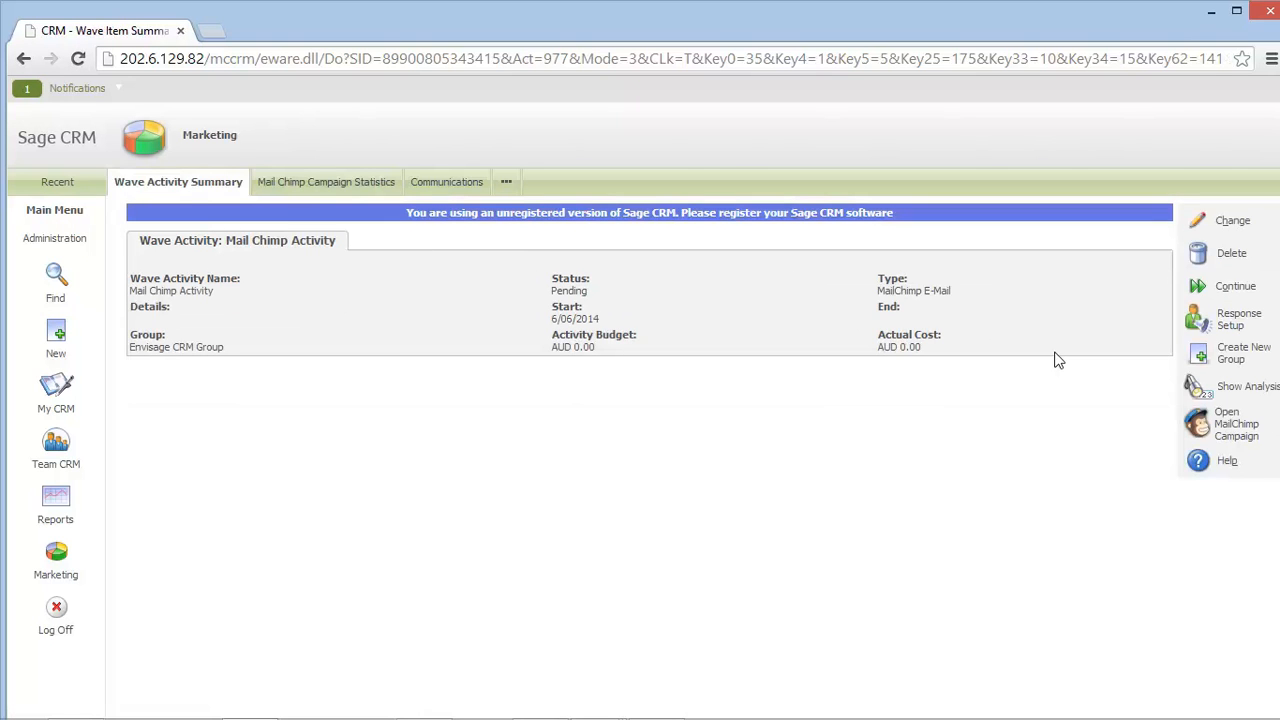
mouse_move(418, 307)
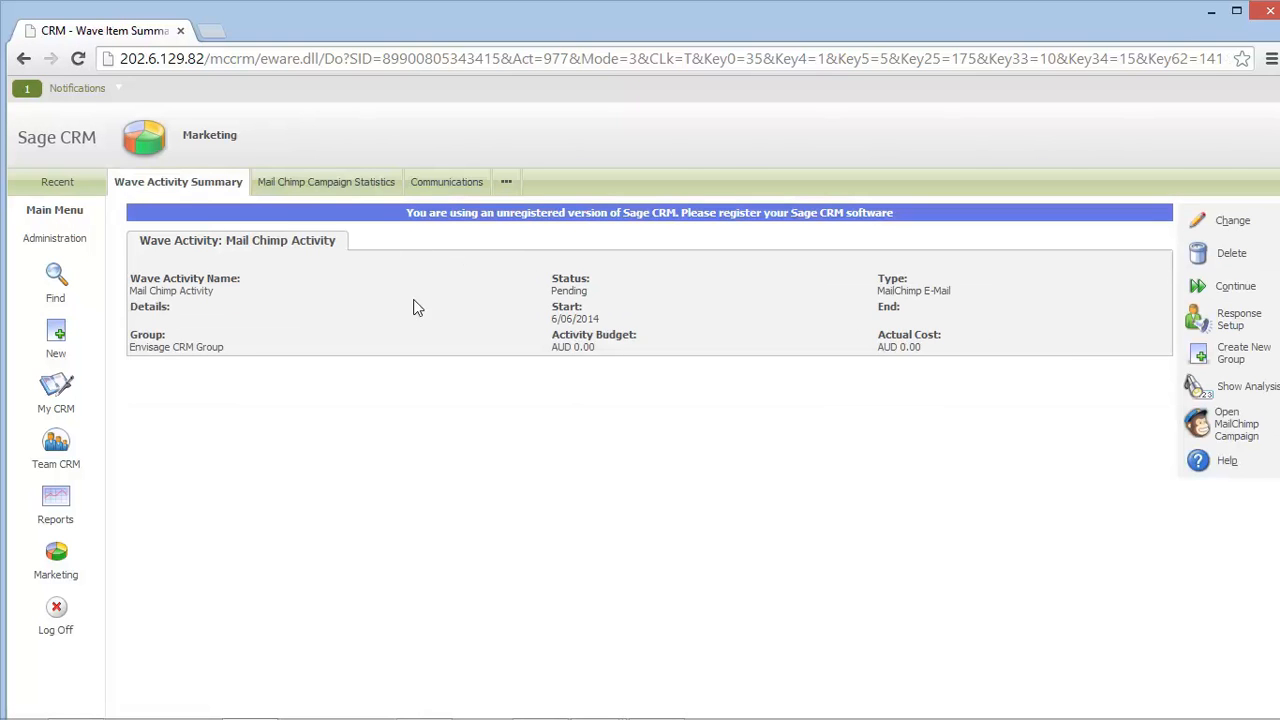
mouse_move(959, 469)
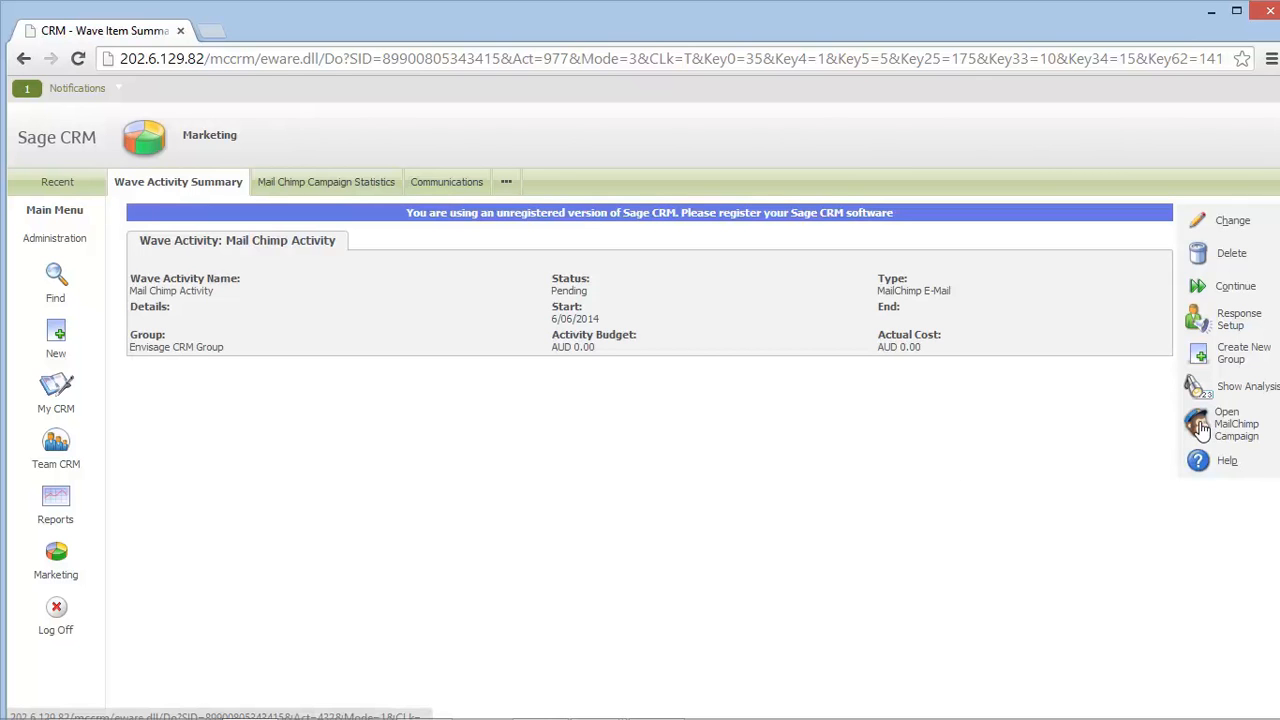
Step: Open the MailChimp campaign for Mail Chimp Activity from the summary page
click(326, 182)
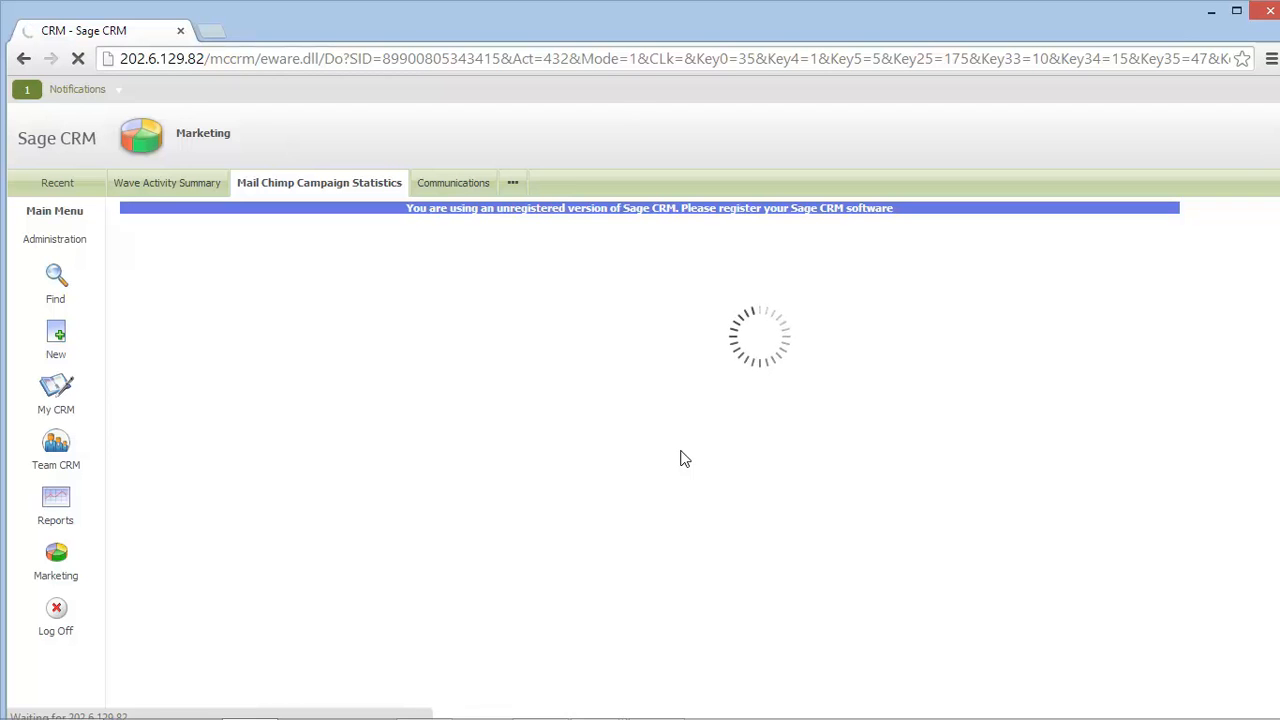
mouse_move(669, 367)
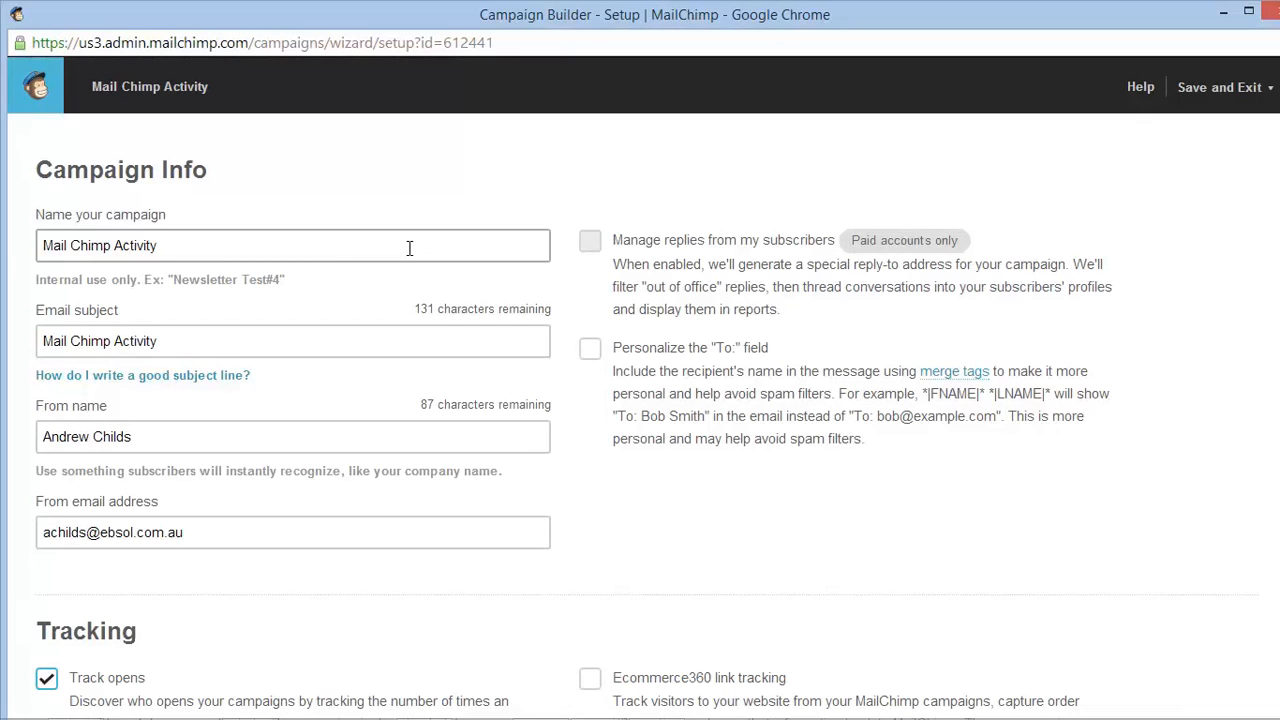
mouse_move(428, 199)
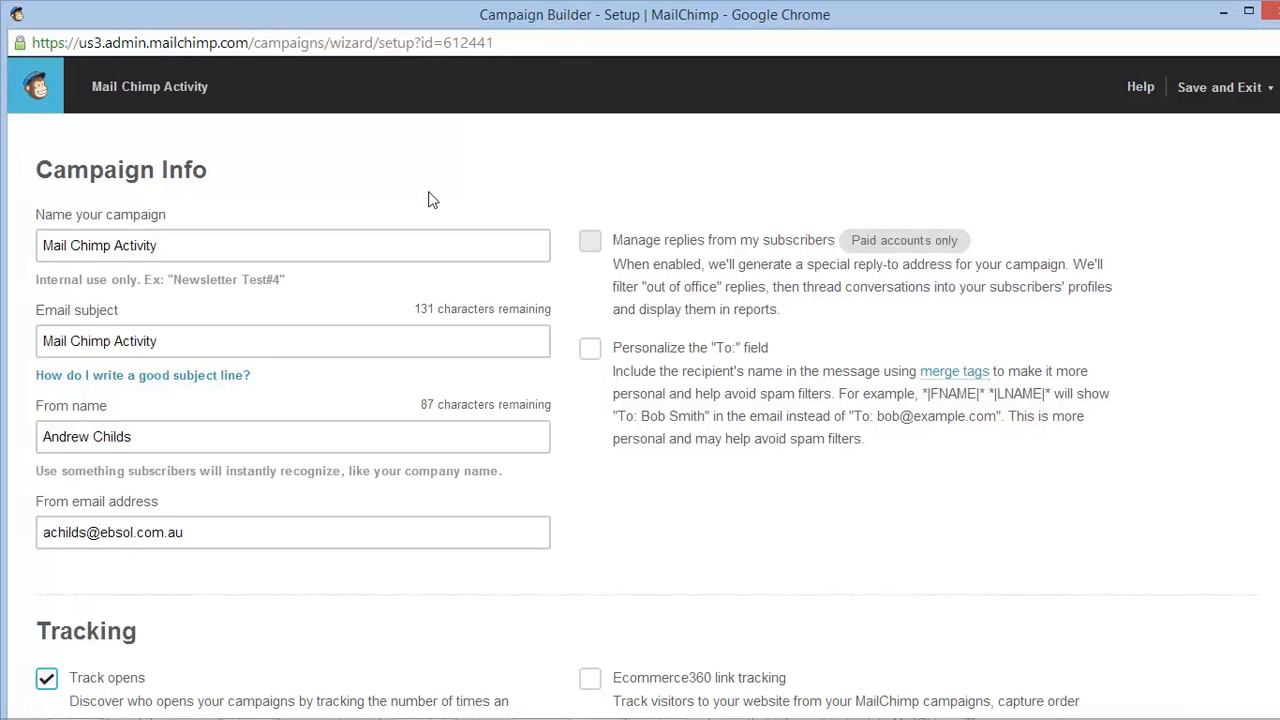
mouse_move(181, 280)
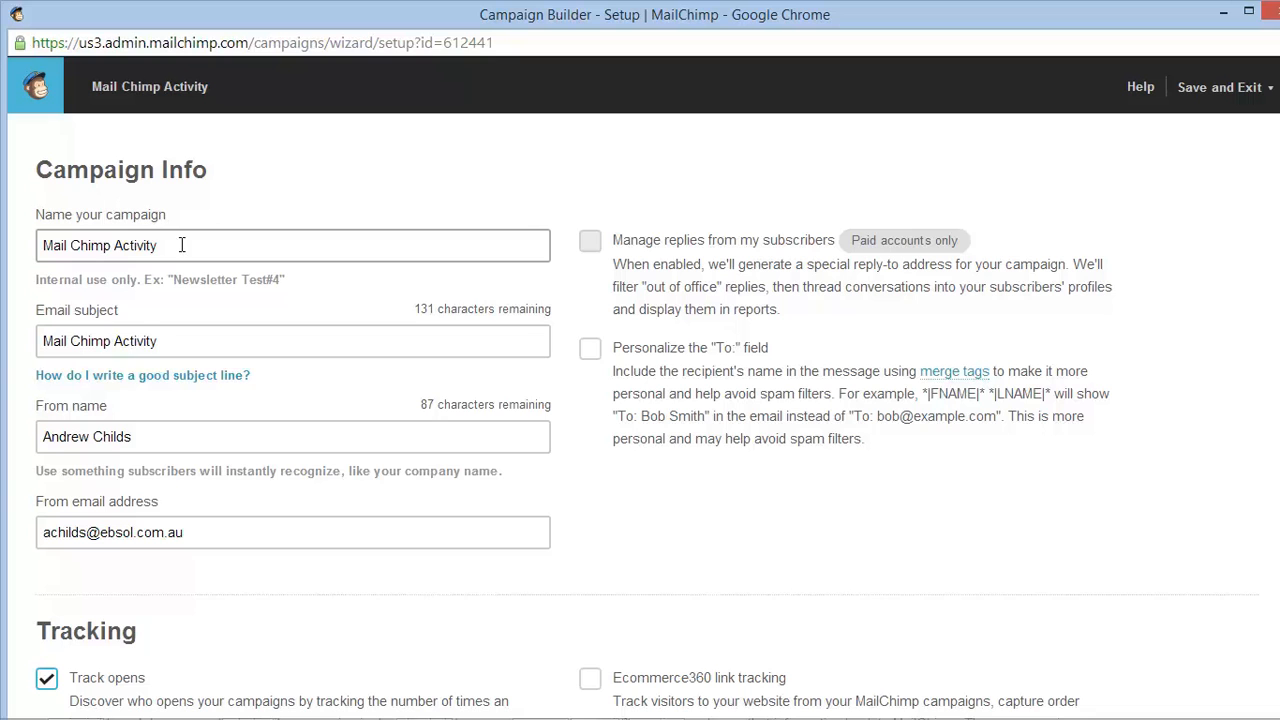
mouse_move(152, 232)
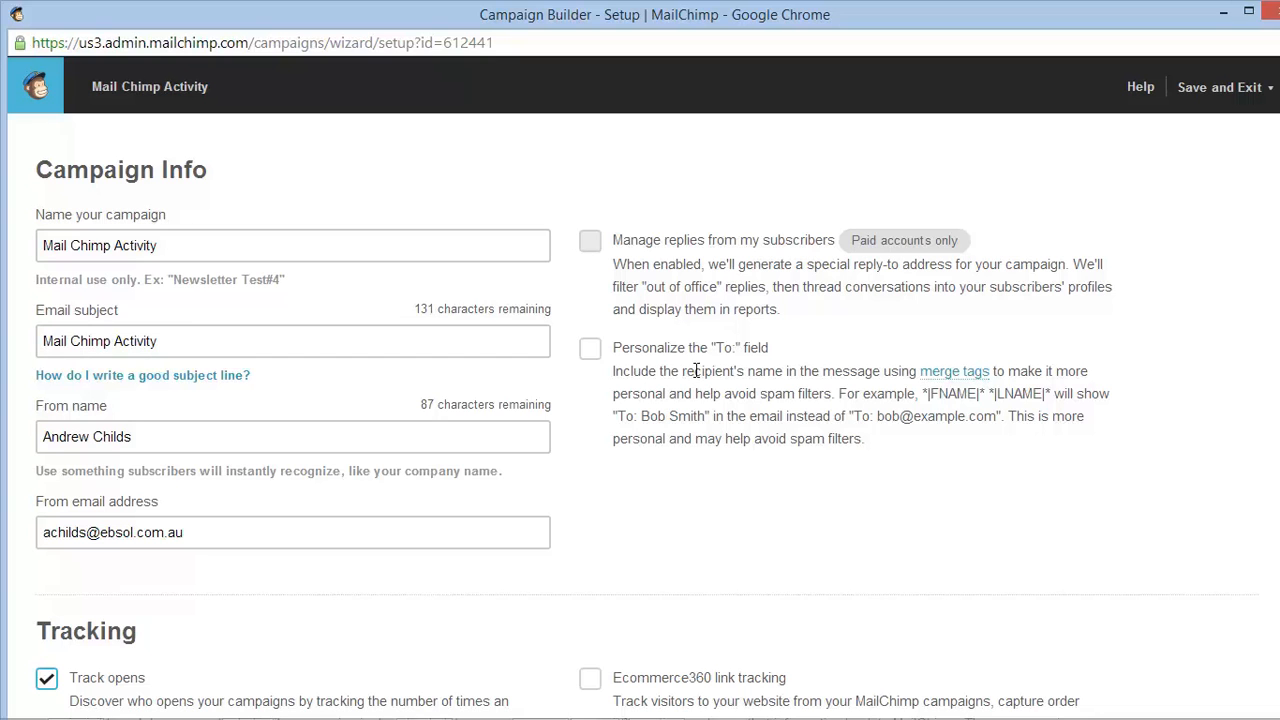
Step: Scroll through the setup step's Tracking, Social Media and More Options sections
scroll(down, 3)
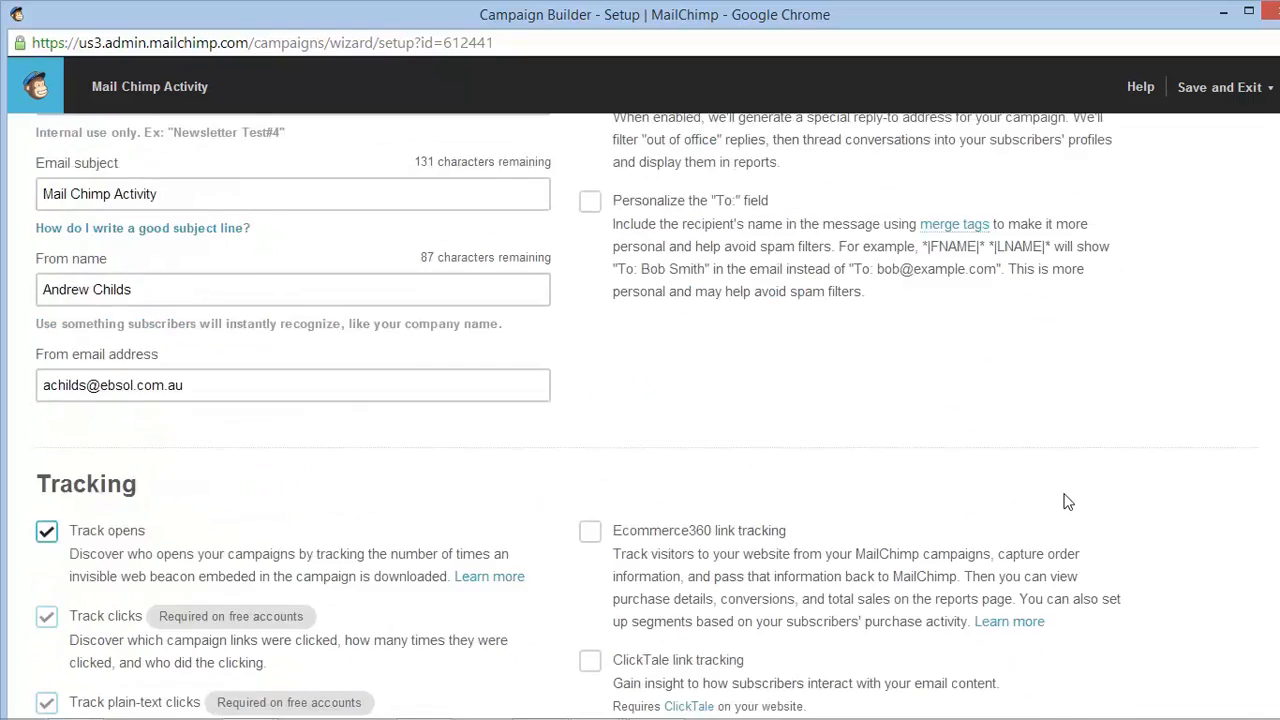
scroll(up, 3)
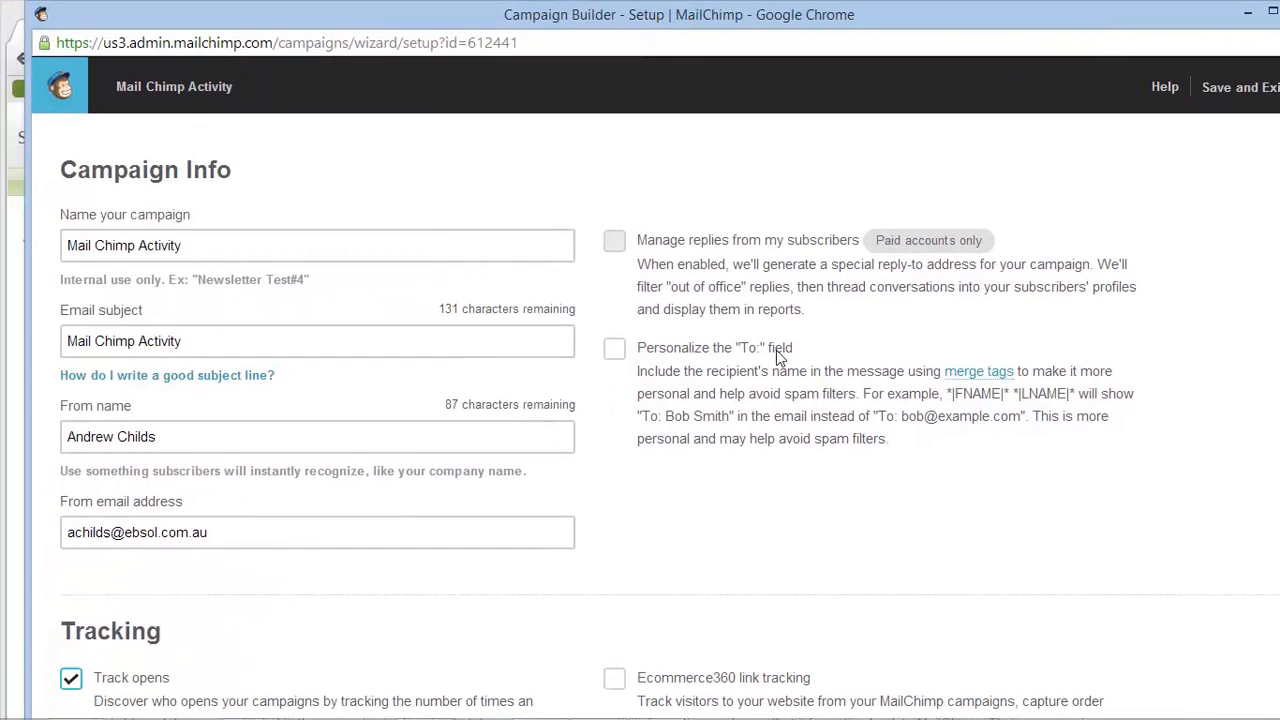
scroll(down, 3)
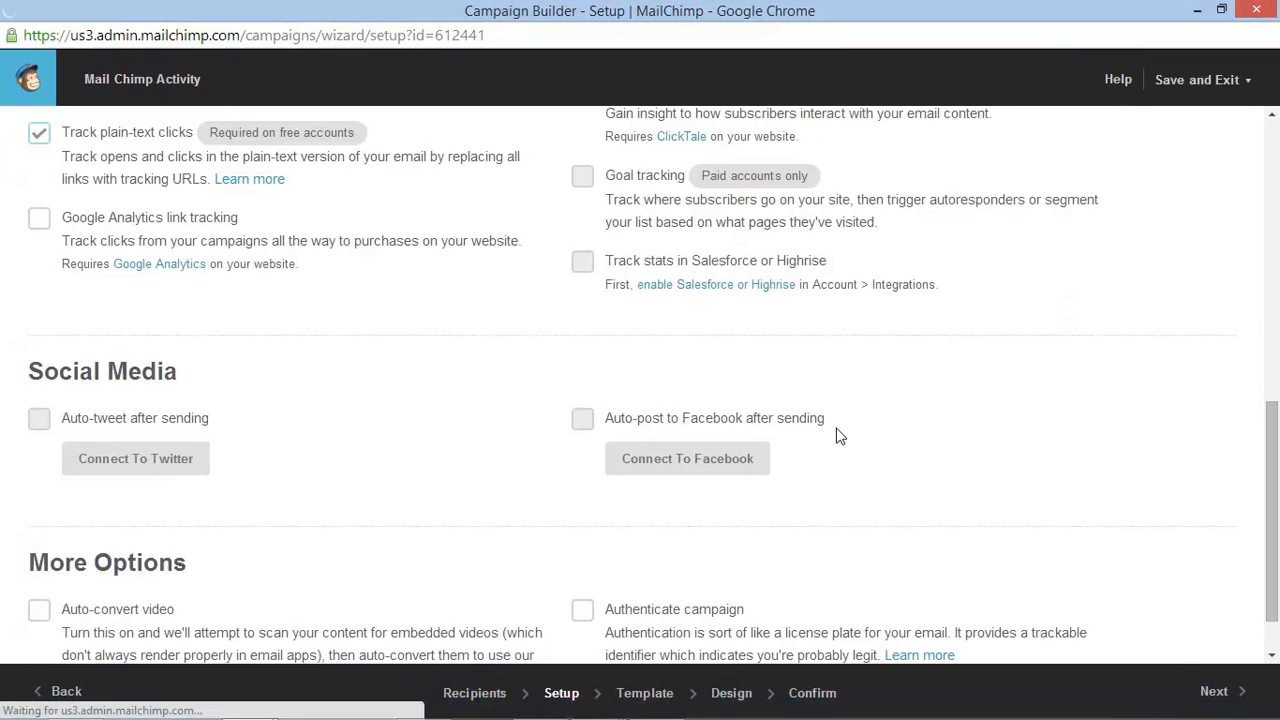
Step: Continue to templates and select the saved Envisage Demo Template
click(1213, 691)
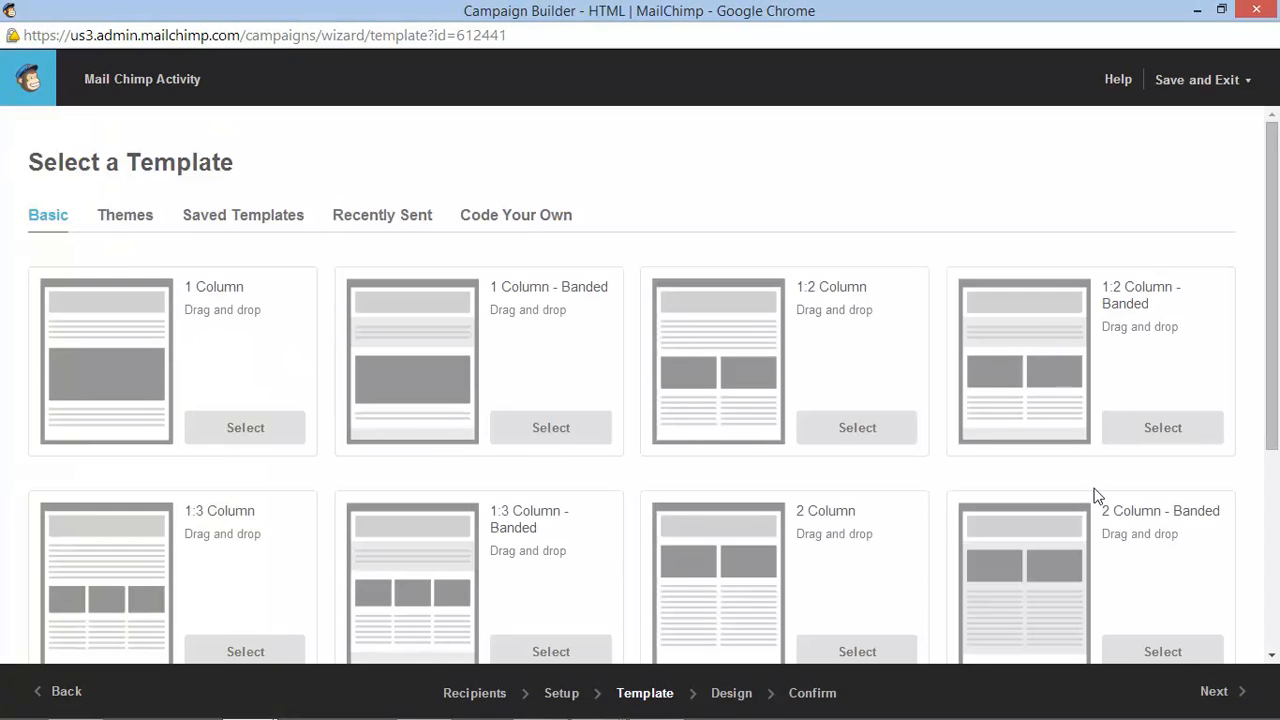
click(125, 214)
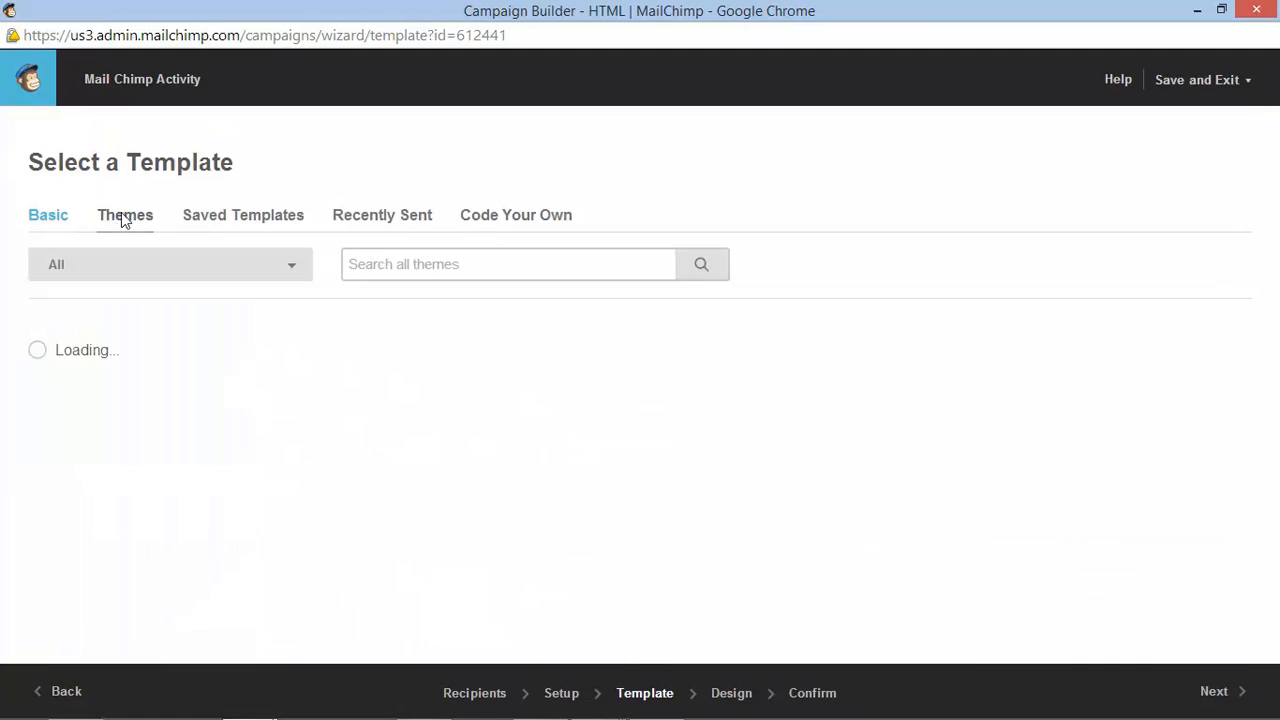
click(125, 214)
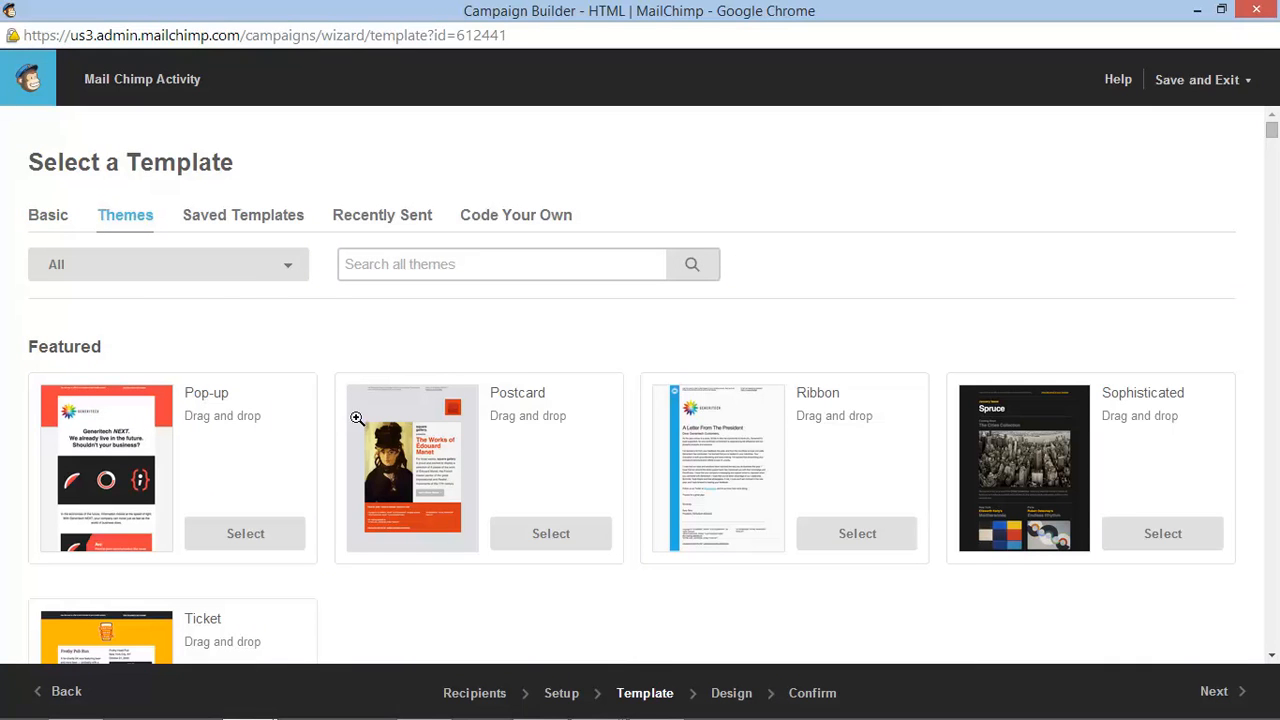
mouse_move(280, 413)
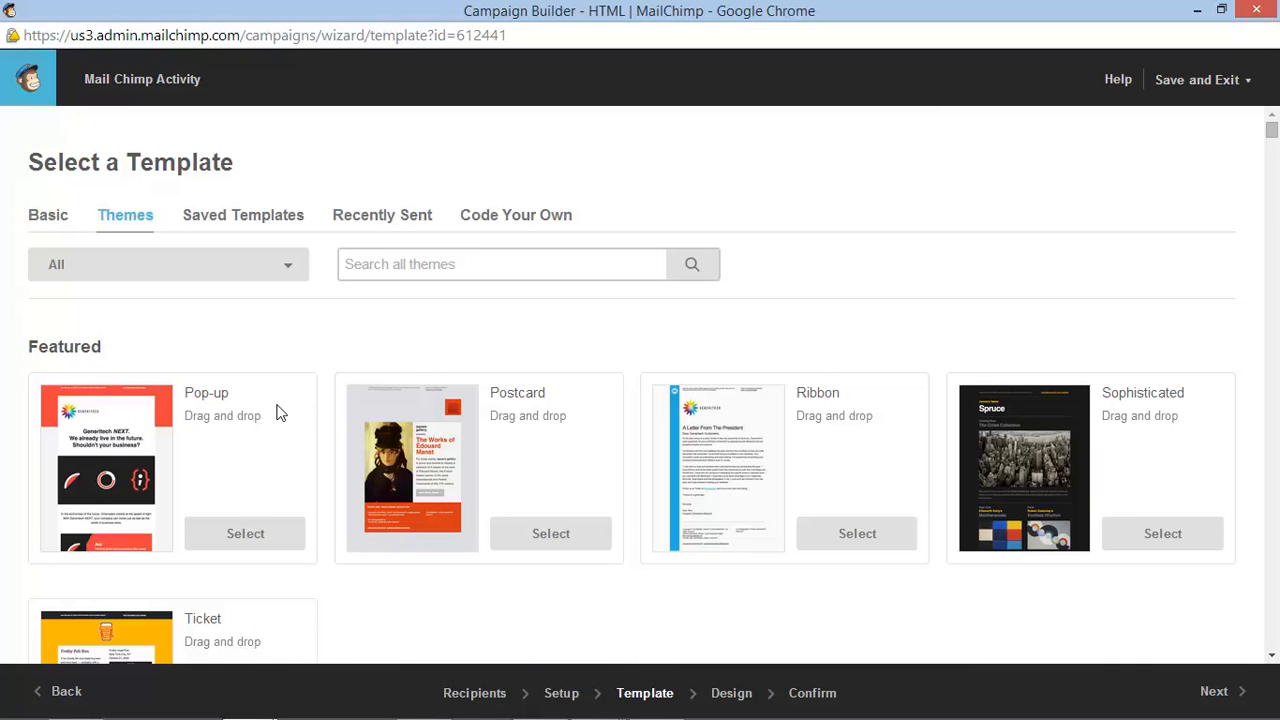
mouse_move(485, 485)
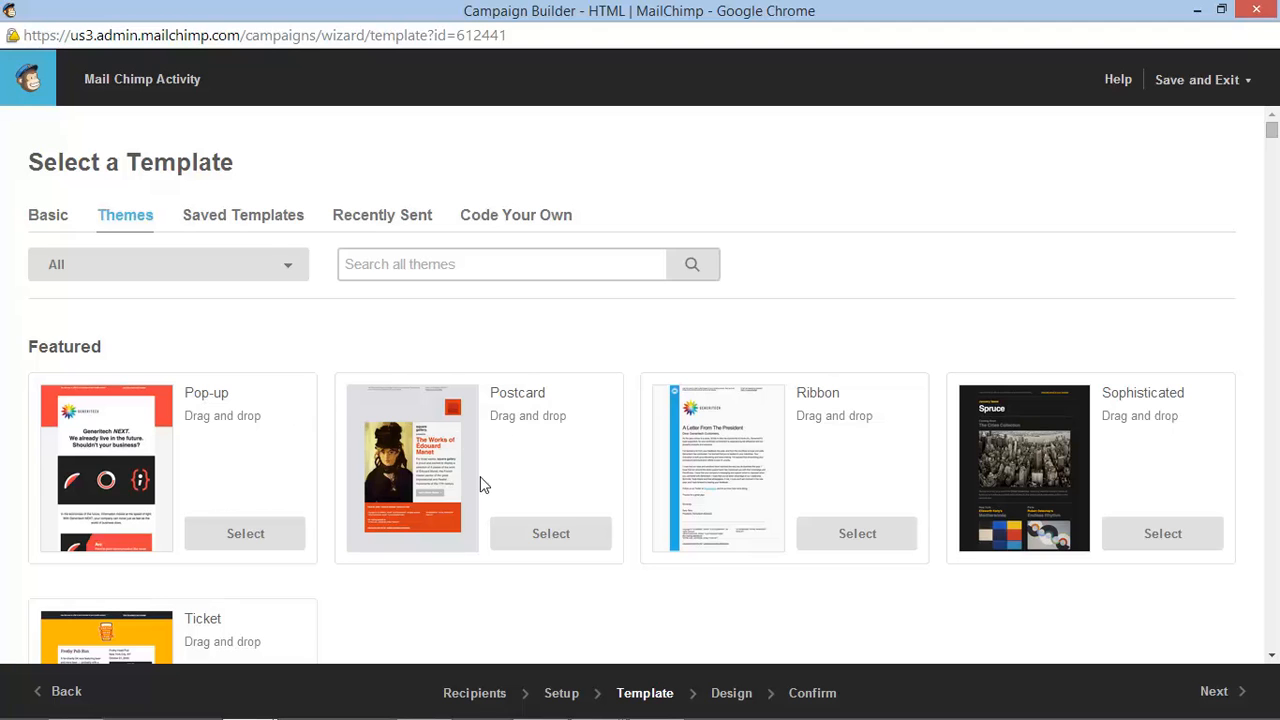
mouse_move(243, 215)
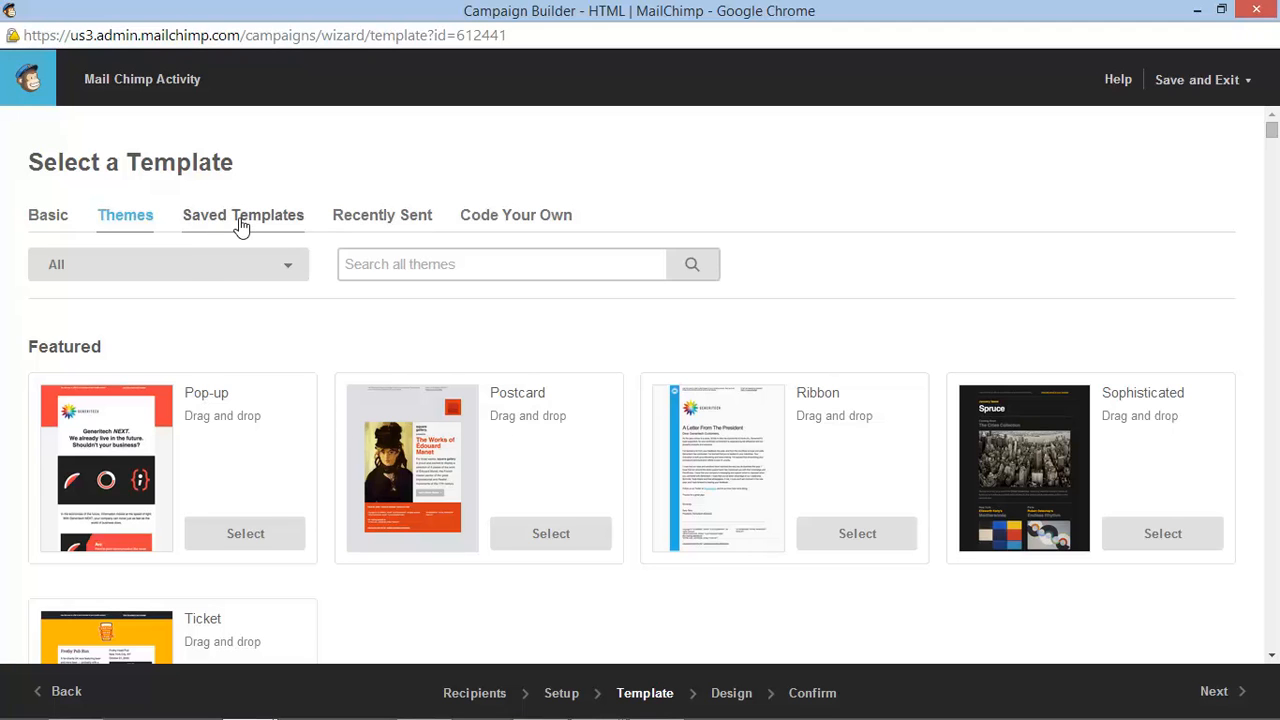
click(243, 215)
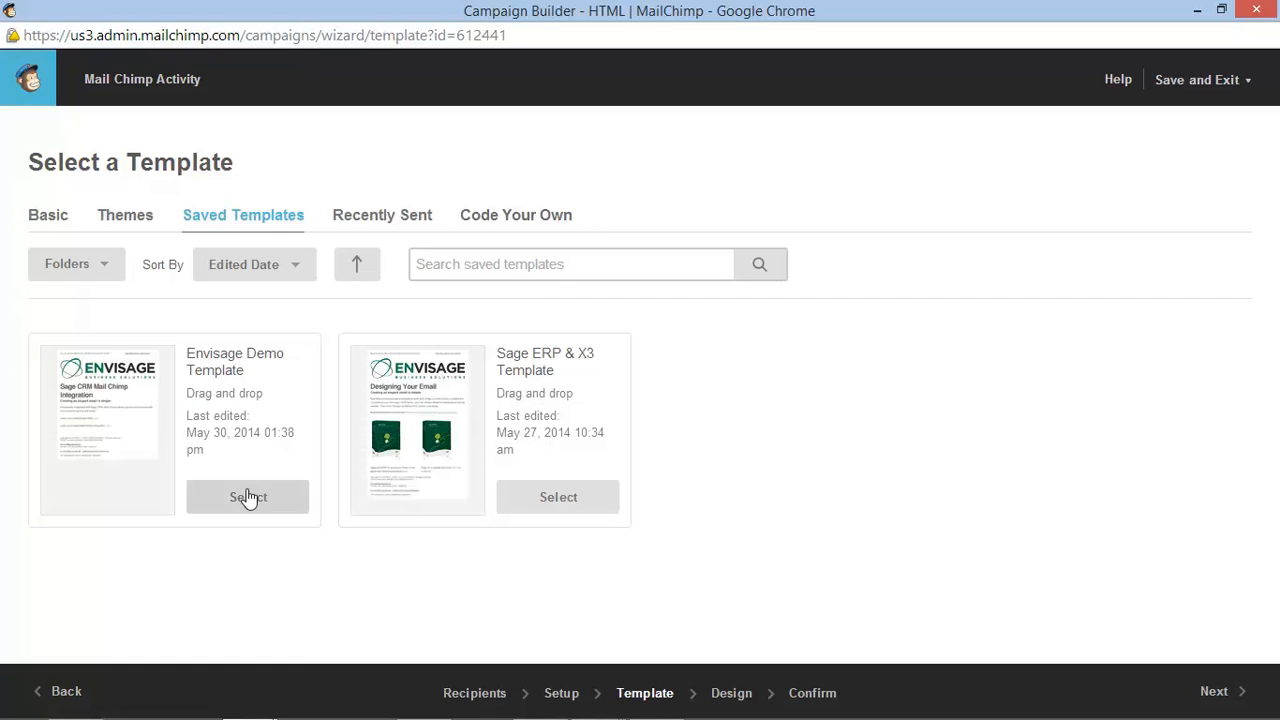
click(248, 497)
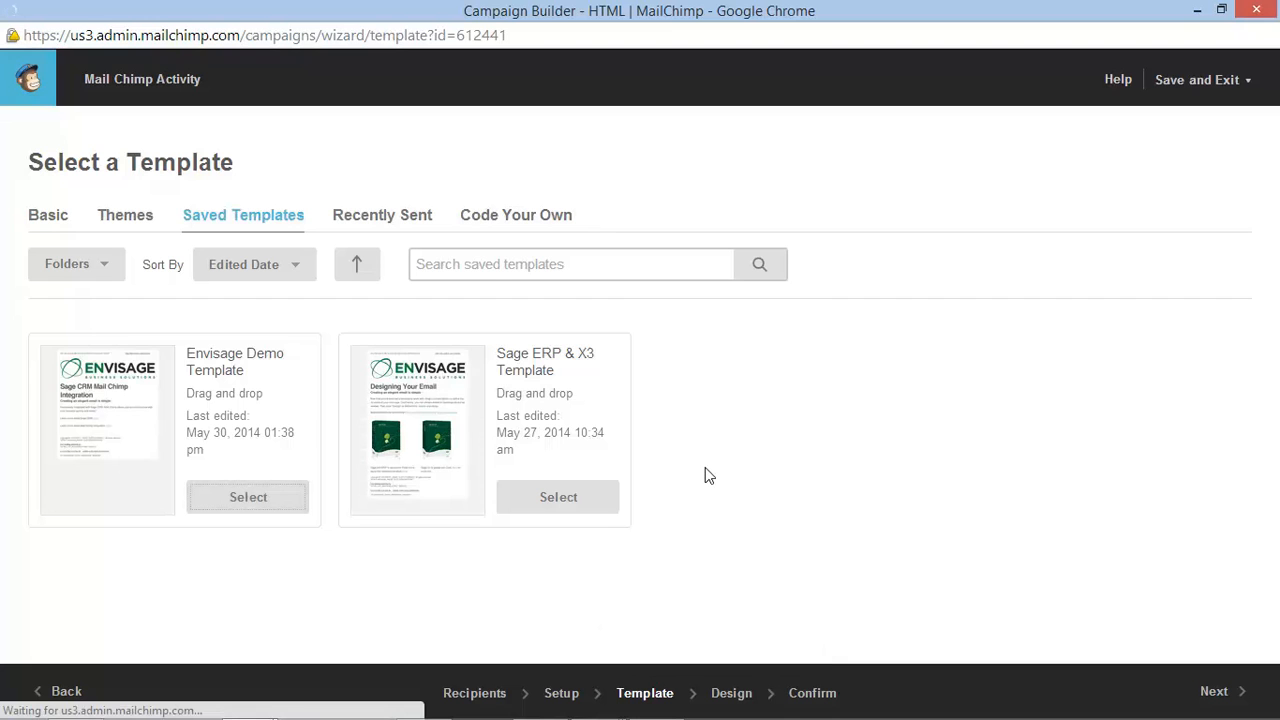
click(248, 497)
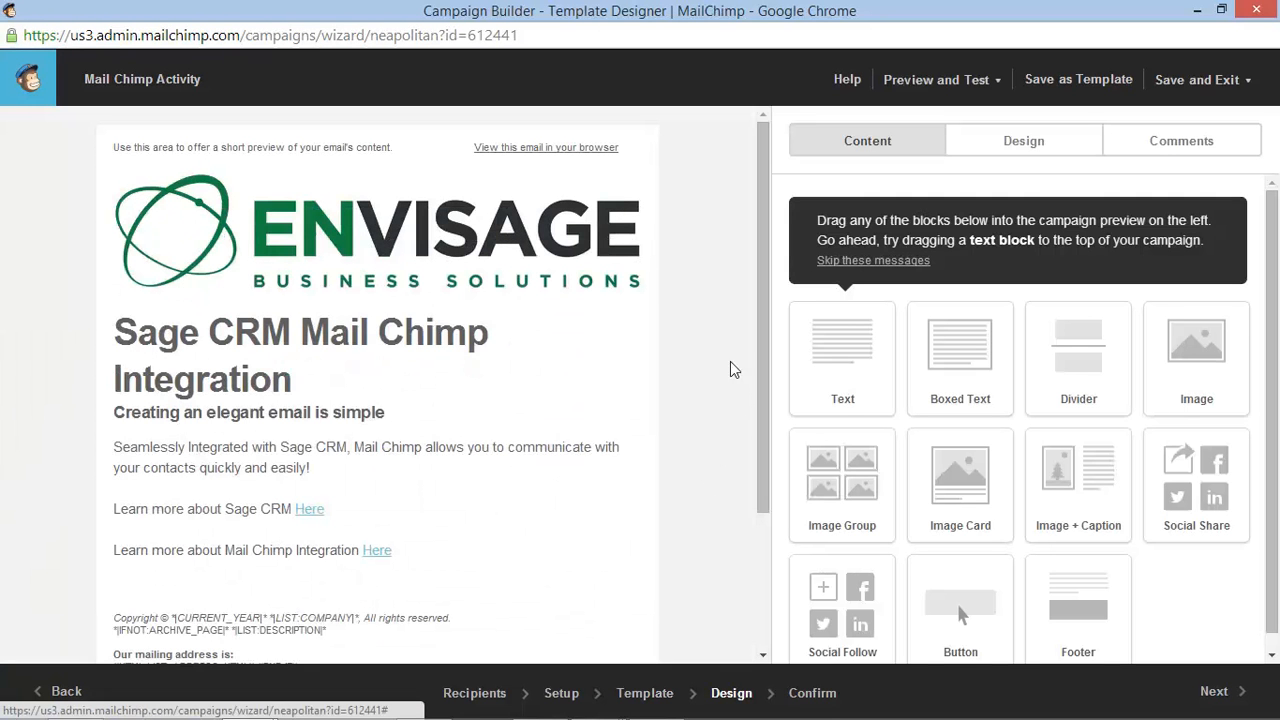
mouse_move(740, 410)
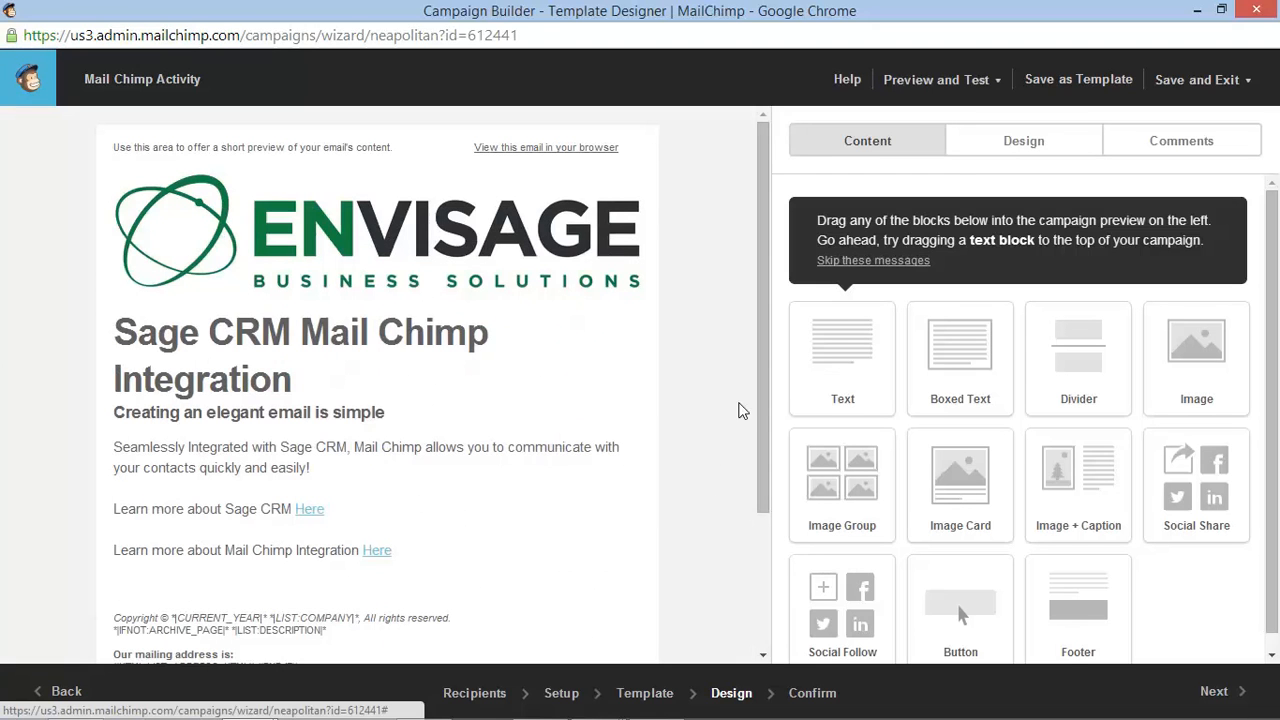
mouse_move(862, 427)
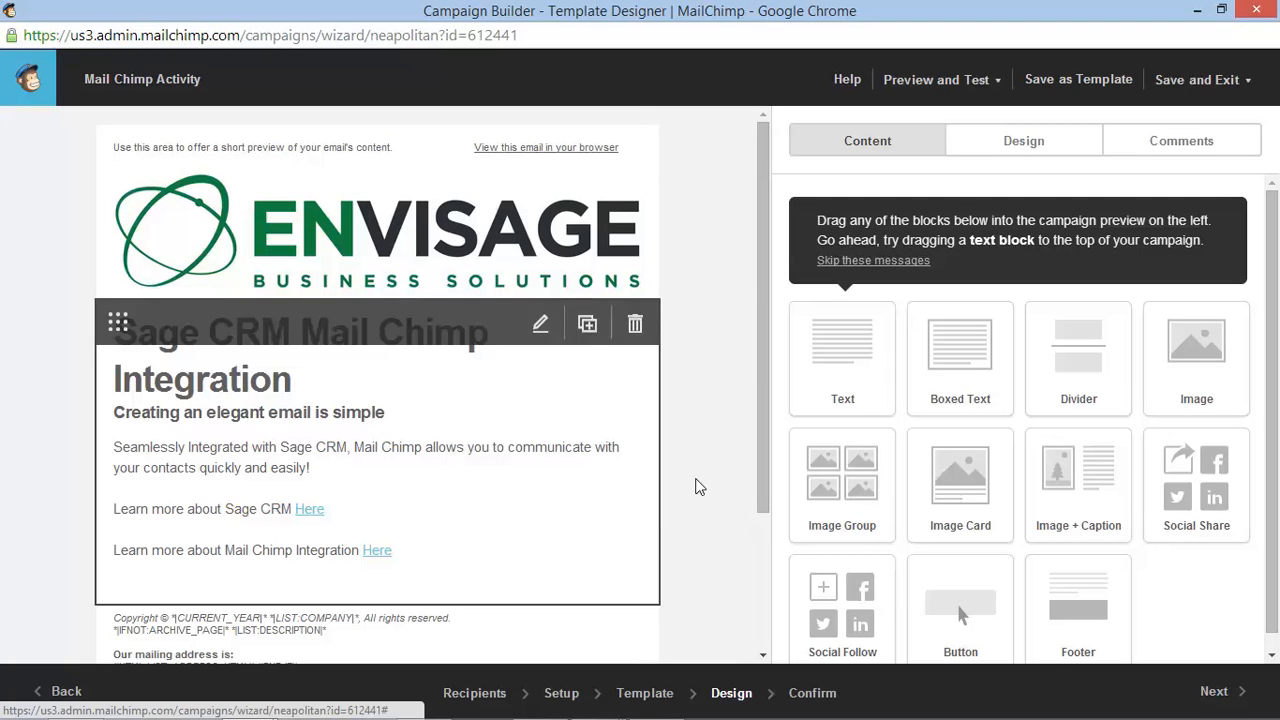
Step: Scroll through the Envisage email preview without changing the design
scroll(down, 3)
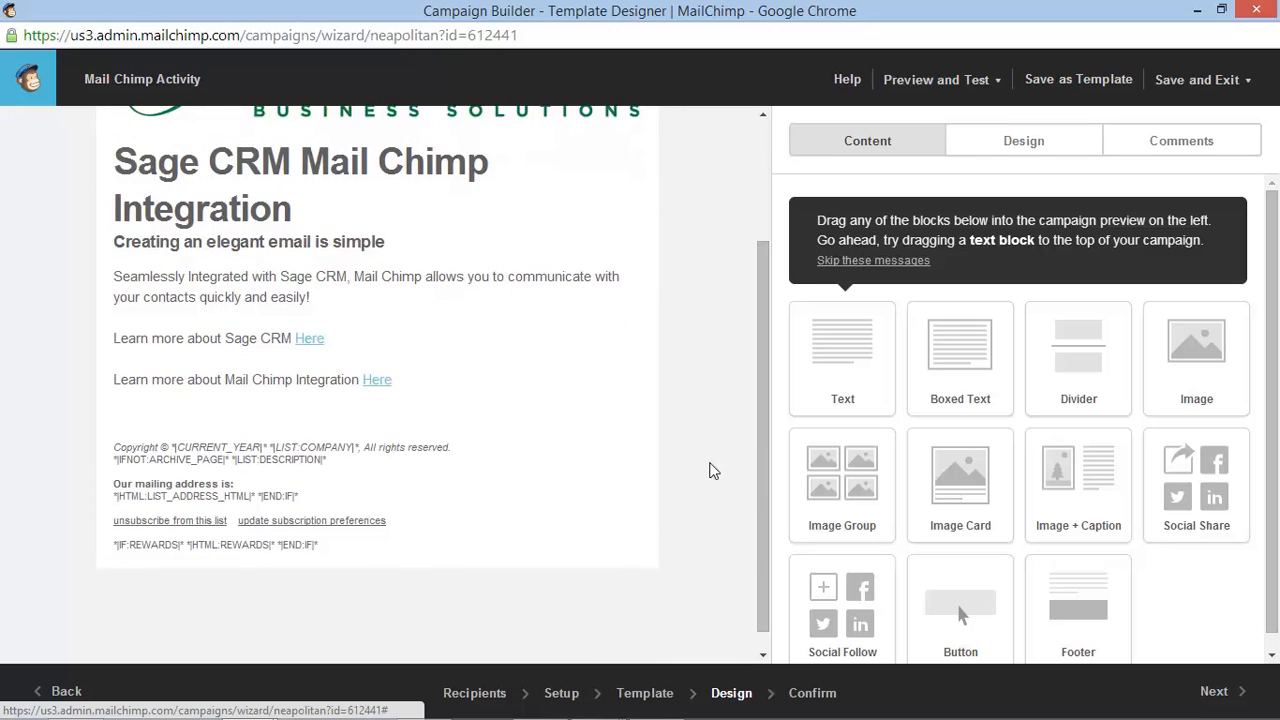
scroll(up, 3)
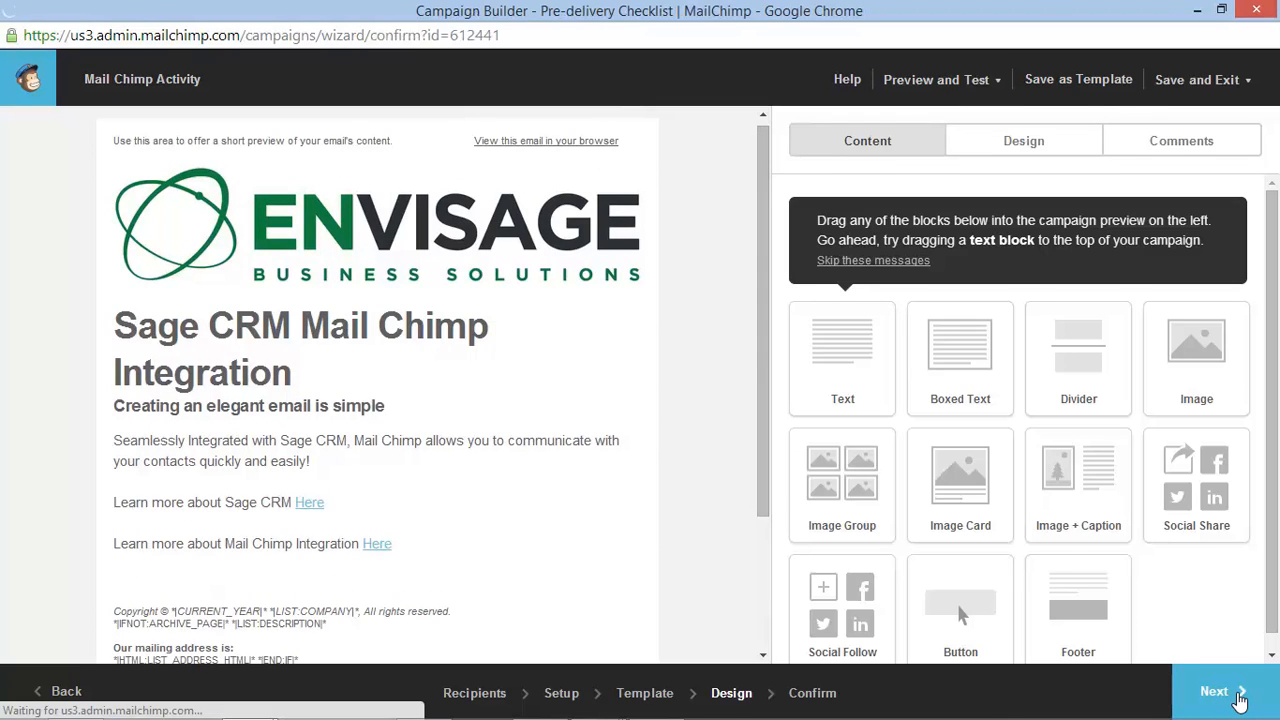
Step: Reach the pre-delivery checklist and save the email's plain-text version
click(1213, 691)
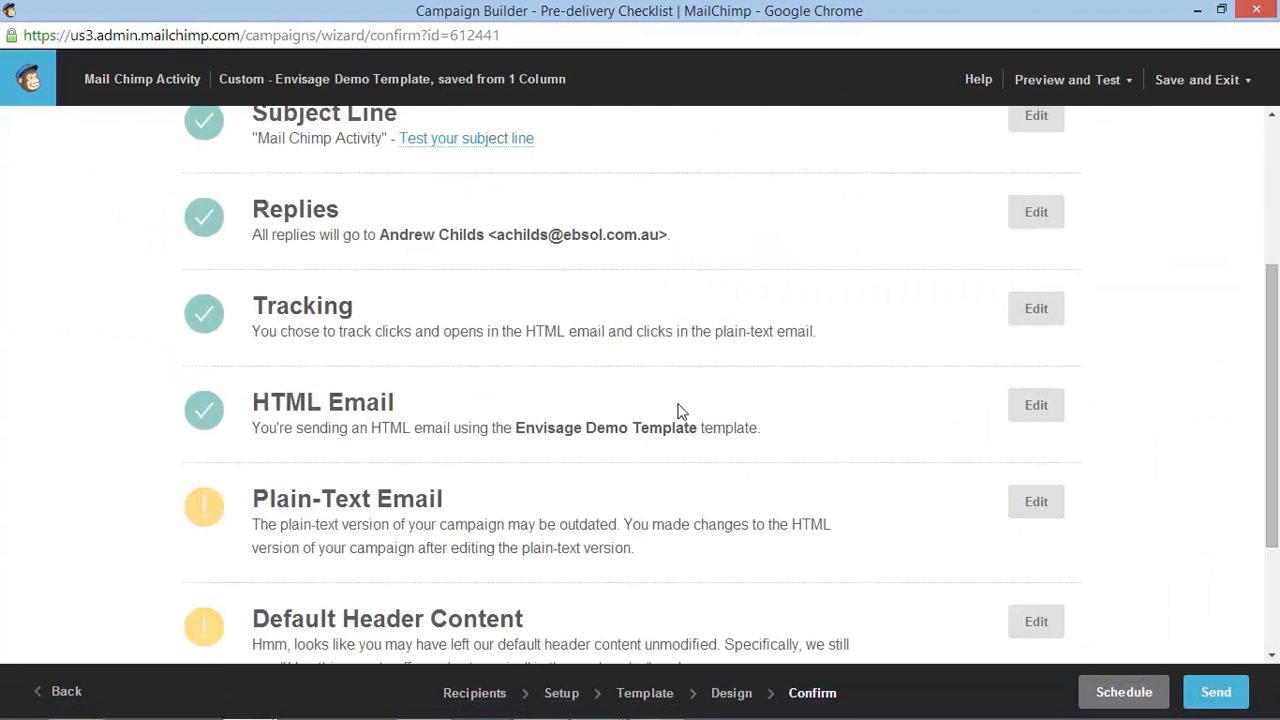
scroll(down, 3)
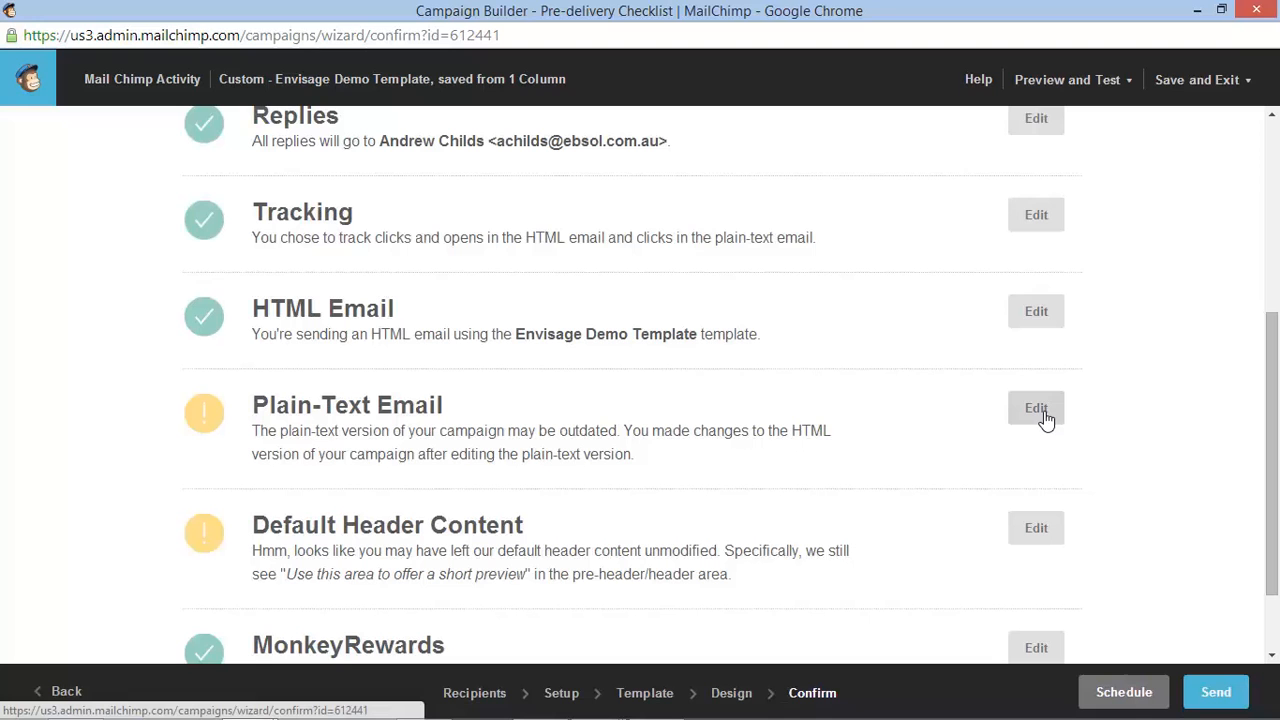
click(1035, 408)
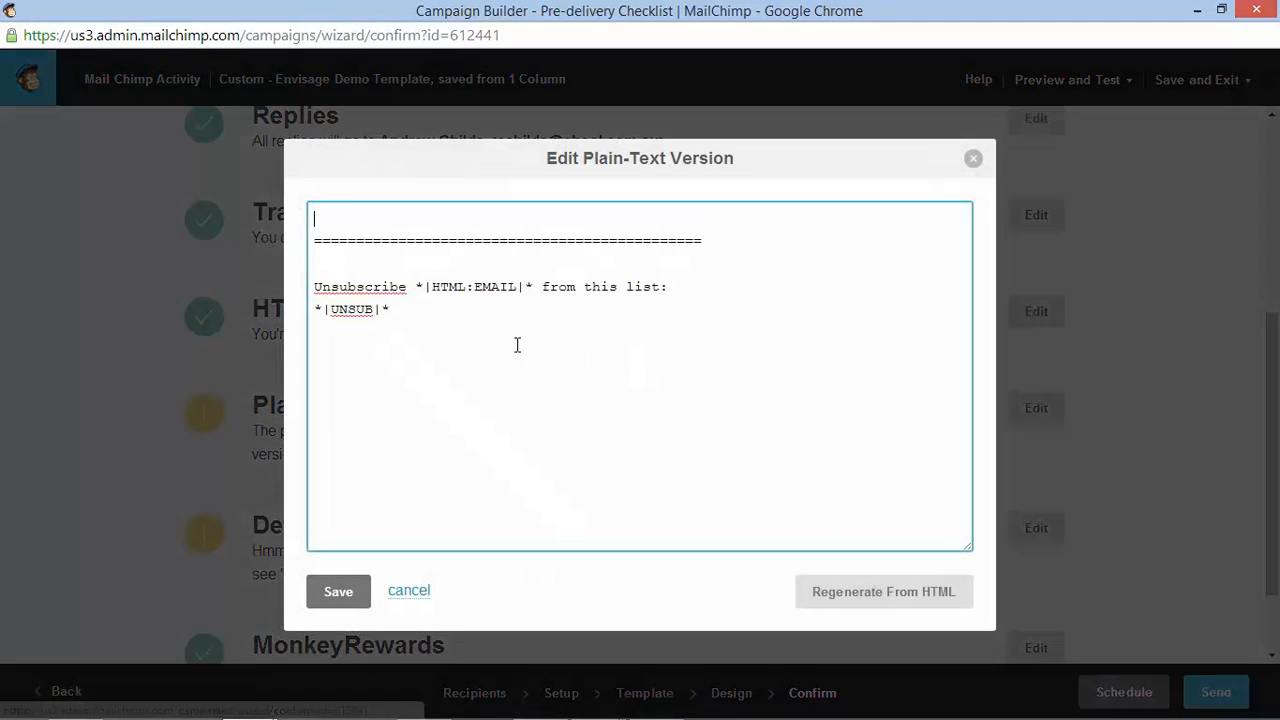
mouse_move(667, 580)
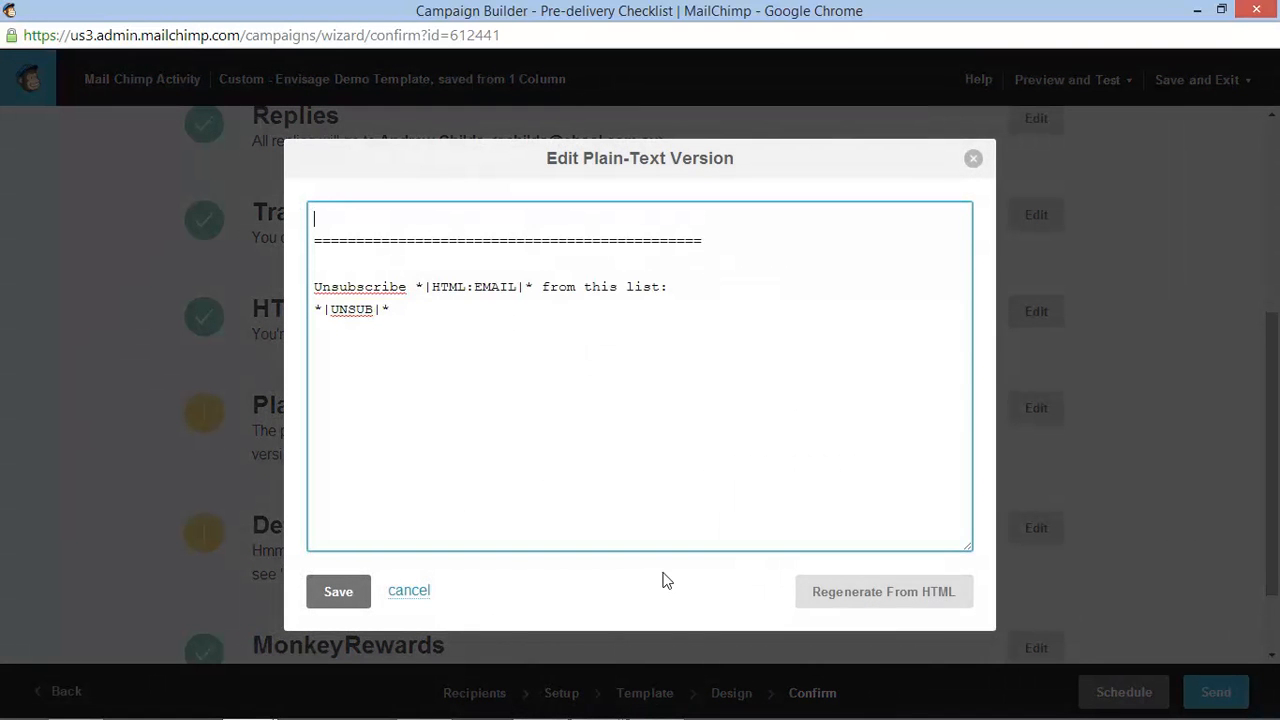
click(883, 591)
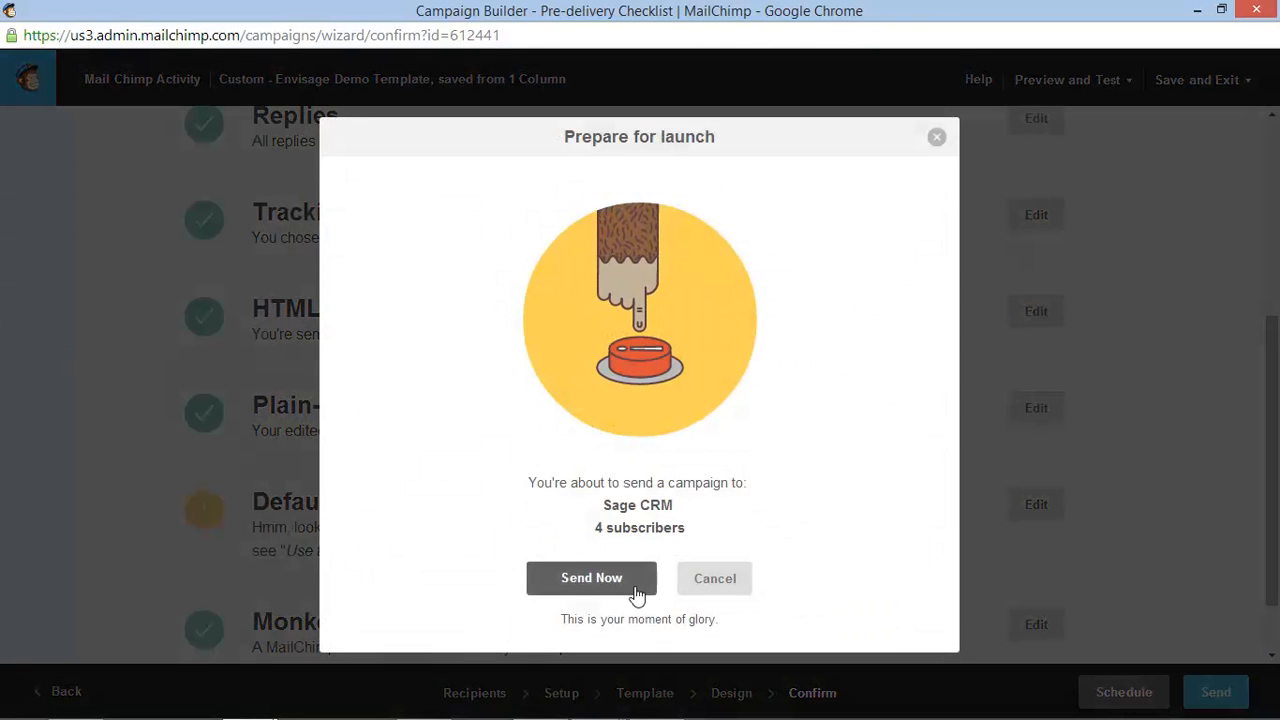
Step: Send the campaign now, then open Envisage Campaign 1's MailChimp Activity in Sage CRM
click(591, 578)
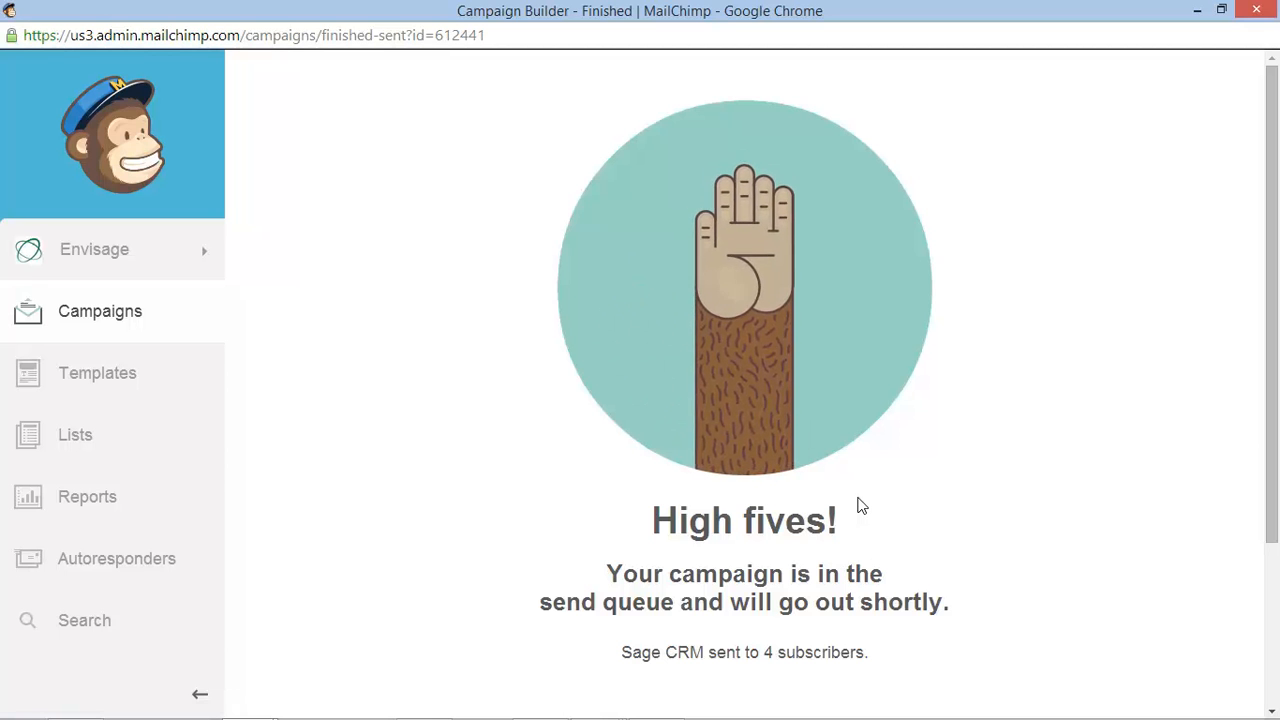
mouse_move(1257, 10)
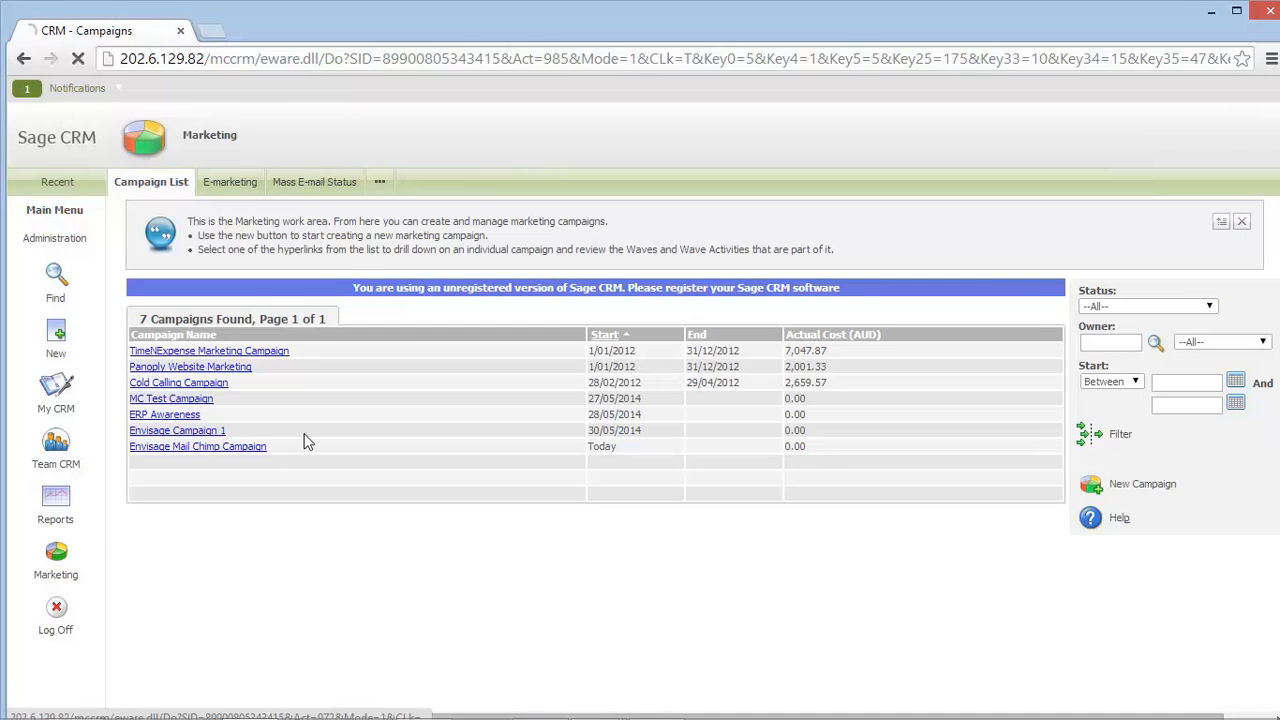
click(177, 430)
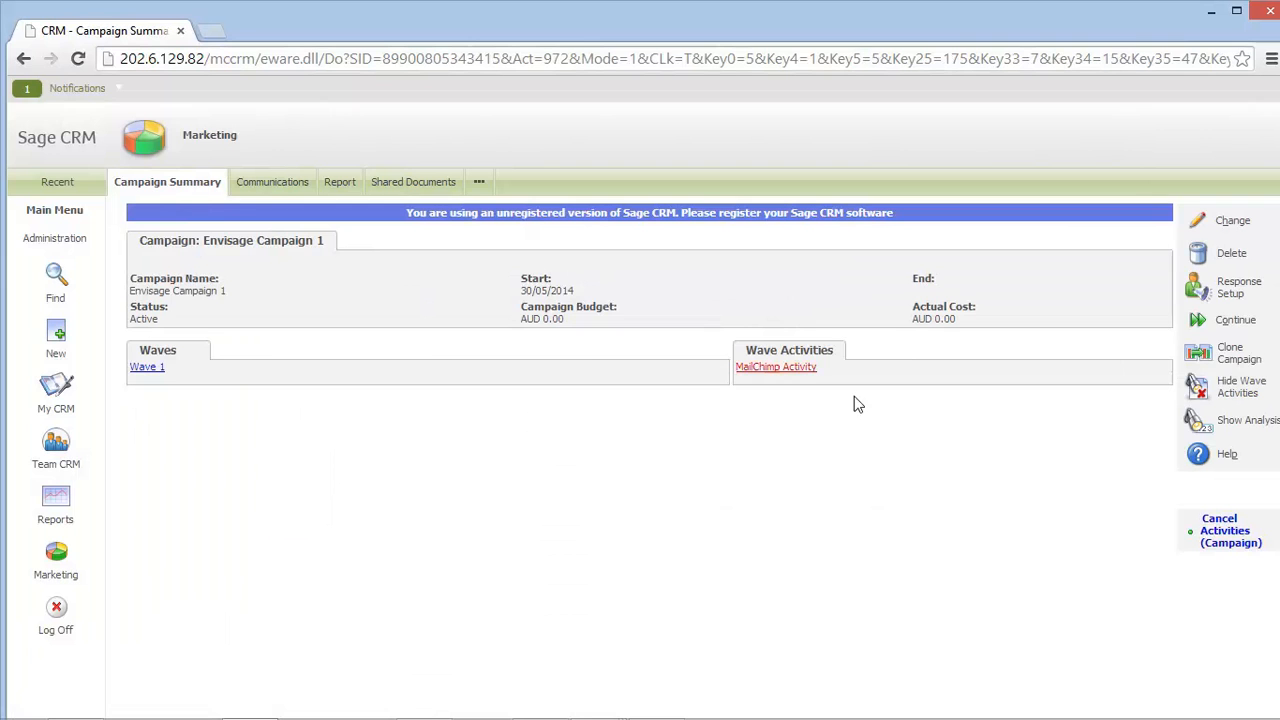
click(775, 366)
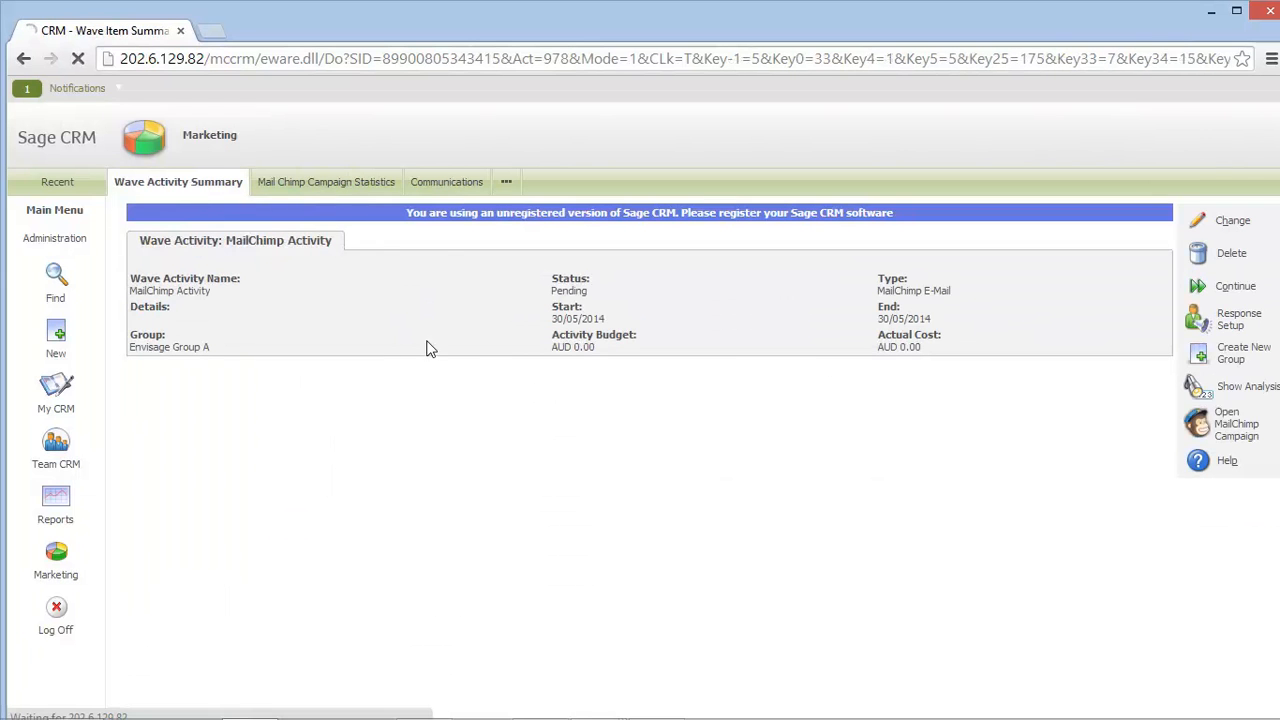
Step: Show the Mail Chimp Campaign Statistics: 4 opened, 4 clicked, no bounces
click(326, 181)
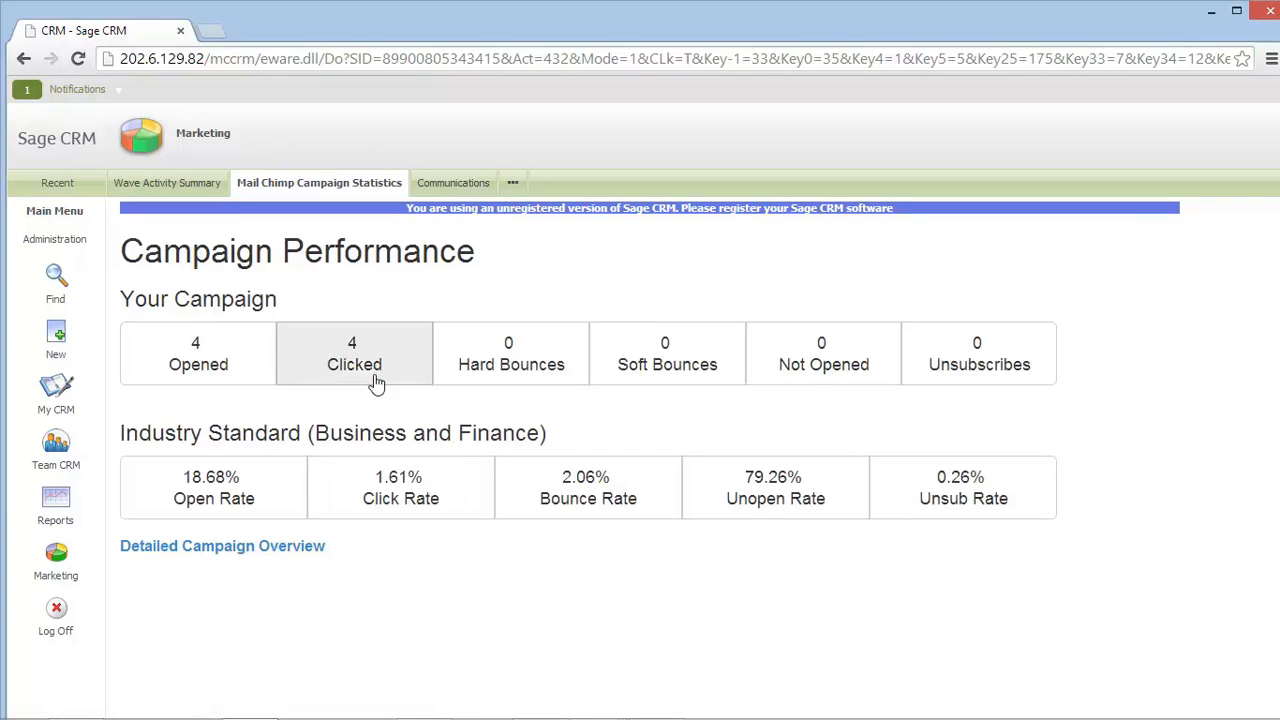
mouse_move(826, 420)
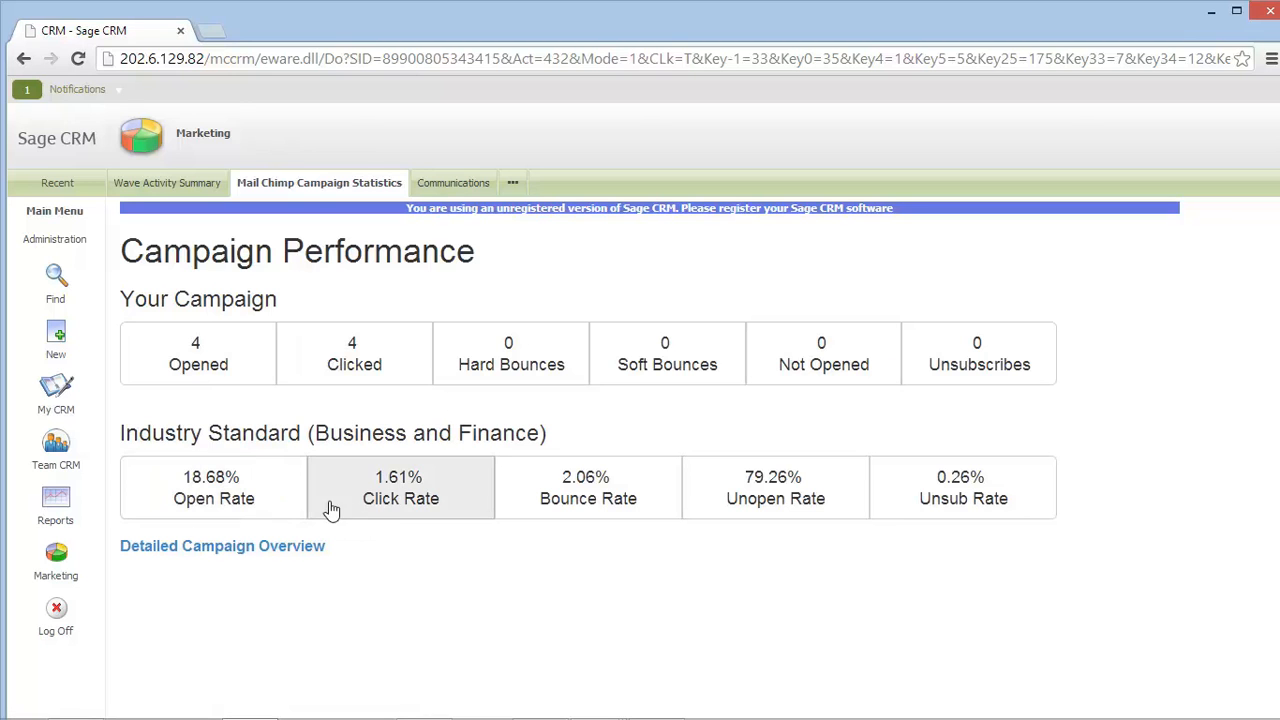
mouse_move(963, 498)
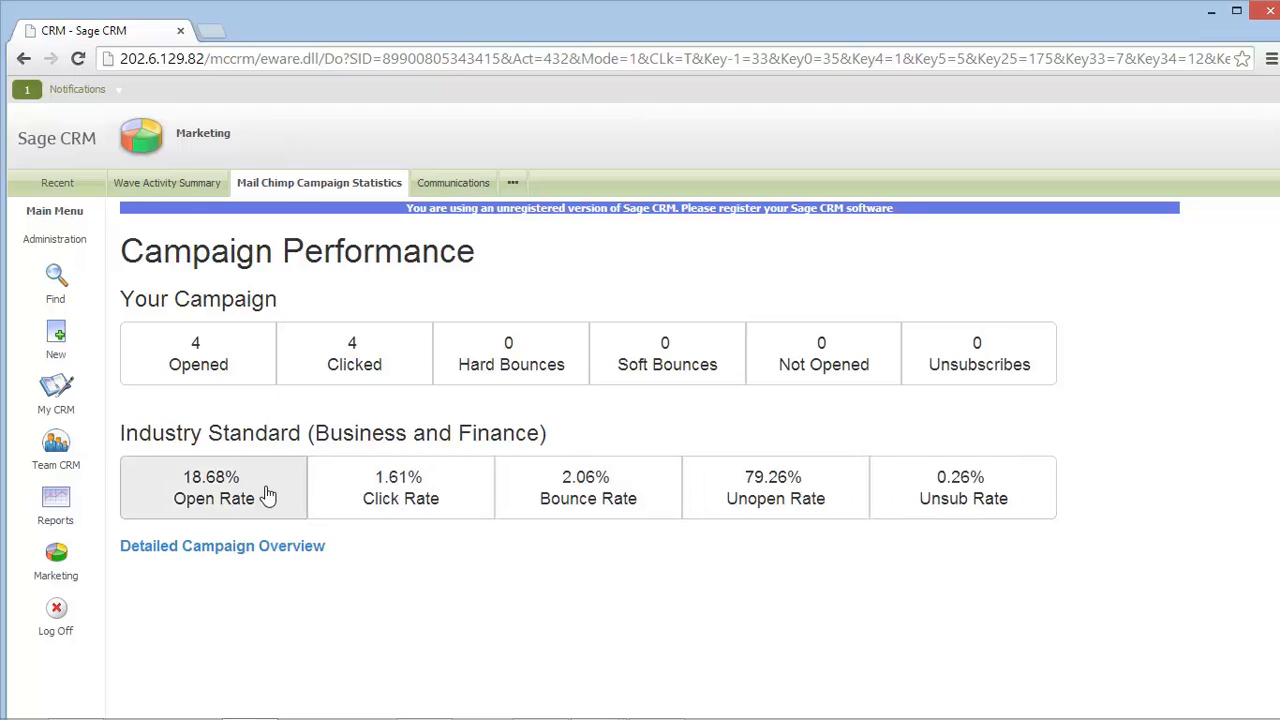
mouse_move(547, 560)
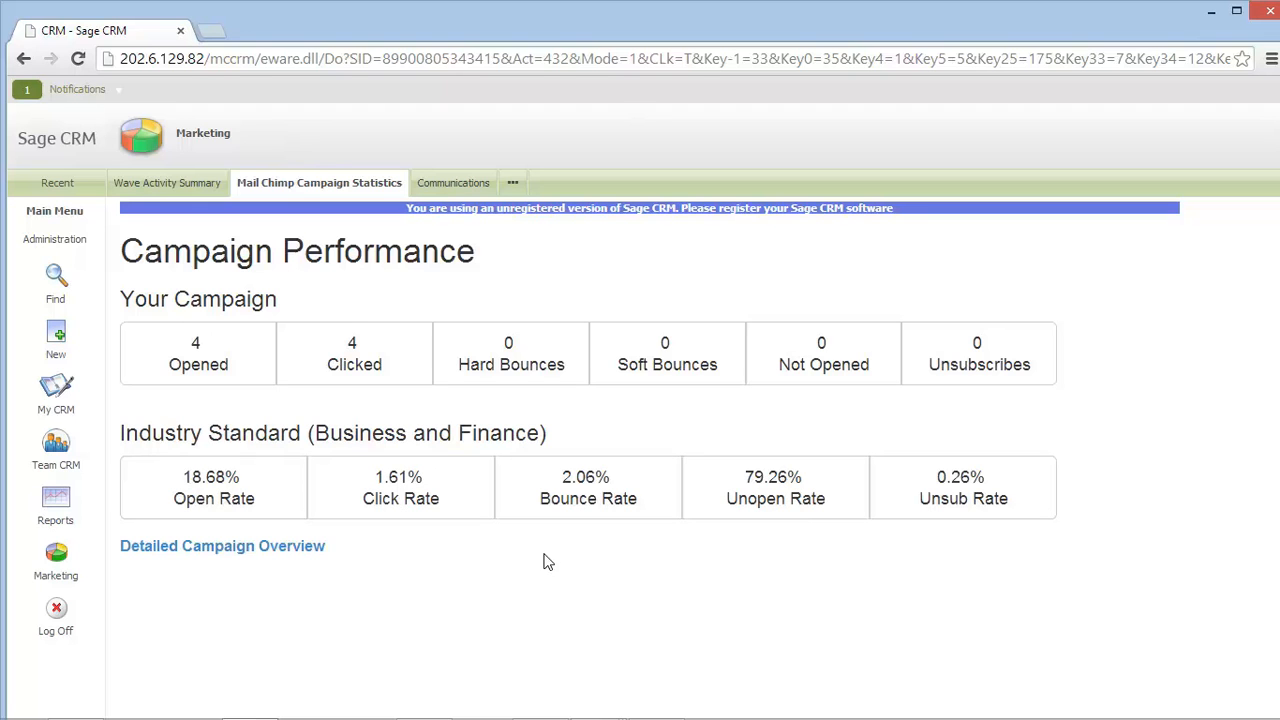
mouse_move(468, 188)
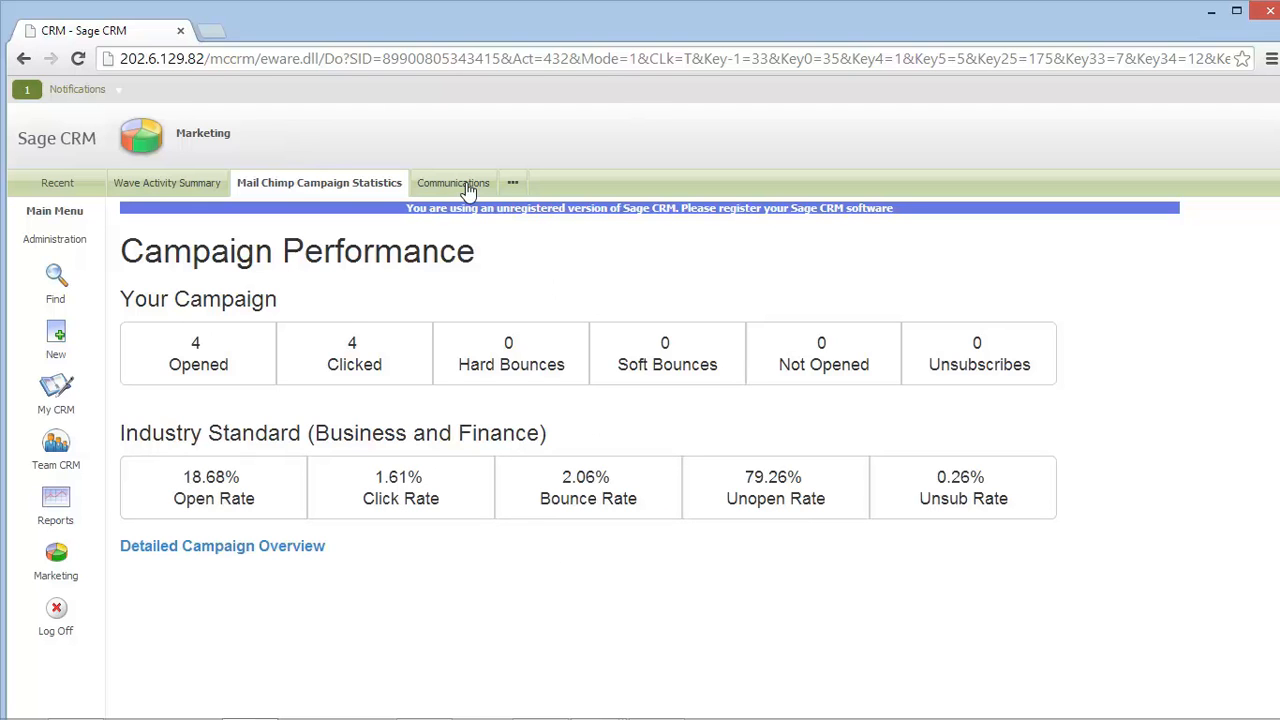
Step: List the activity's communications of every status, showing four MailChimp send records
click(453, 182)
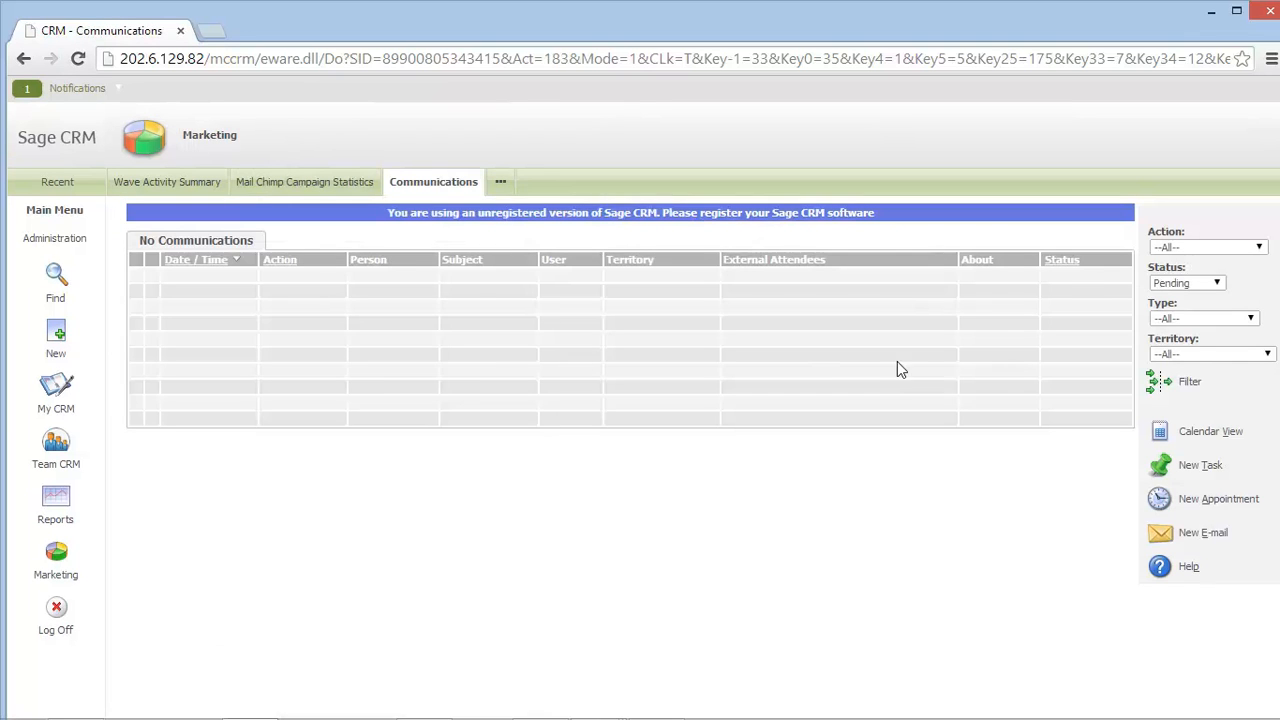
click(1217, 283)
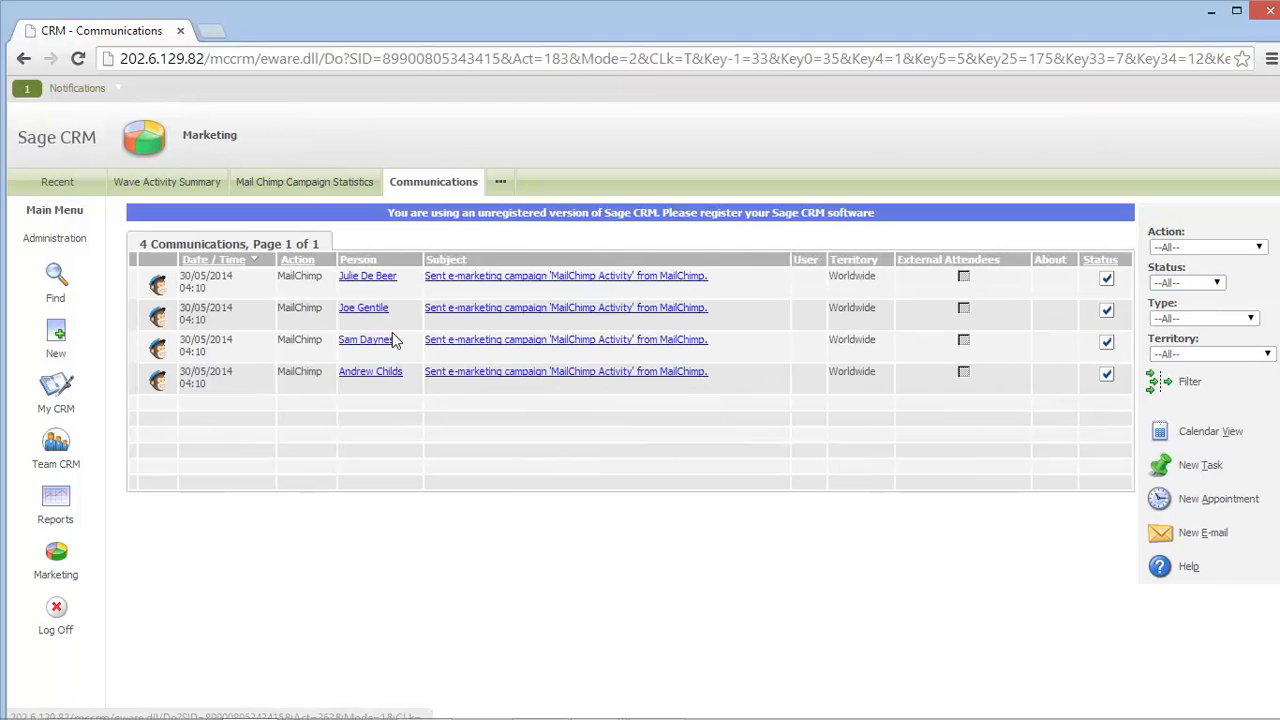
mouse_move(460, 405)
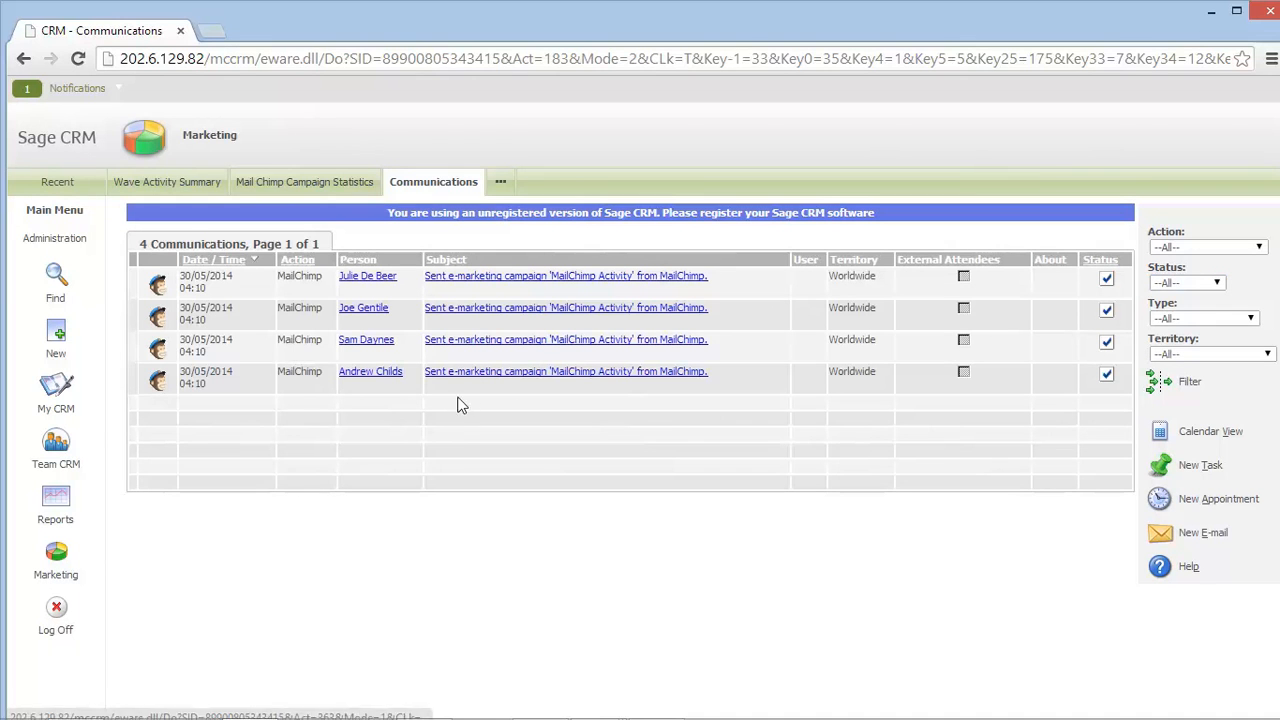
mouse_move(525, 450)
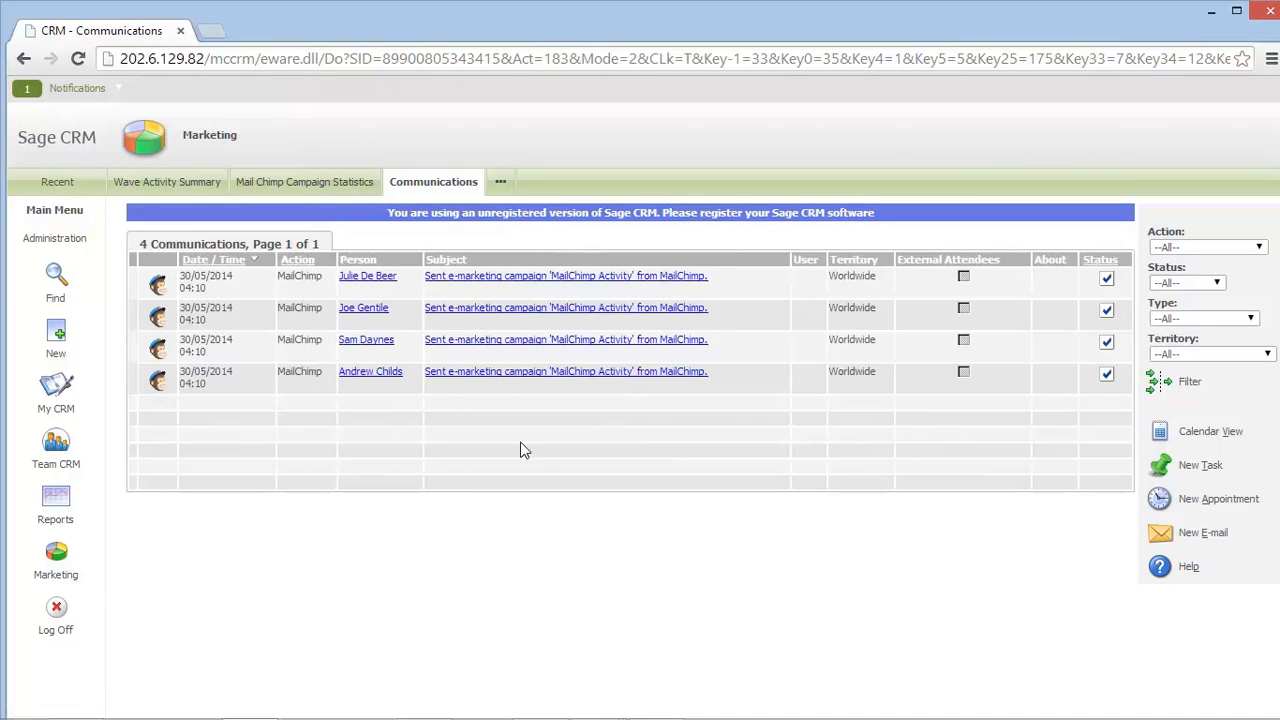
mouse_move(540, 435)
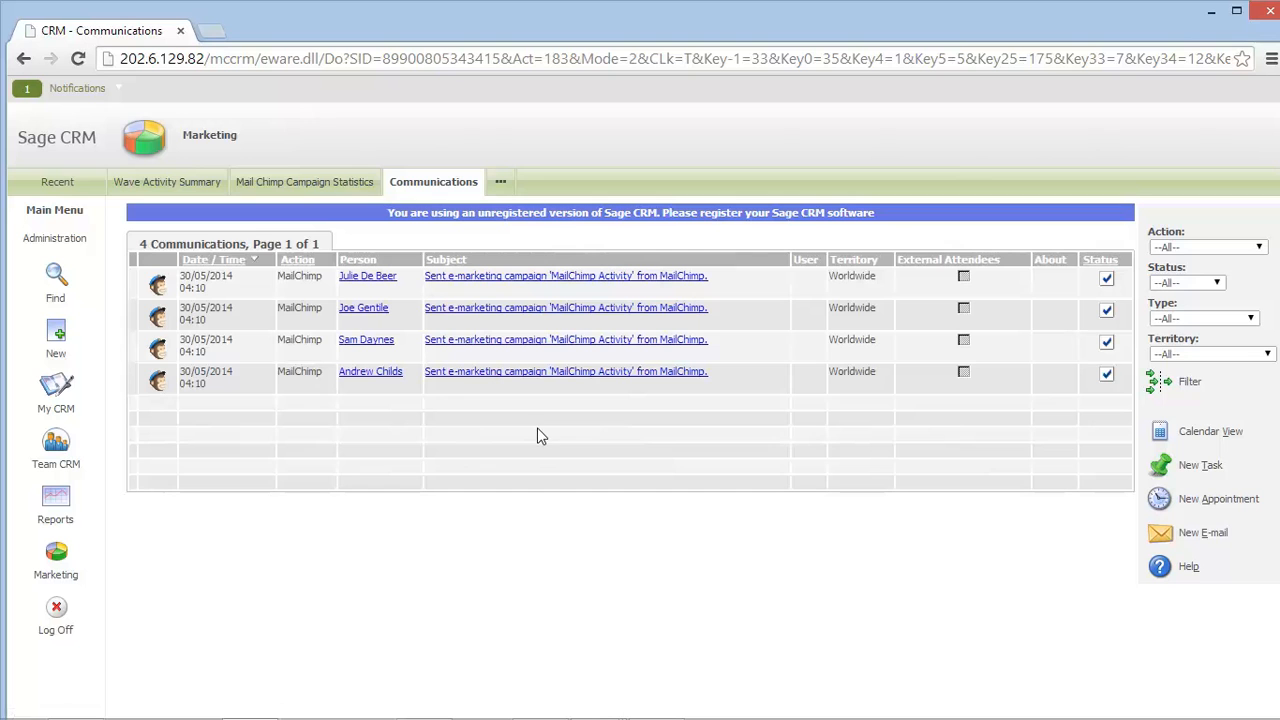
Step: Return to the Mail Chimp Campaign Statistics showing 4 opened and 4 clicked
click(304, 182)
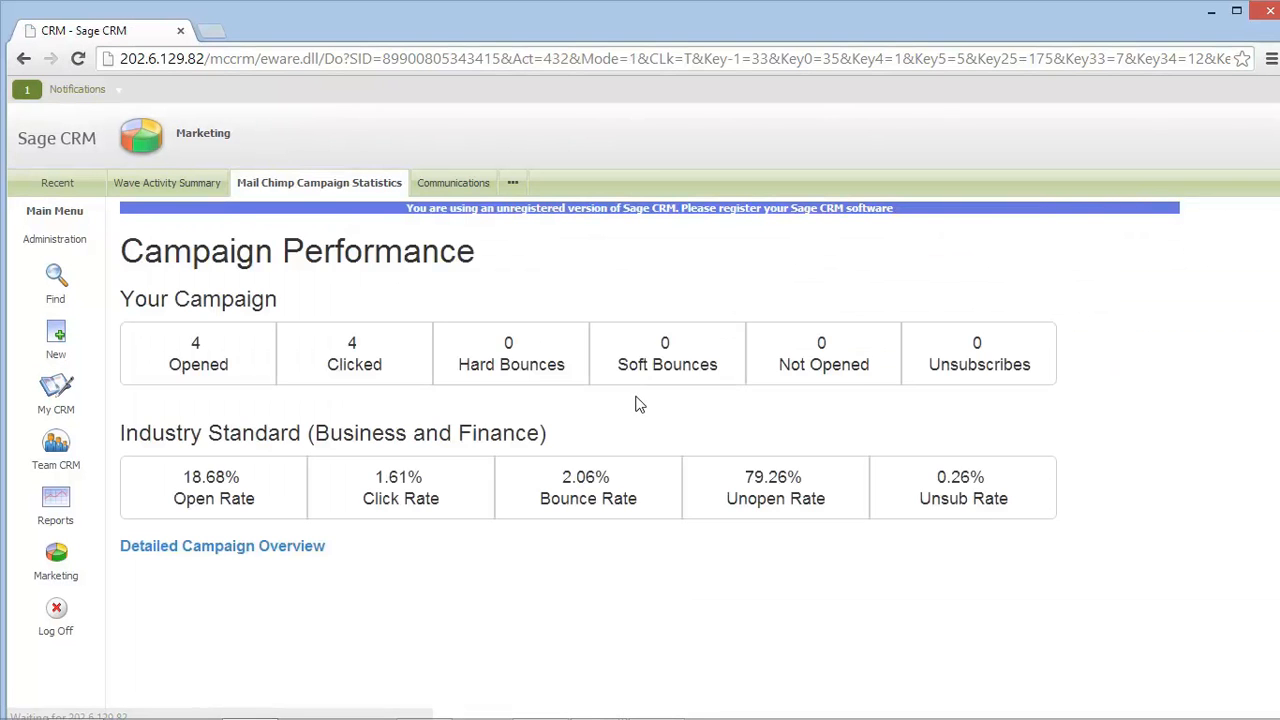
mouse_move(620, 441)
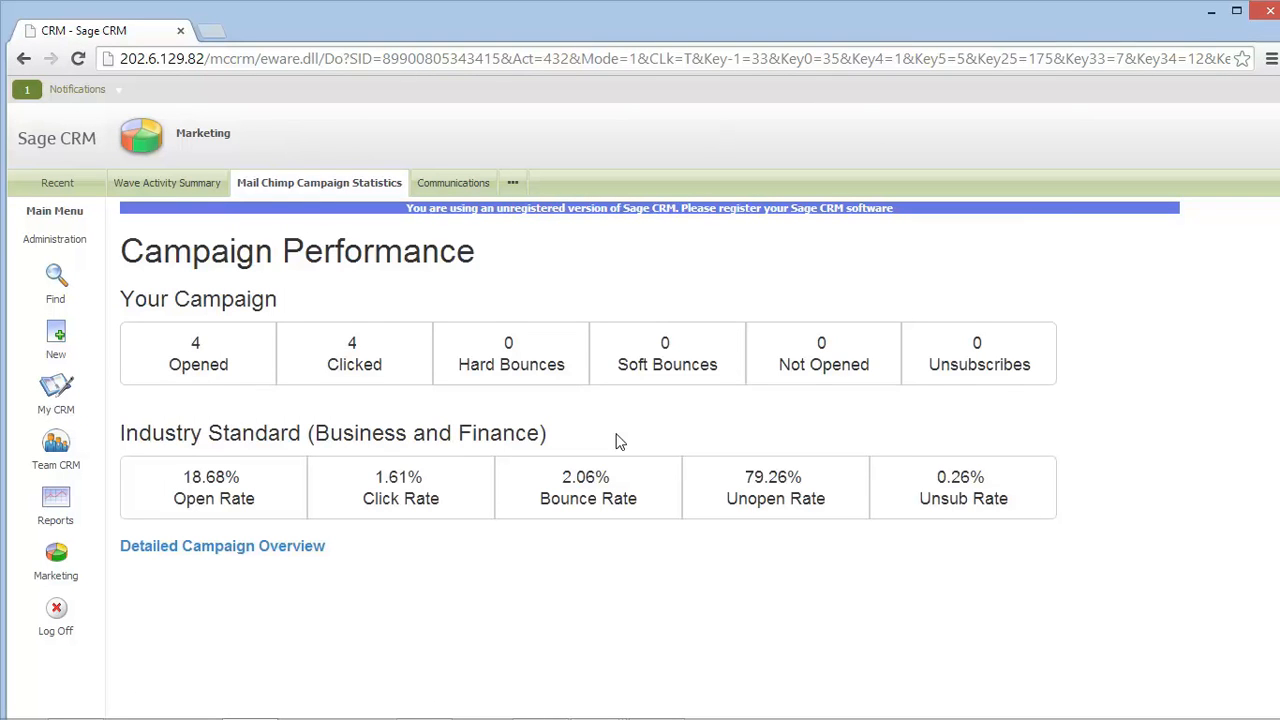
mouse_move(305, 570)
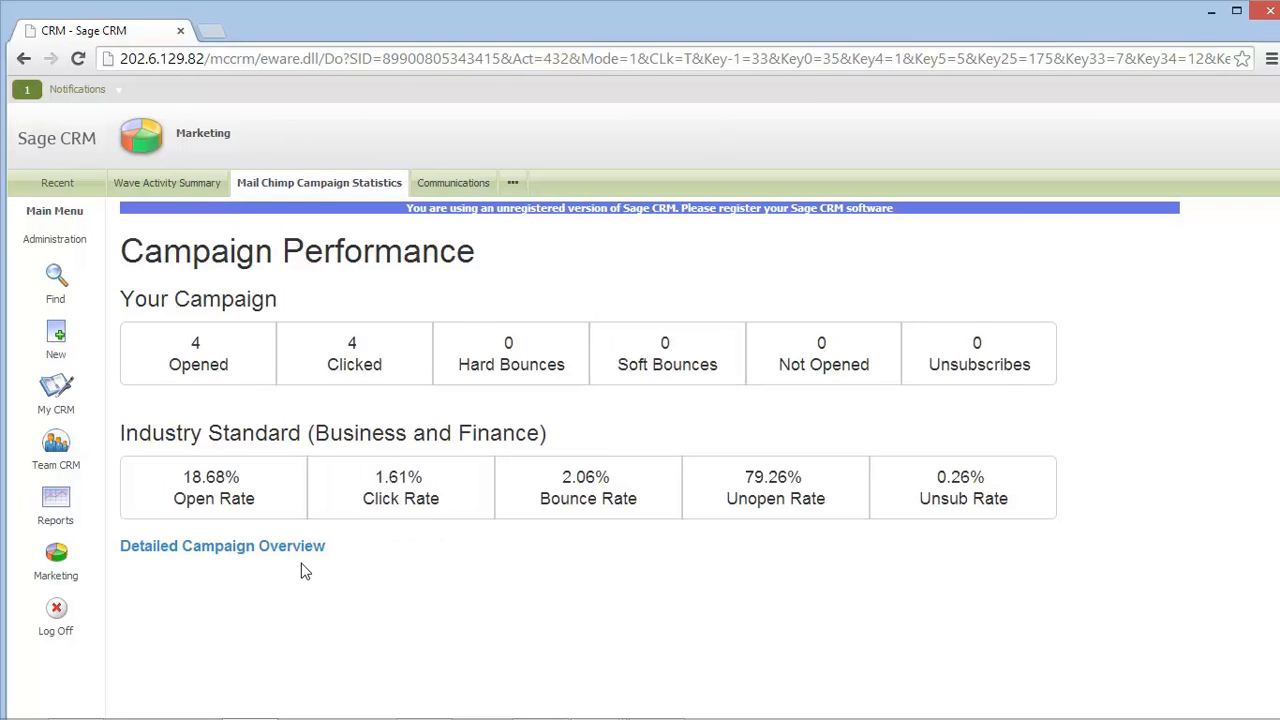
Step: Review MailChimp's Detailed Campaign Overview report, including top links and most-opened subscribers
click(222, 545)
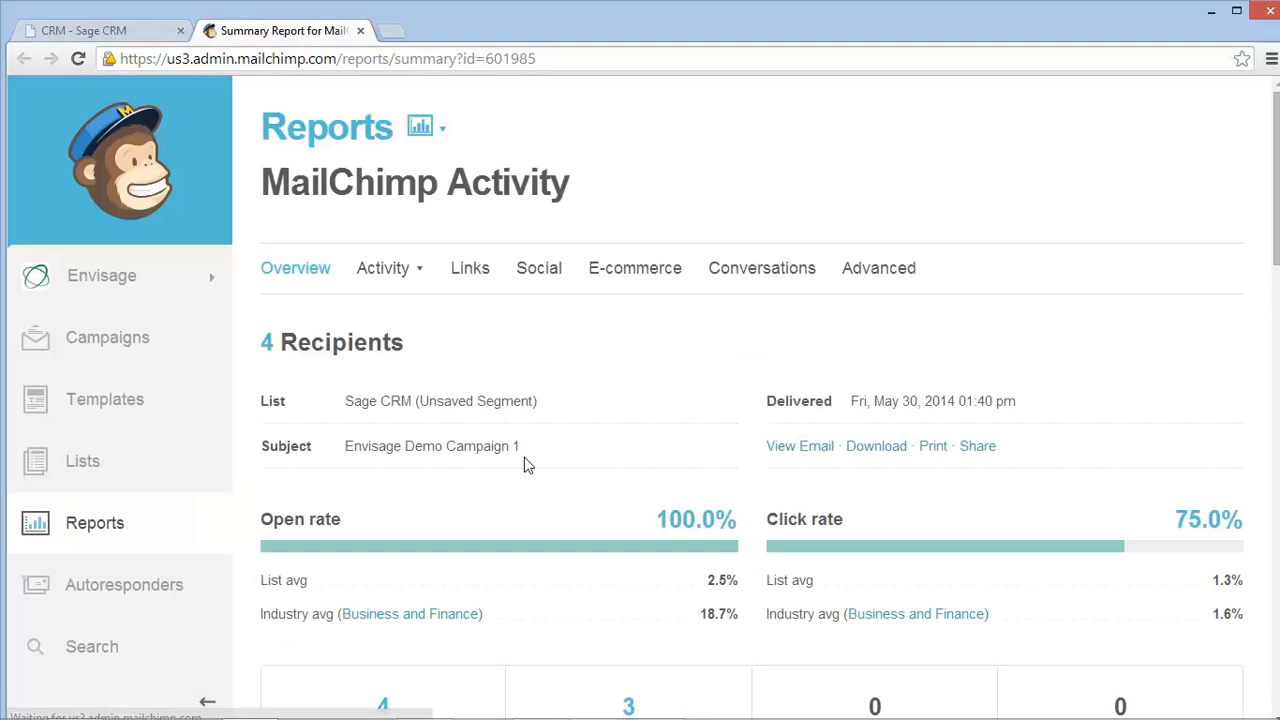
scroll(down, 3)
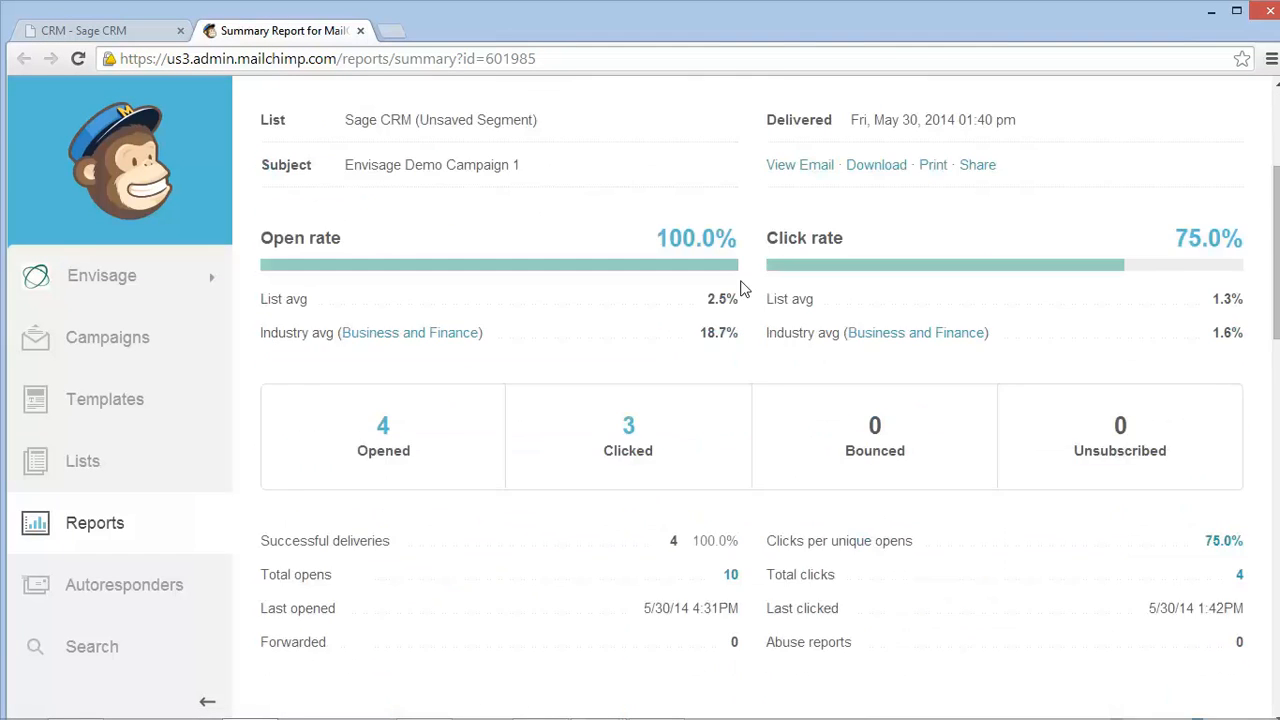
scroll(down, 3)
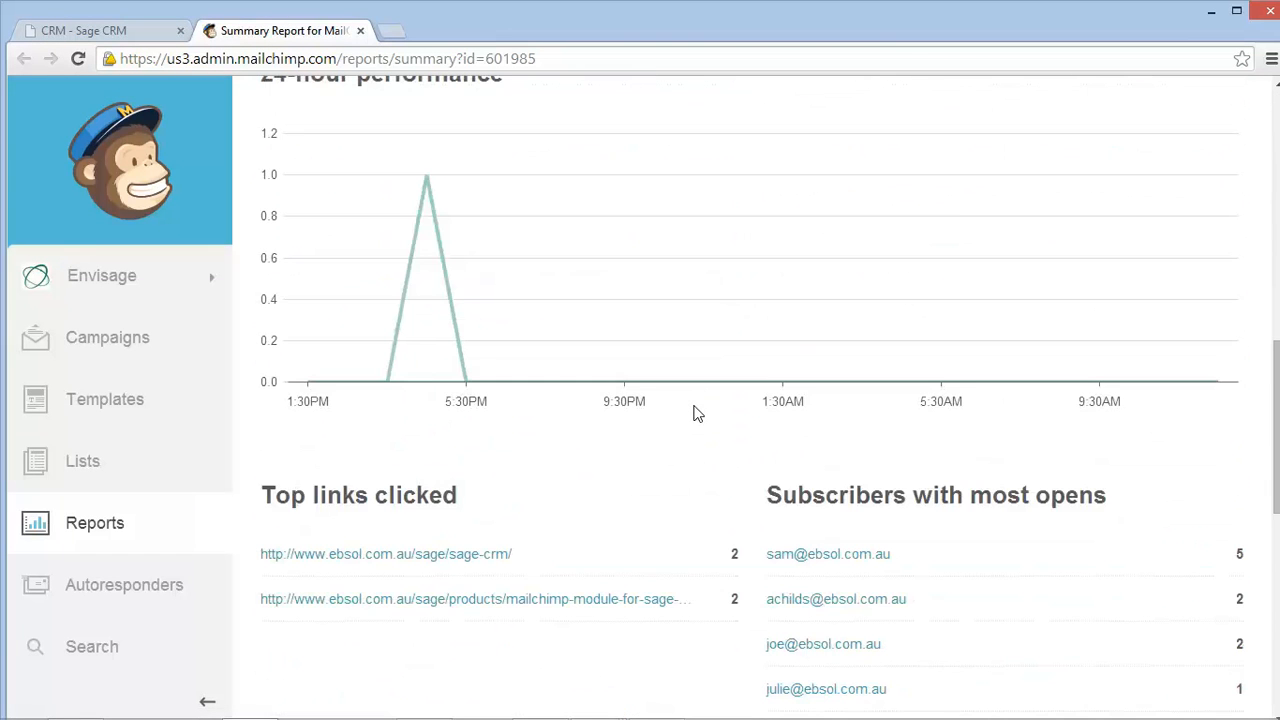
scroll(up, 3)
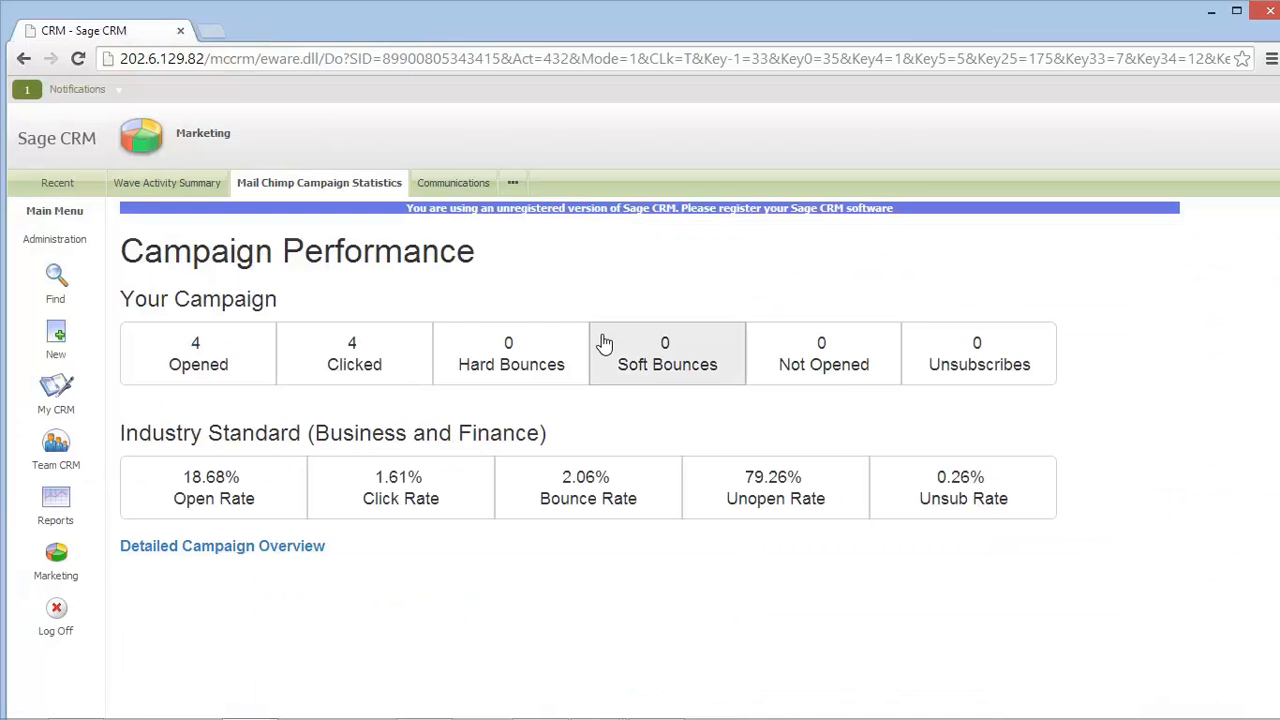
mouse_move(198, 353)
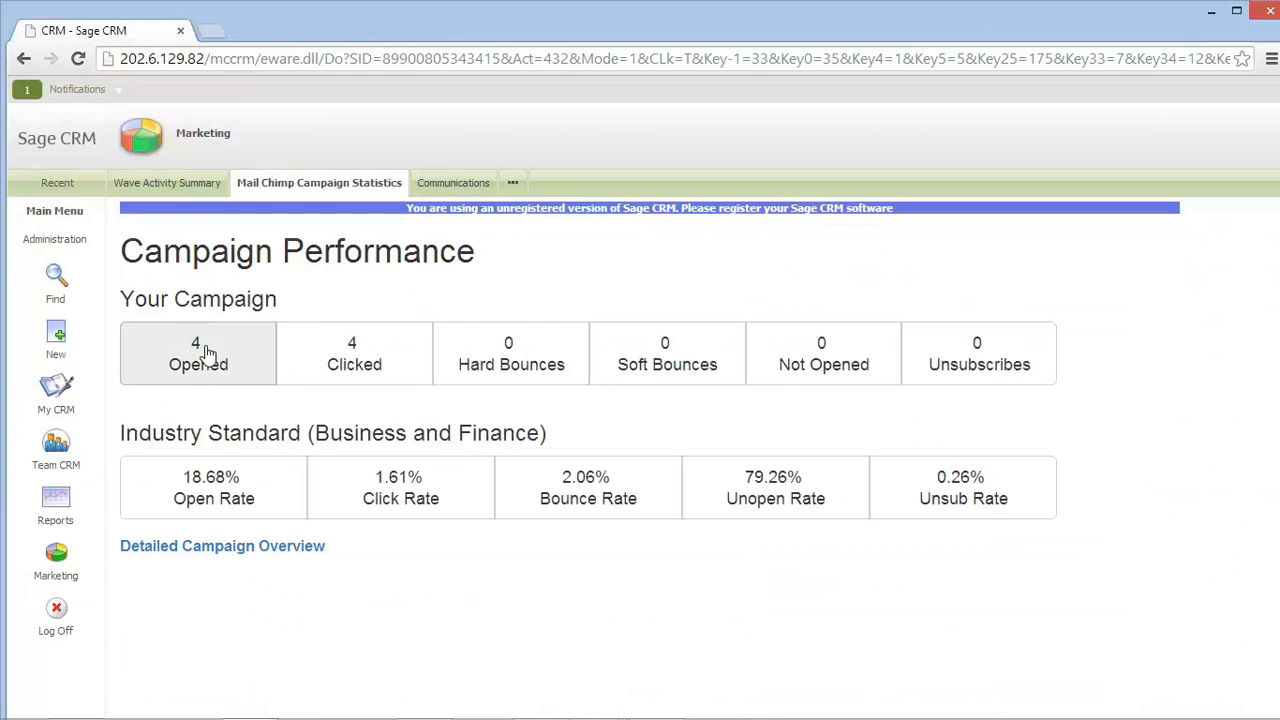
mouse_move(378, 350)
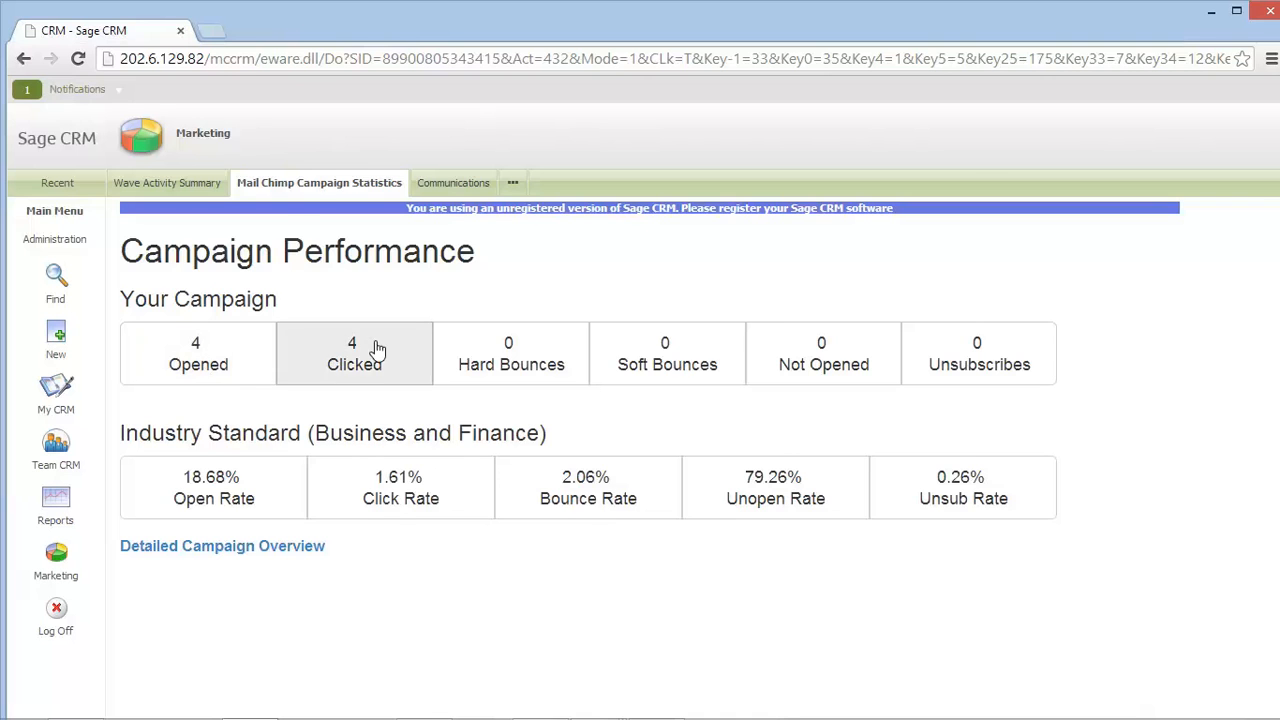
Step: Show the Clicks By Url breakdown of the two clicked ebsol.com.au links
click(354, 353)
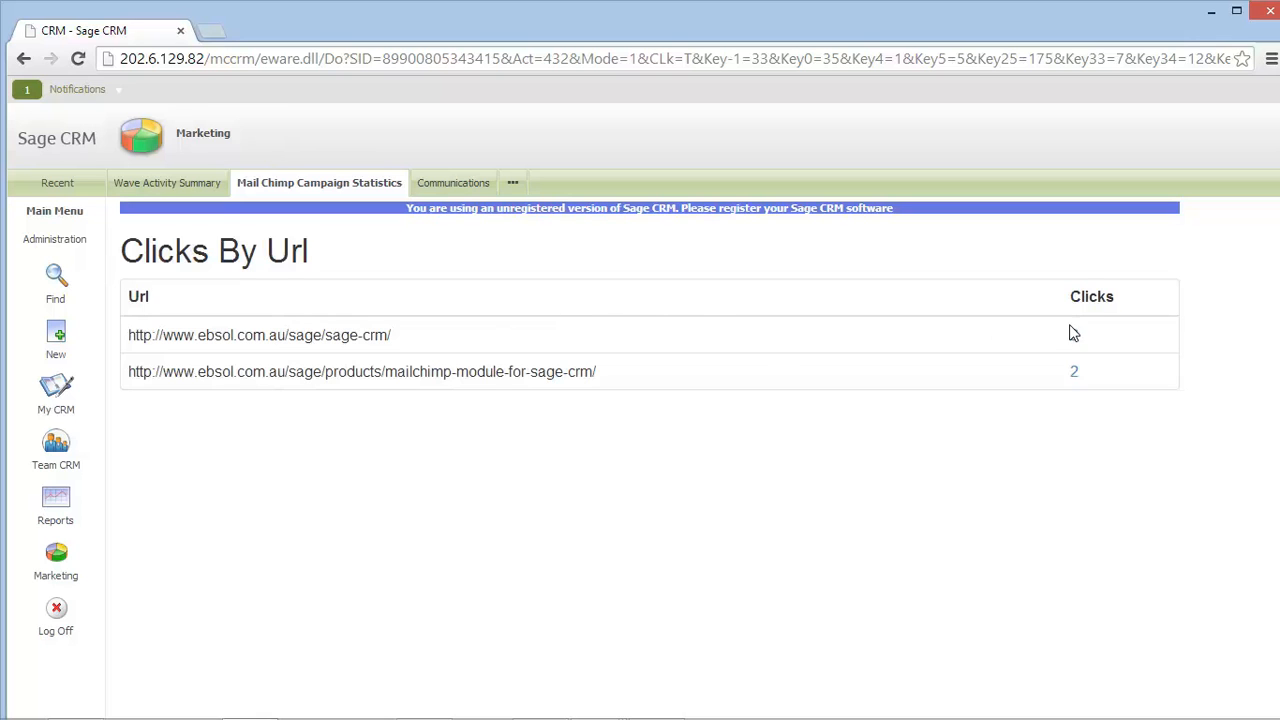
click(1074, 371)
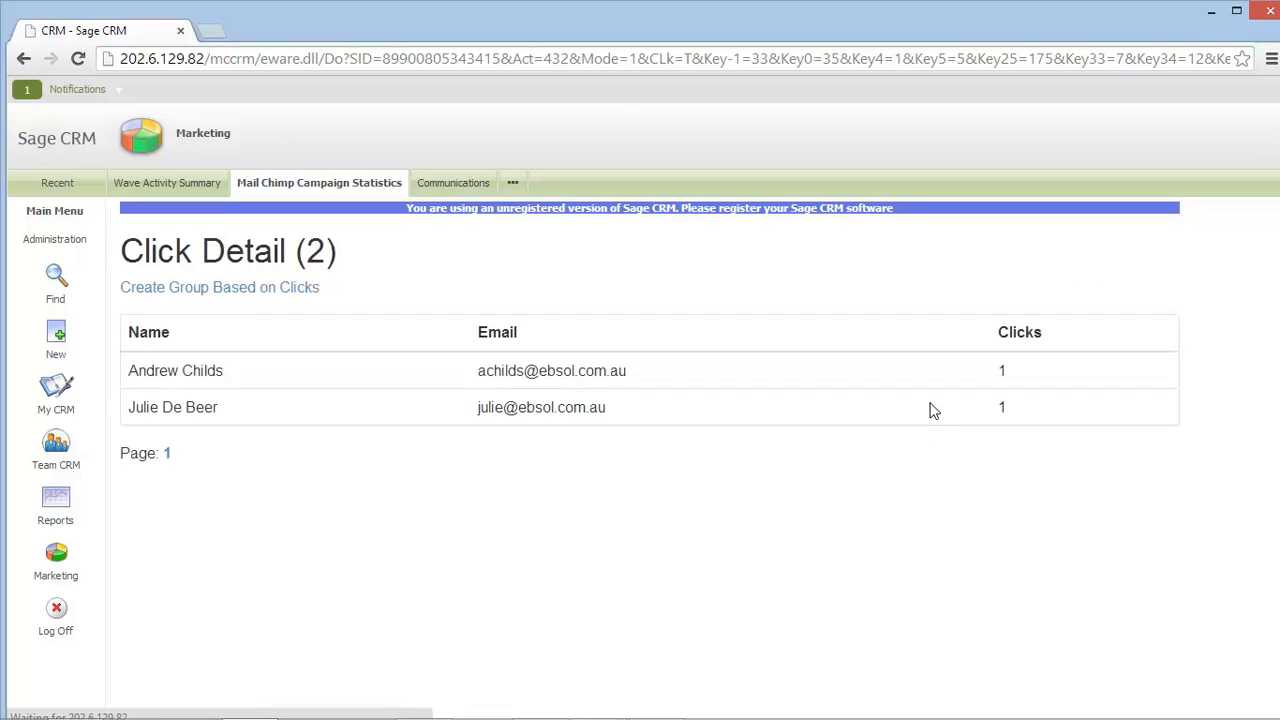
mouse_move(416, 351)
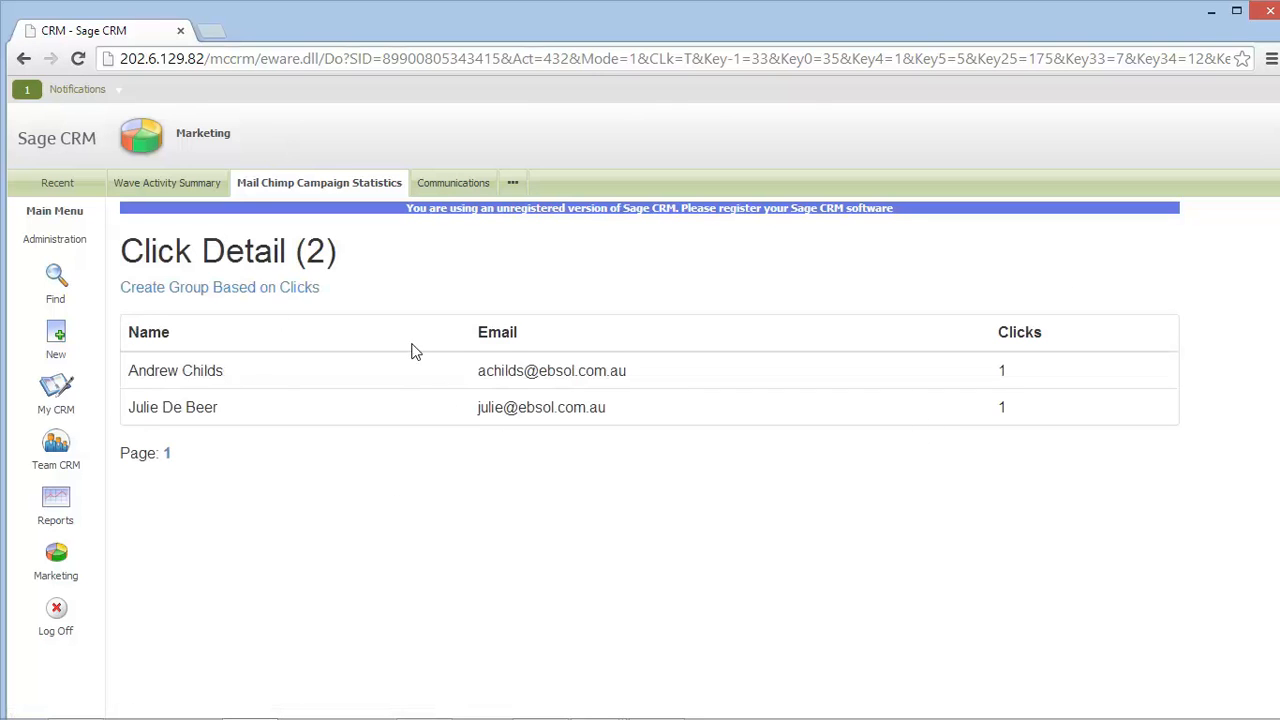
click(219, 287)
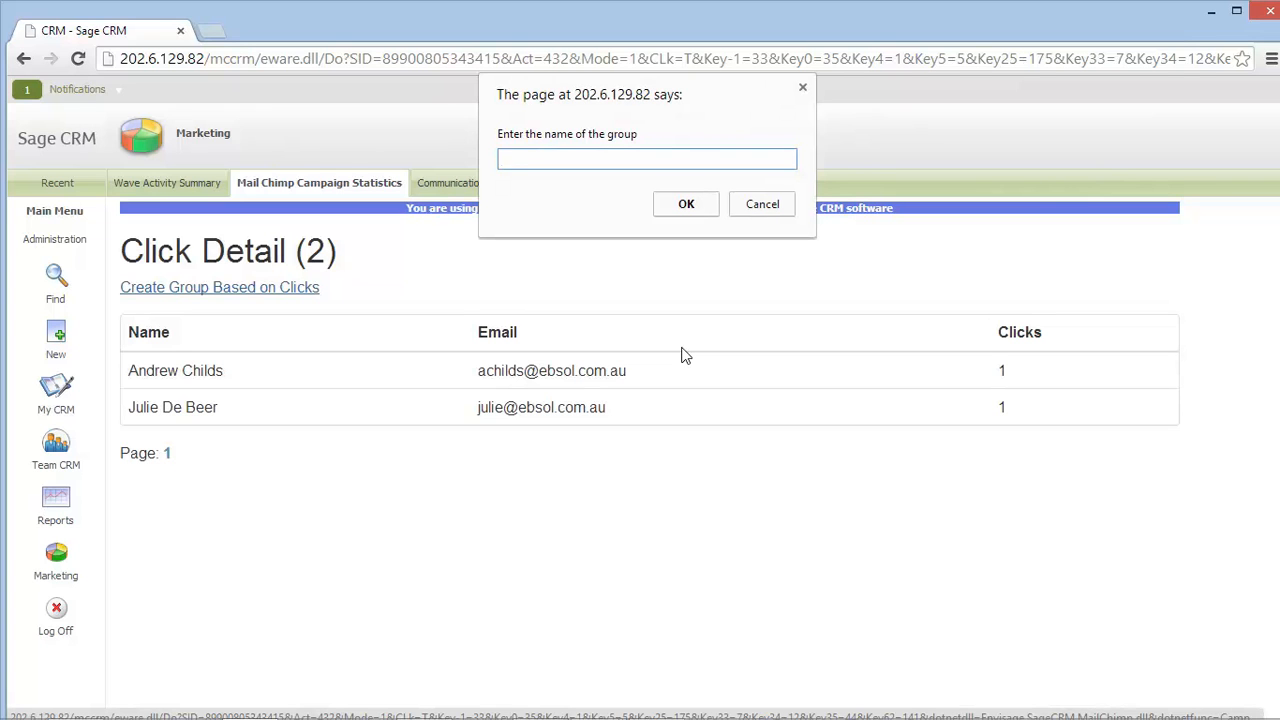
Step: Name the new clicker group 'Links Click' and confirm it
text(Linked)
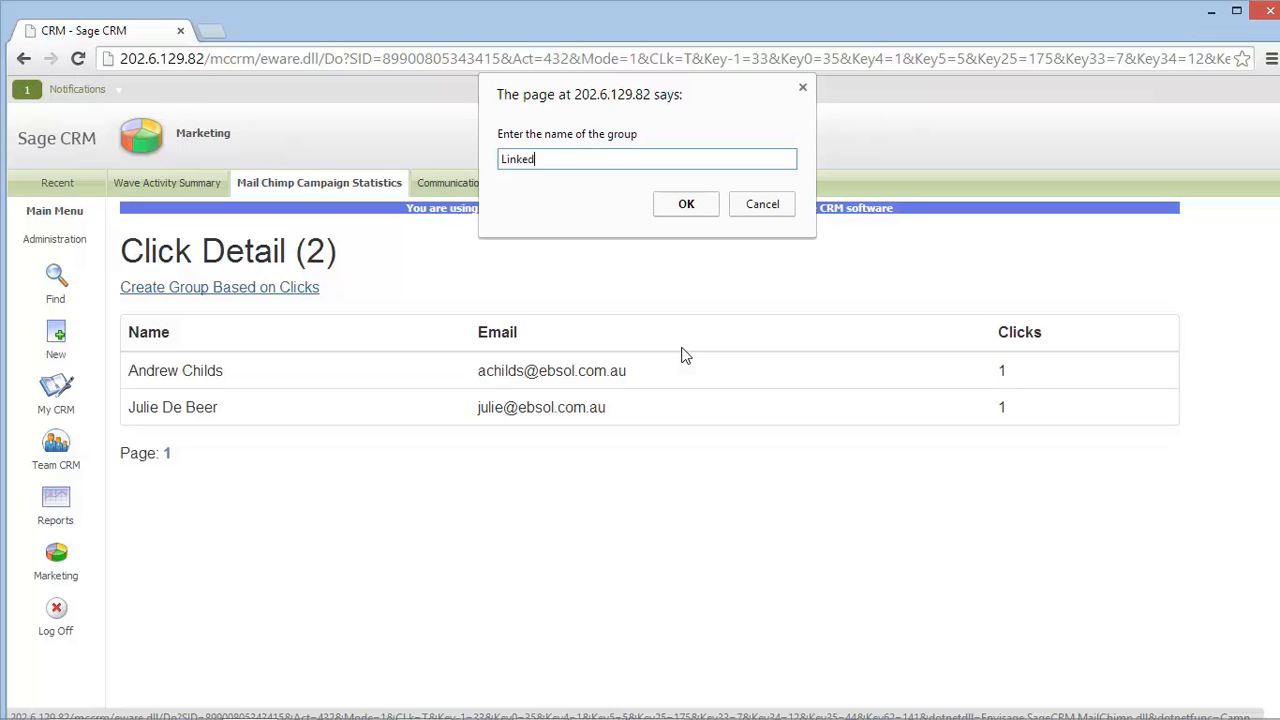
text(Links Clik)
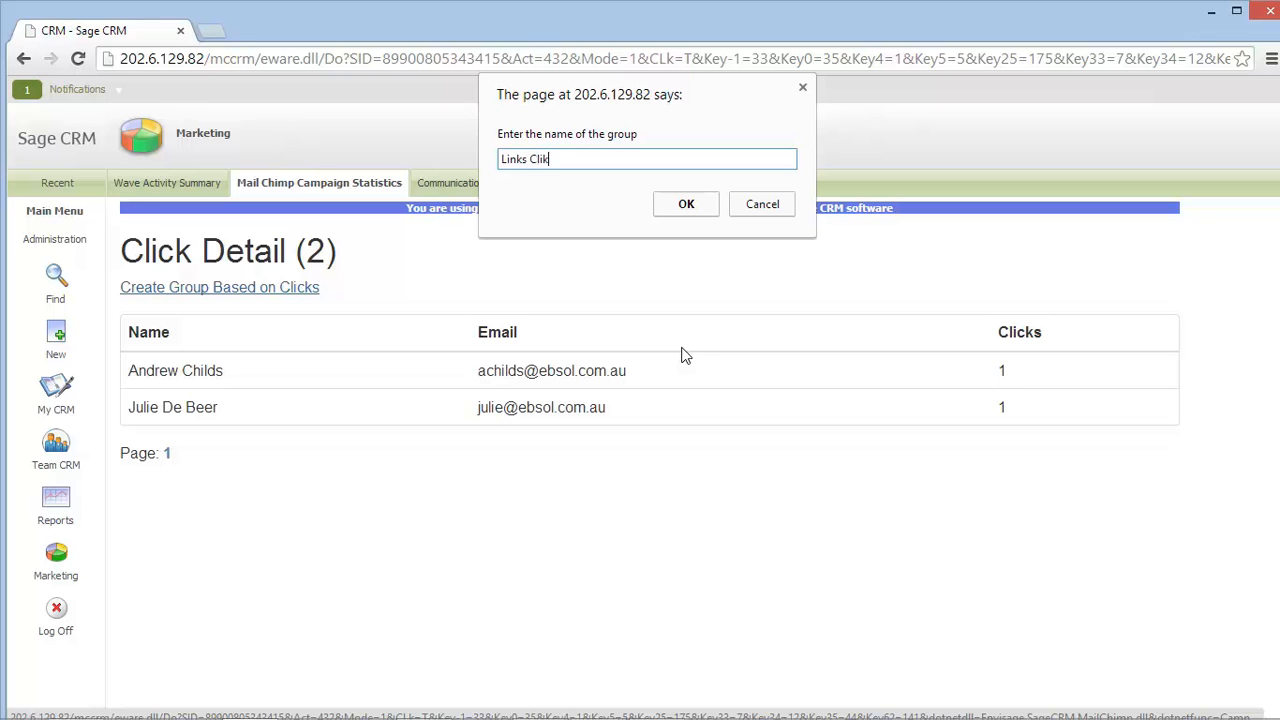
text(k)
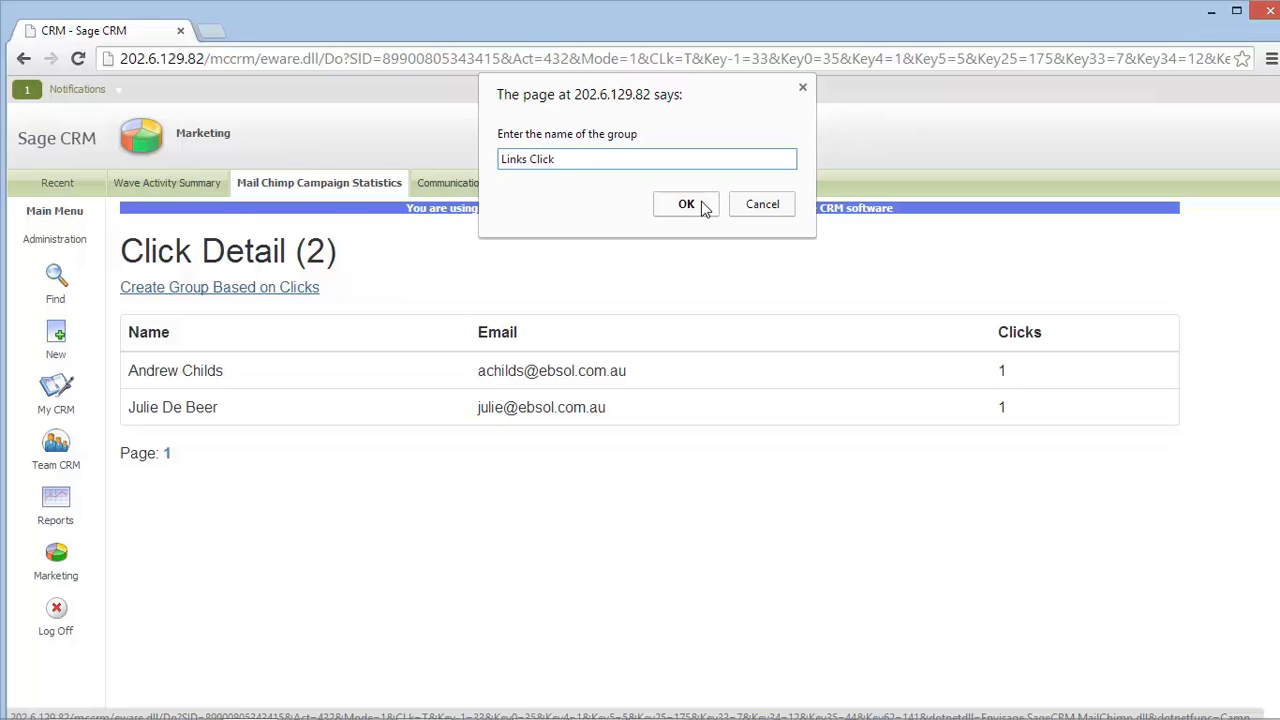
click(686, 204)
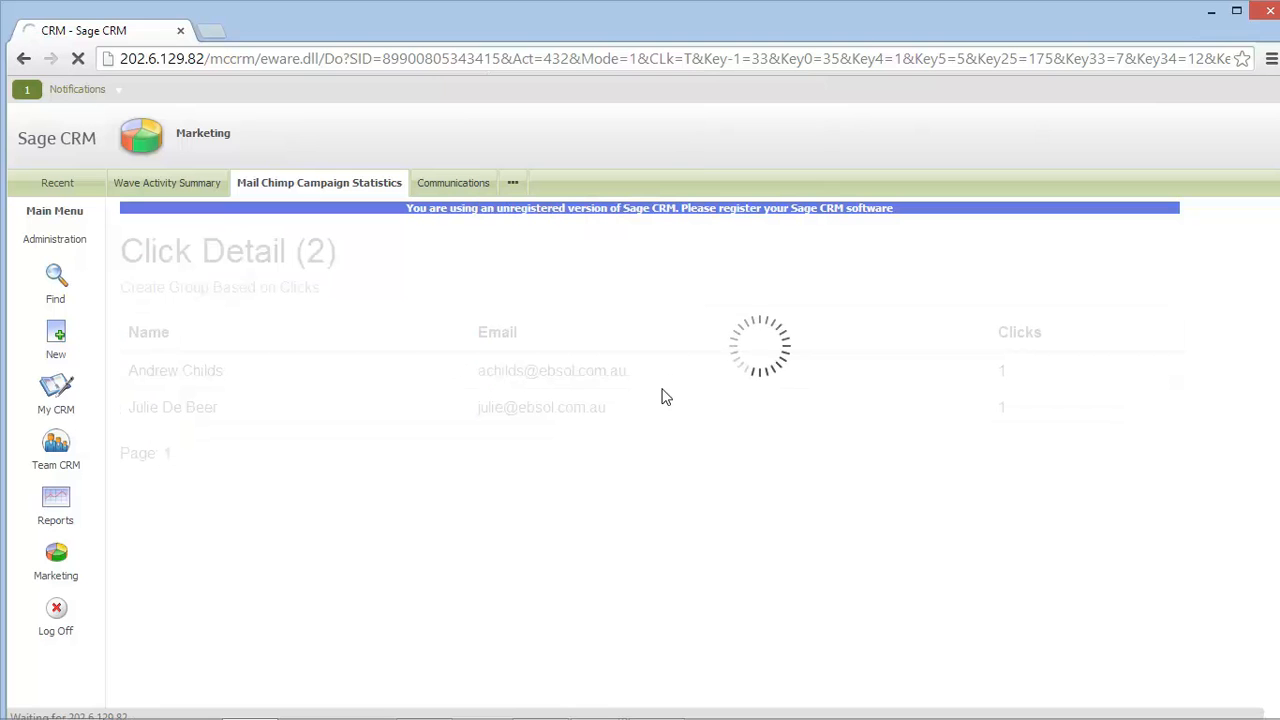
mouse_move(538, 434)
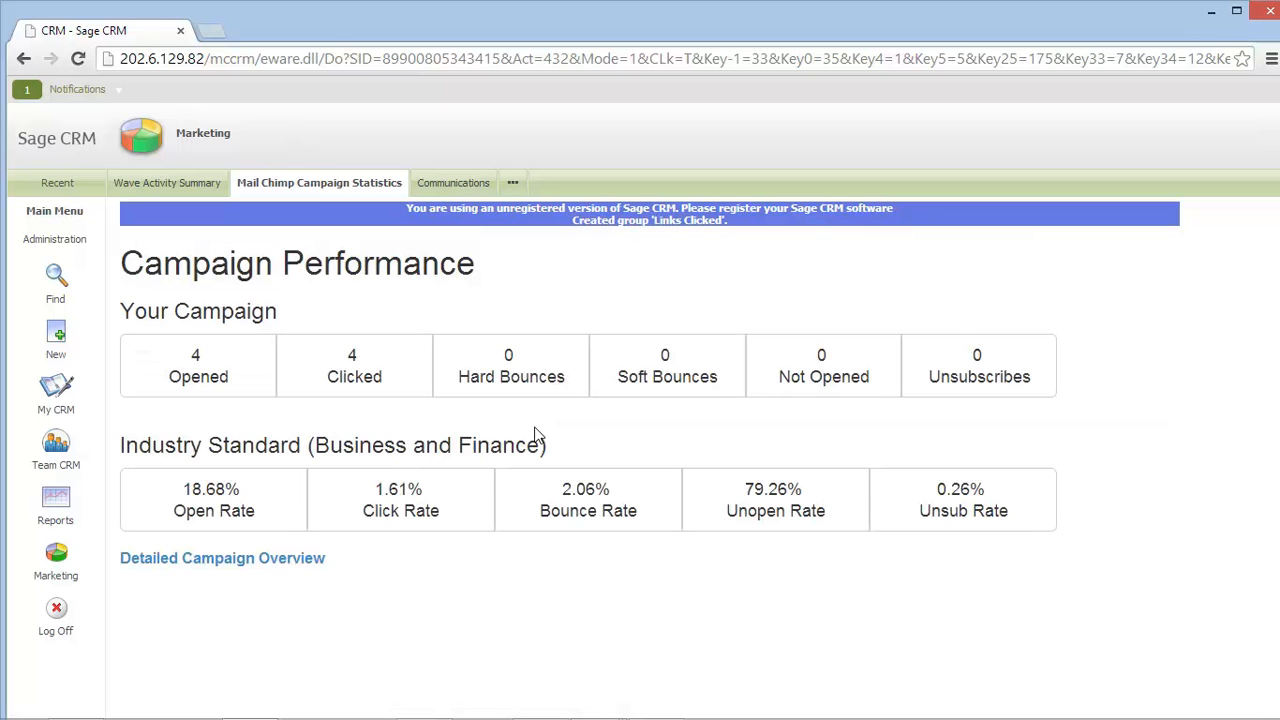
mouse_move(370, 310)
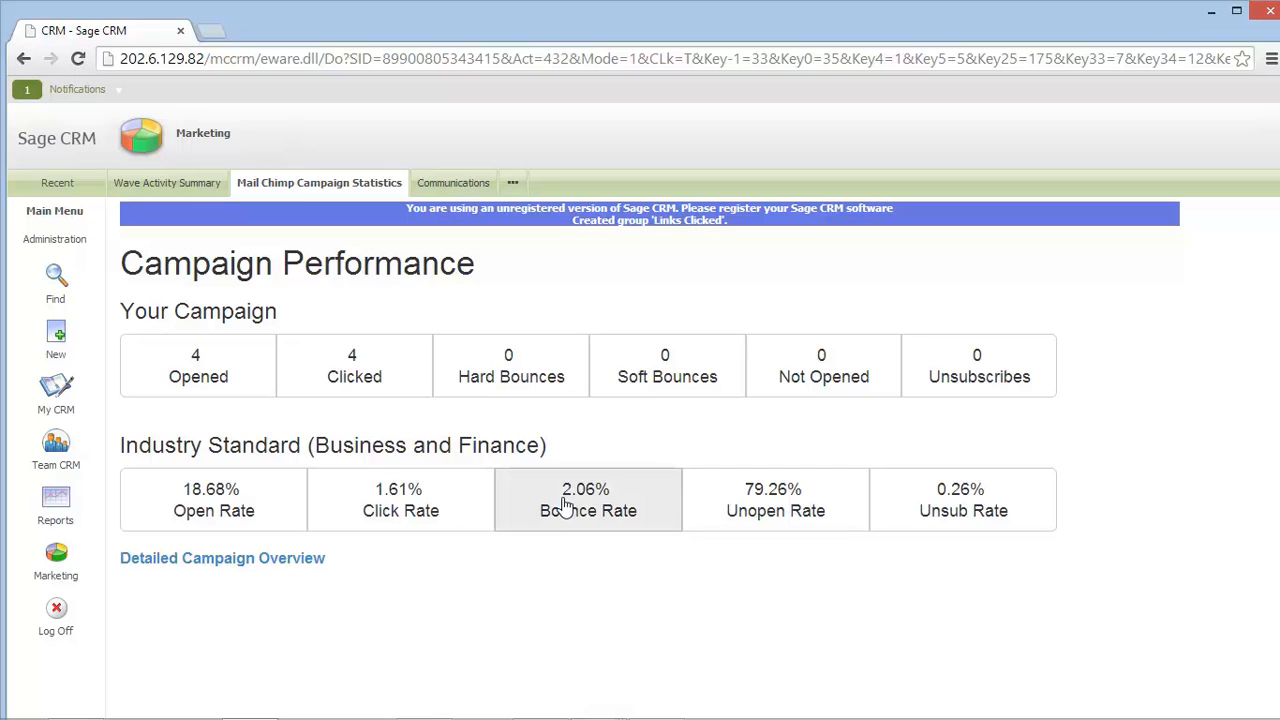
mouse_move(659, 442)
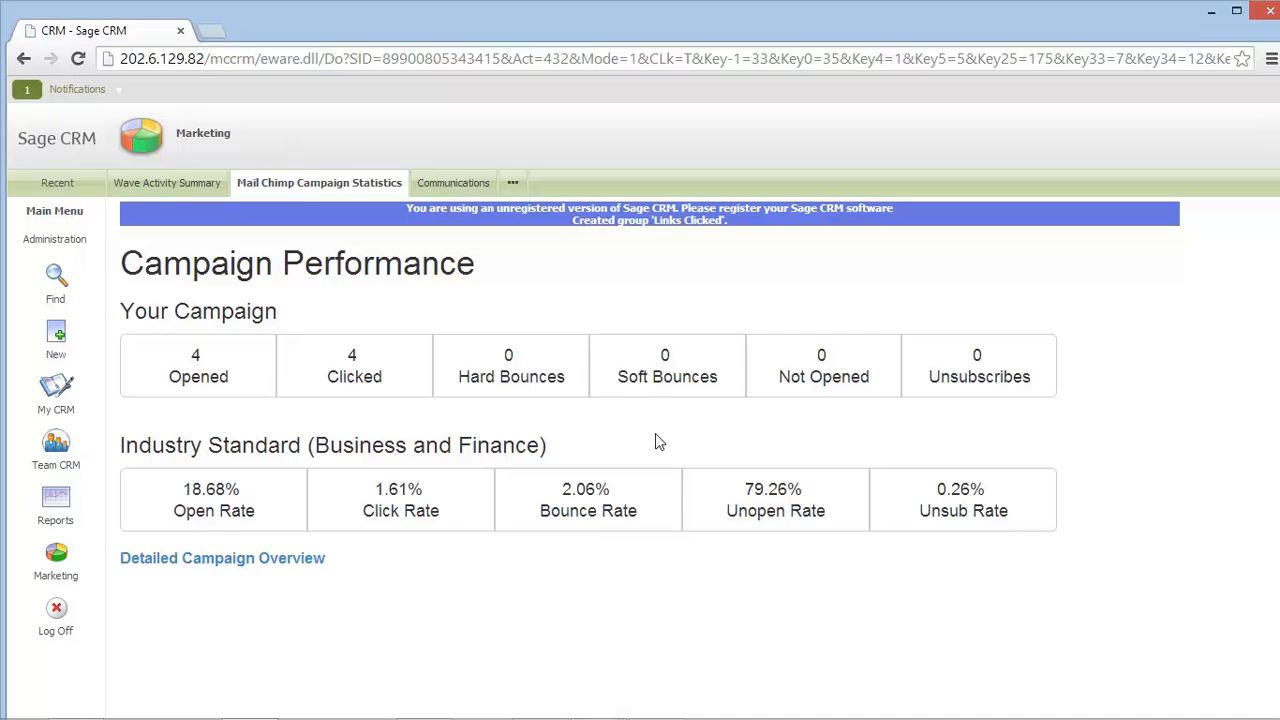
mouse_move(529, 424)
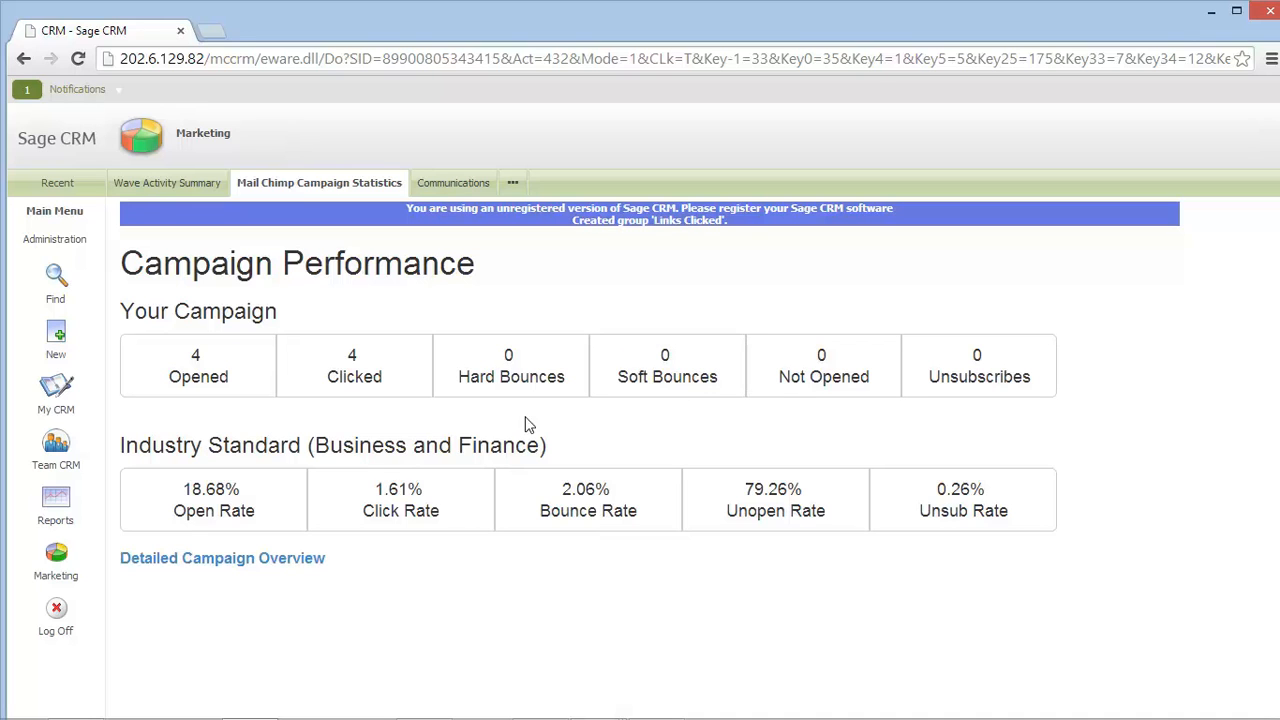
mouse_move(547, 304)
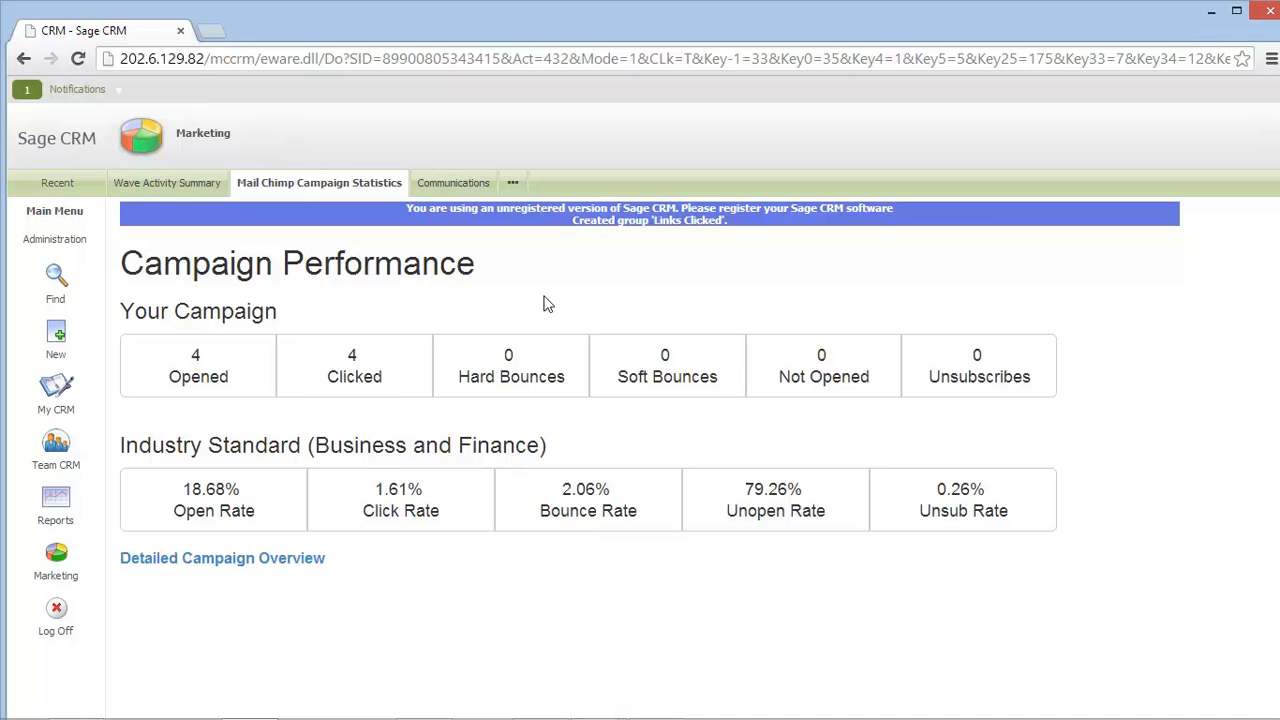